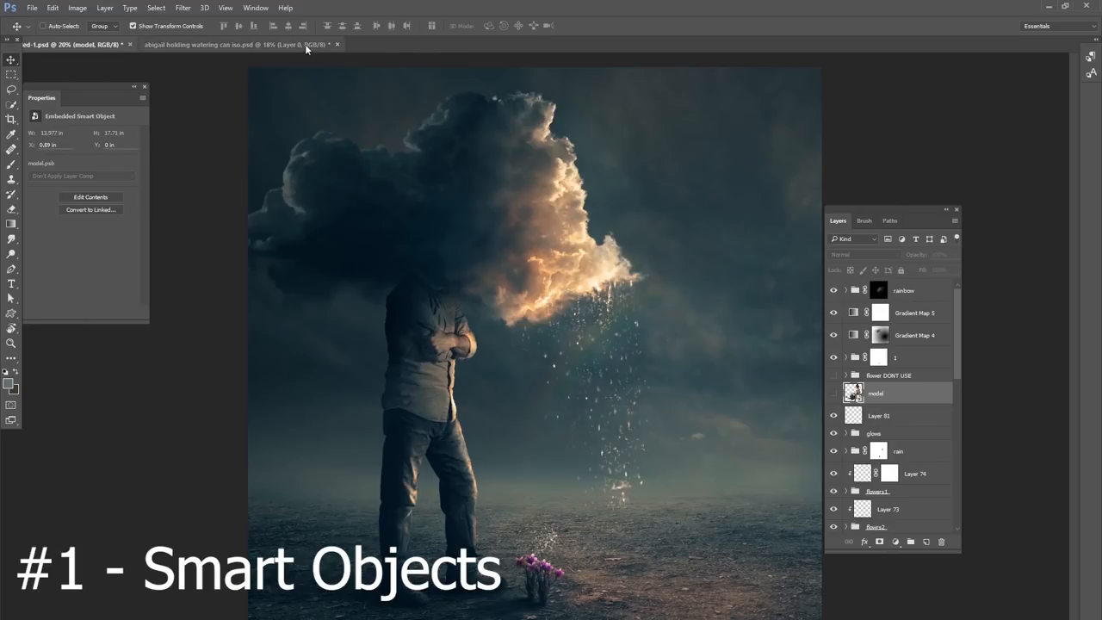
Apply the girl's layer mask permanently and drag her layer into the cloud composite.
click(241, 45)
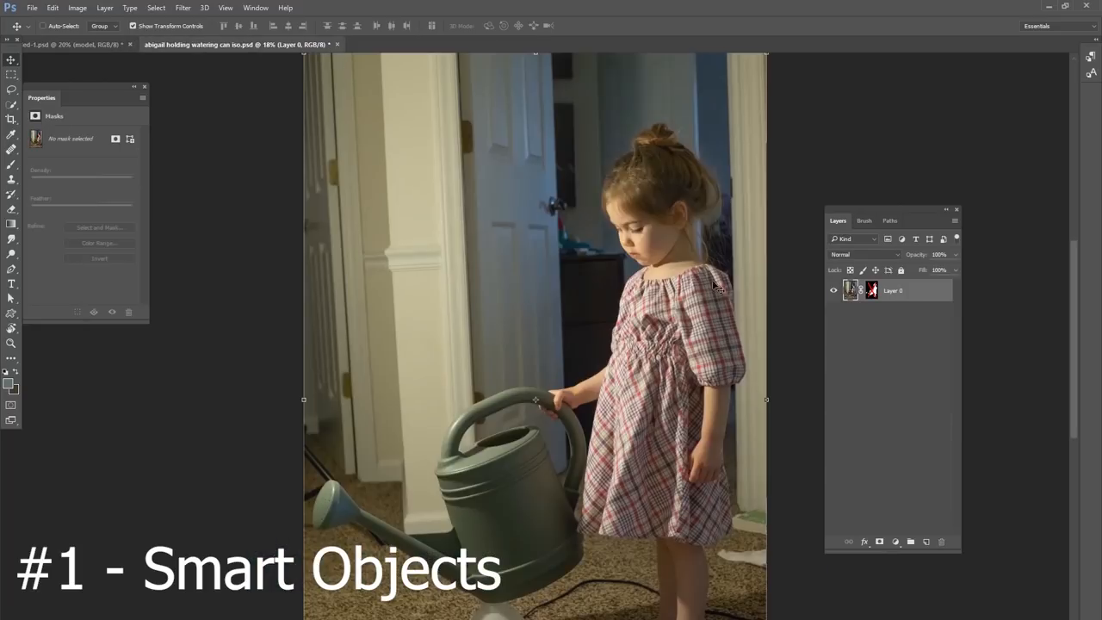
right_click(872, 289)
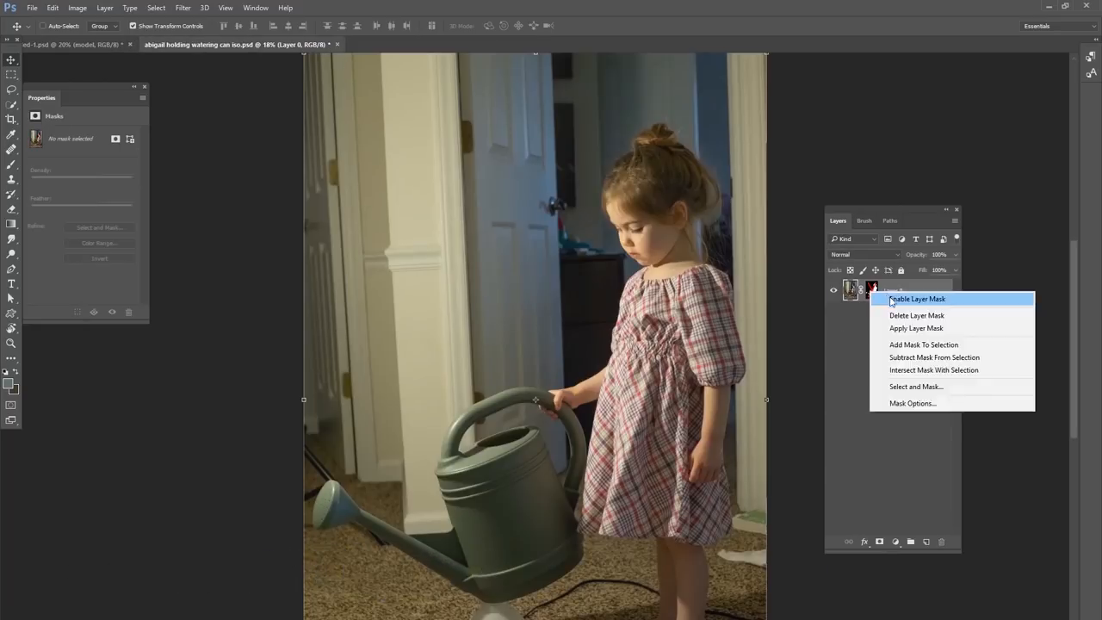
click(916, 327)
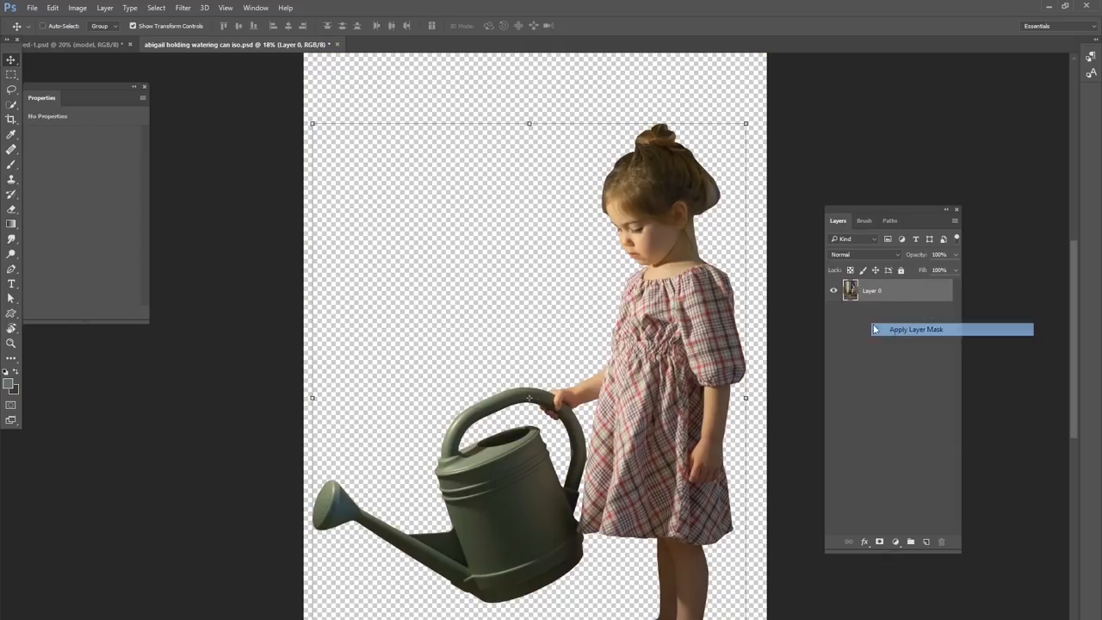
click(72, 45)
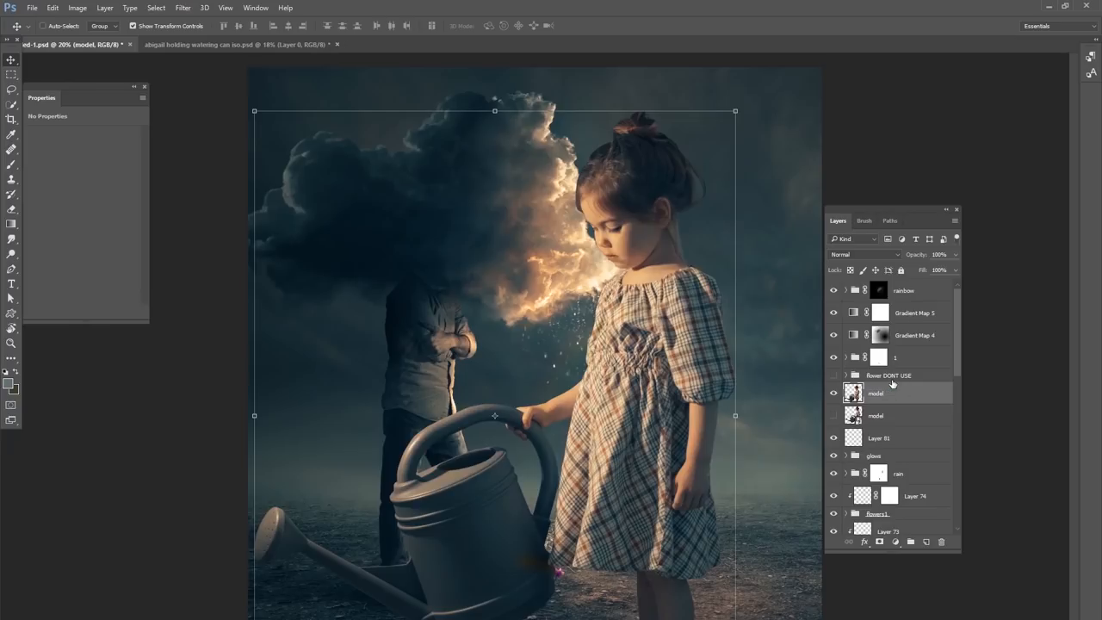
Convert the girl layer to a Smart Object ready for scaling under the rain.
right_click(875, 393)
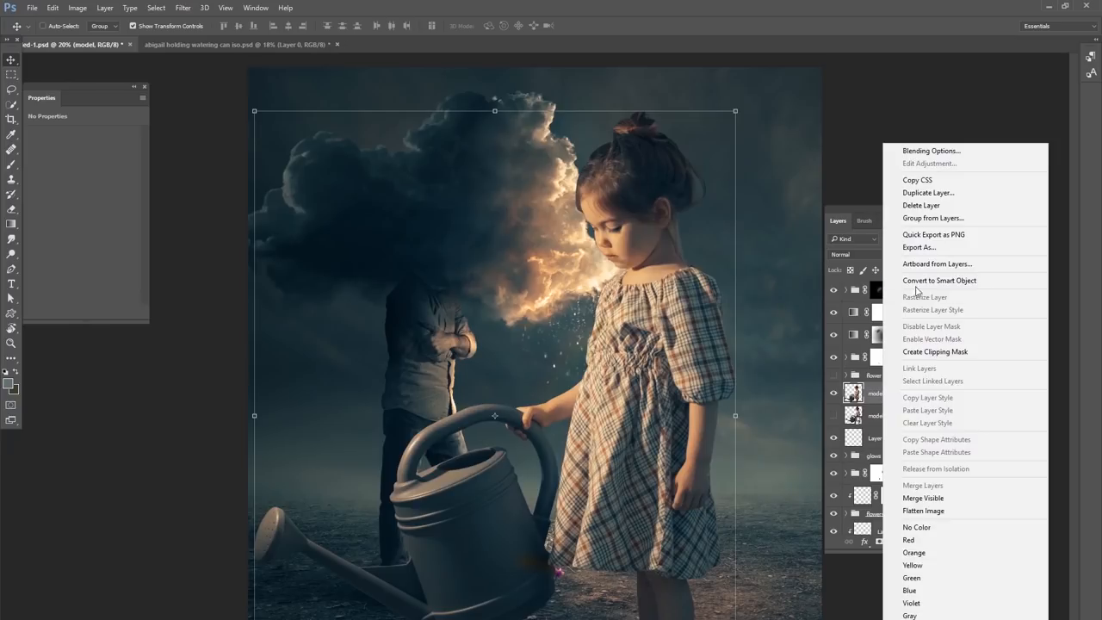
click(941, 279)
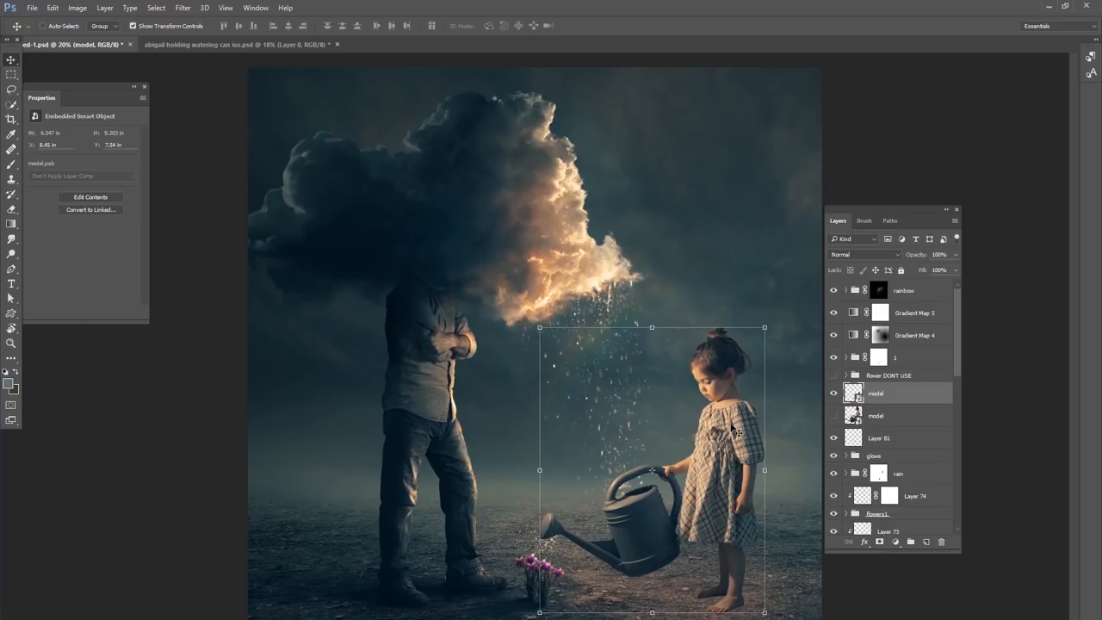
mouse_move(713, 439)
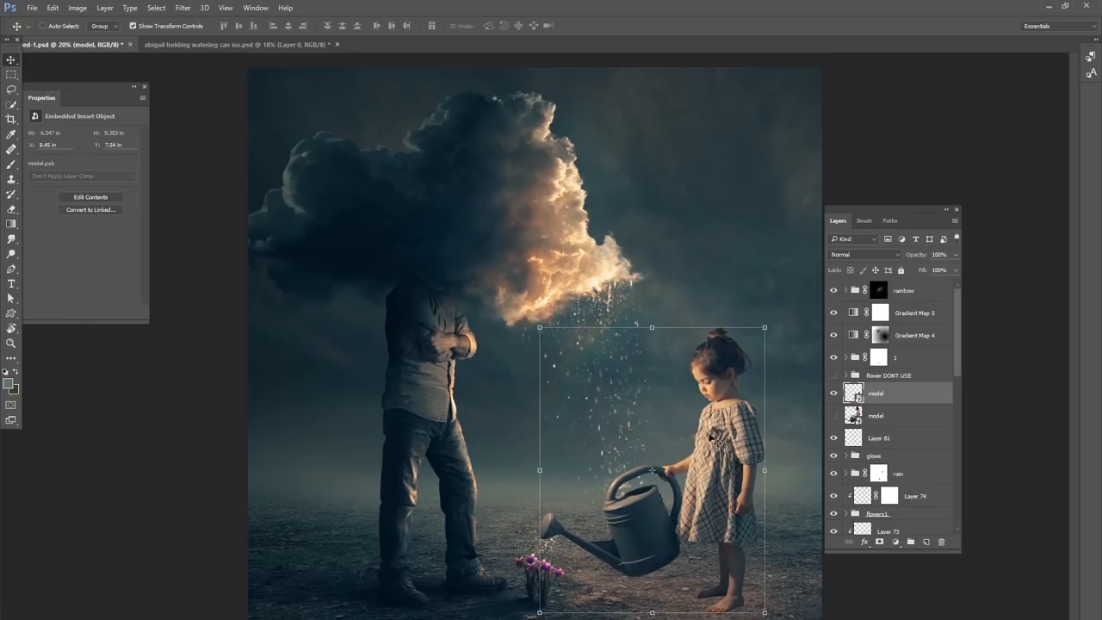
mouse_move(675, 452)
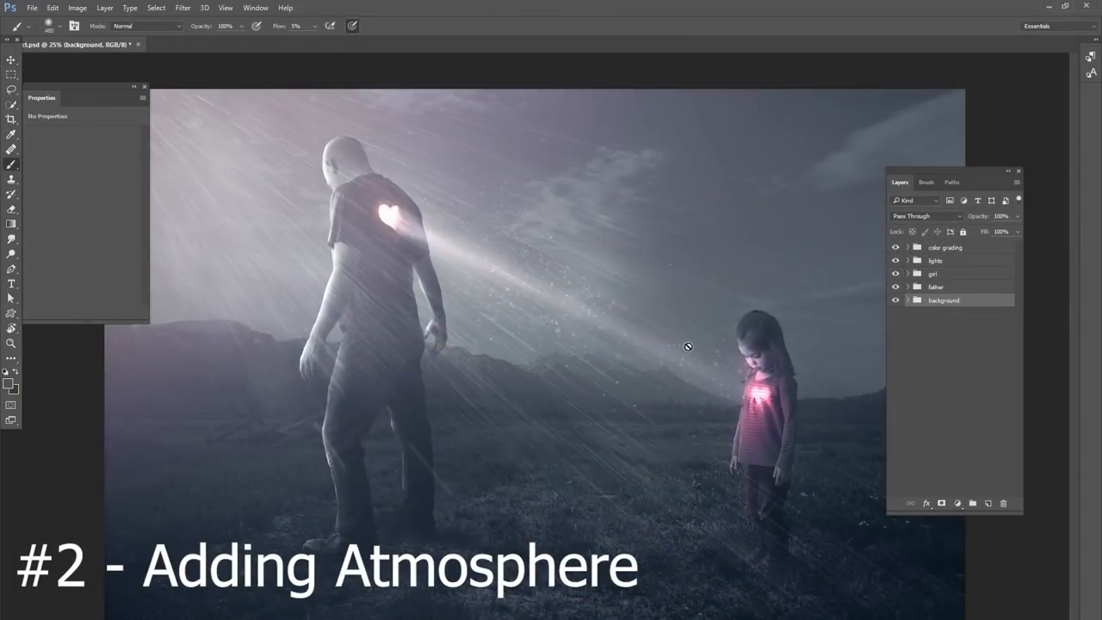
mouse_move(724, 379)
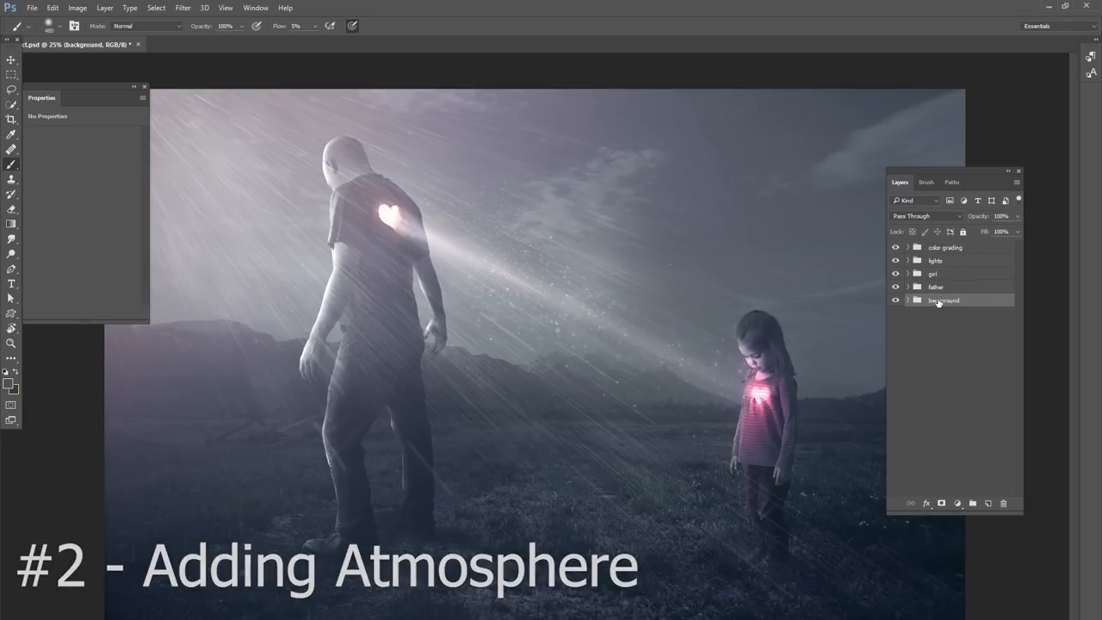
Create a layer named 'atmosphere' above the background and hide the other groups.
click(989, 503)
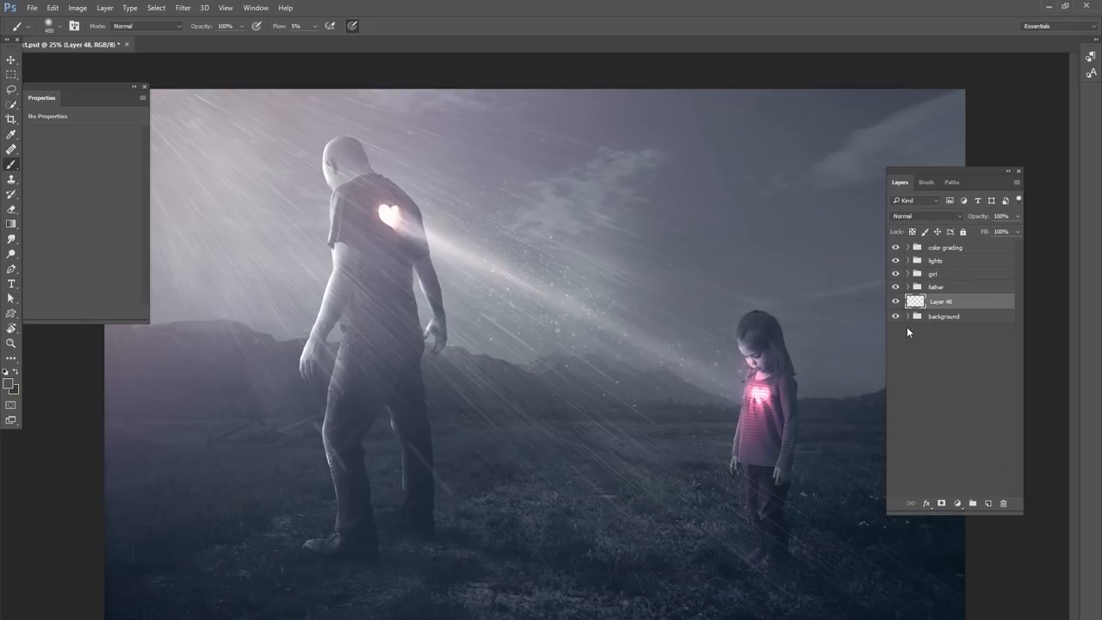
double_click(941, 300)
text(atmosphere)
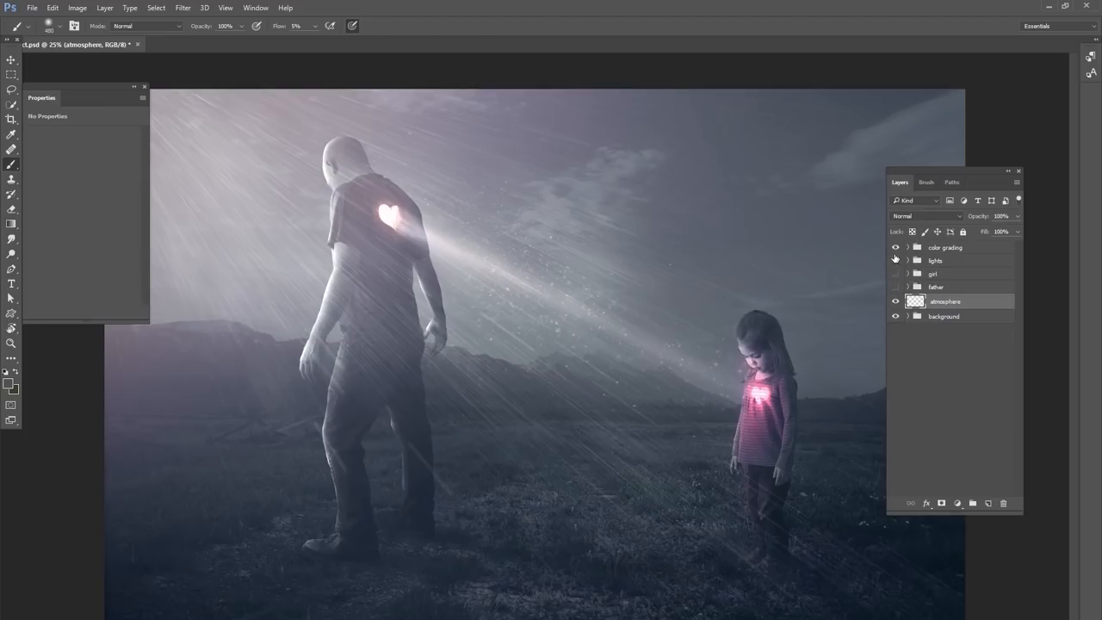
click(895, 260)
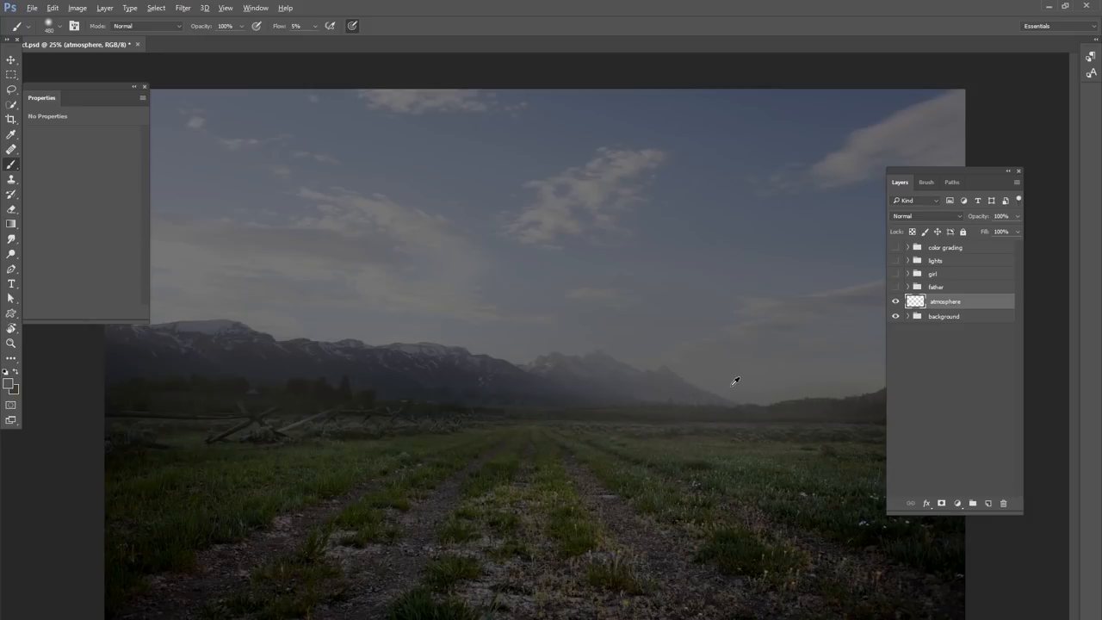
Paint soft low-opacity white haze along the horizon on the atmosphere layer.
click(734, 382)
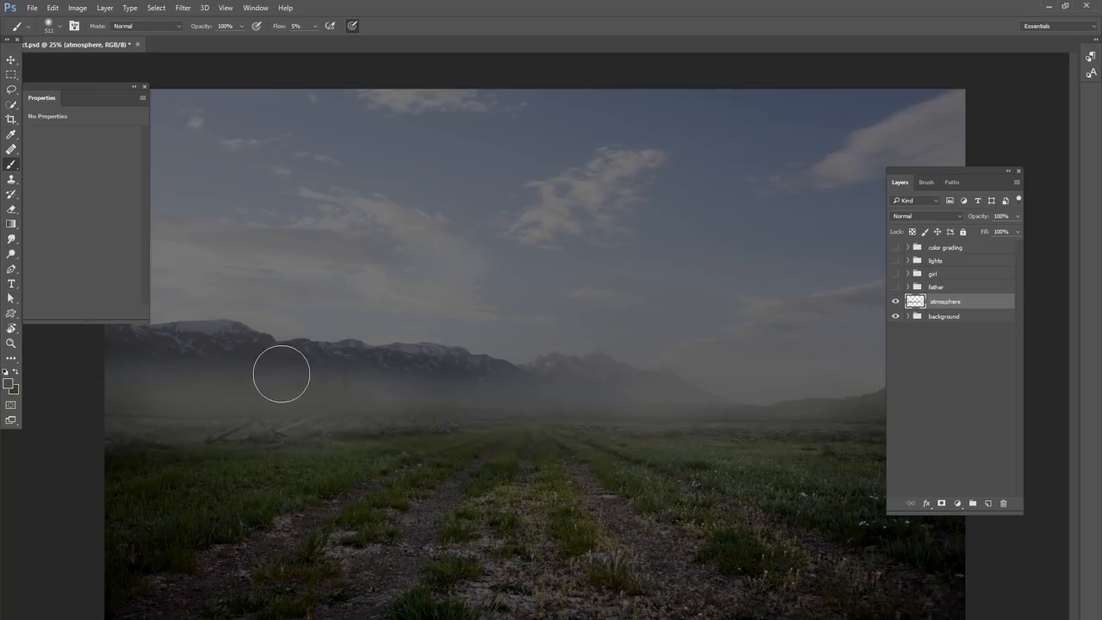
mouse_move(549, 414)
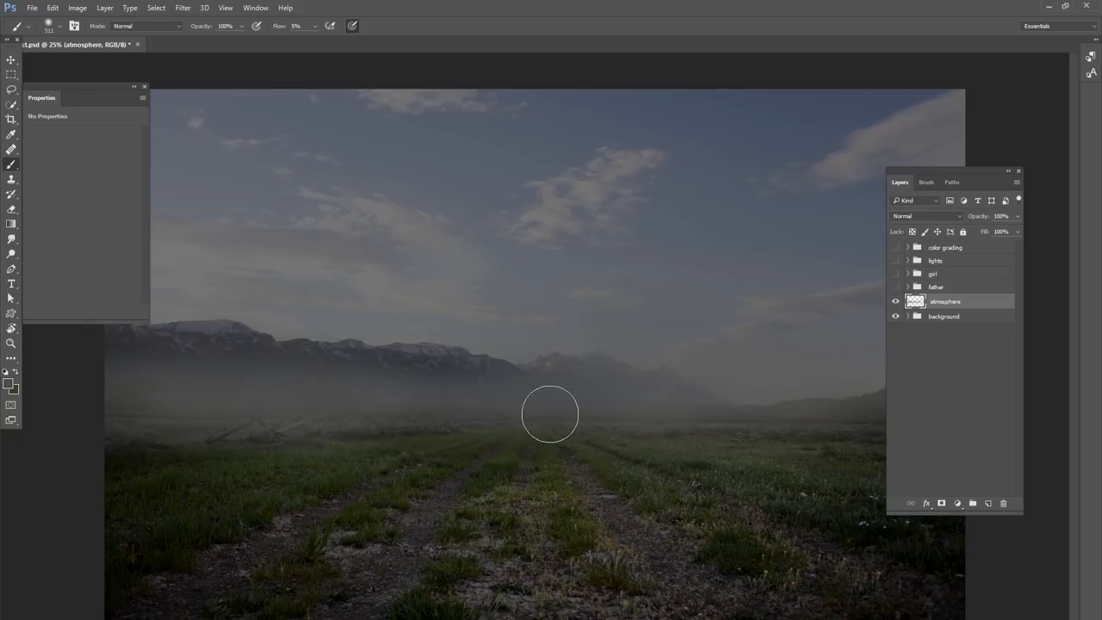
mouse_move(823, 394)
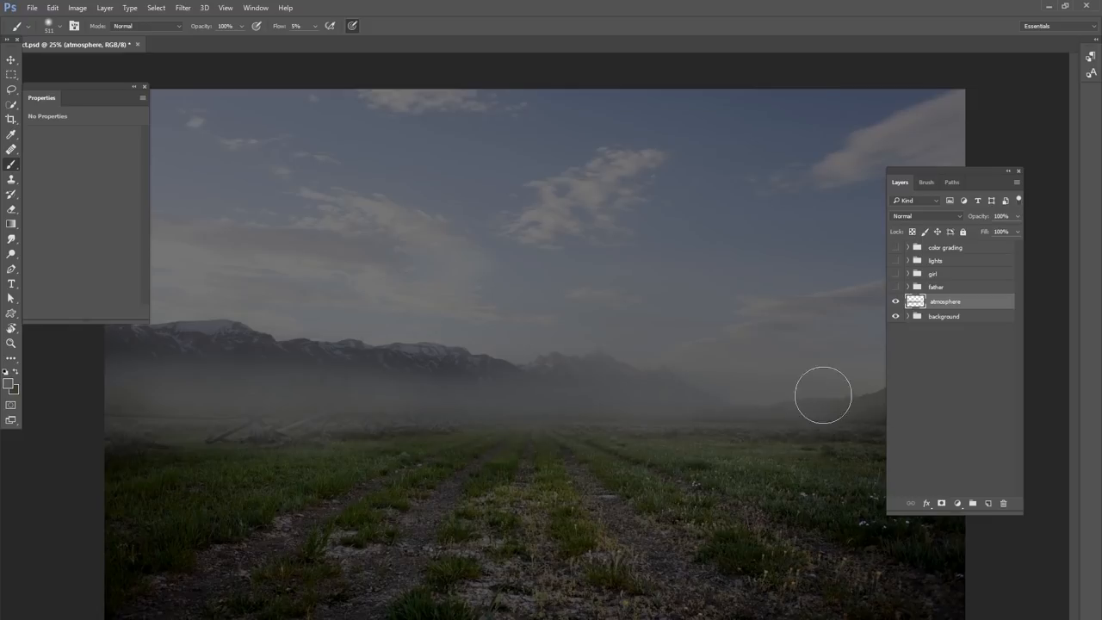
right_click(823, 397)
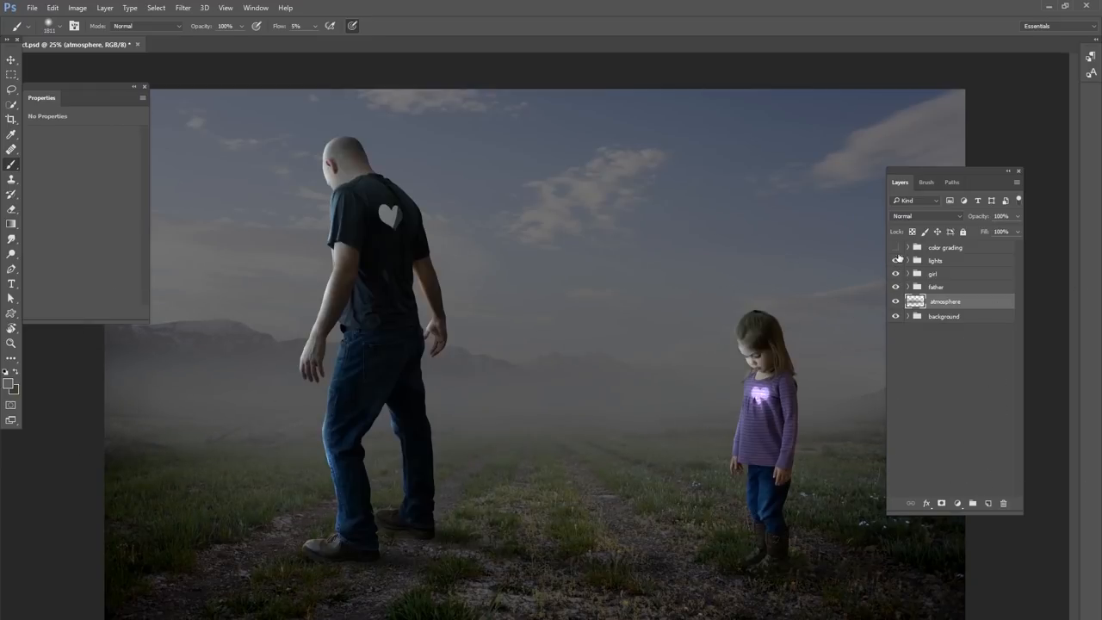
Show the father, girl, lights and colour-grading groups again and compare with/without fog.
click(895, 248)
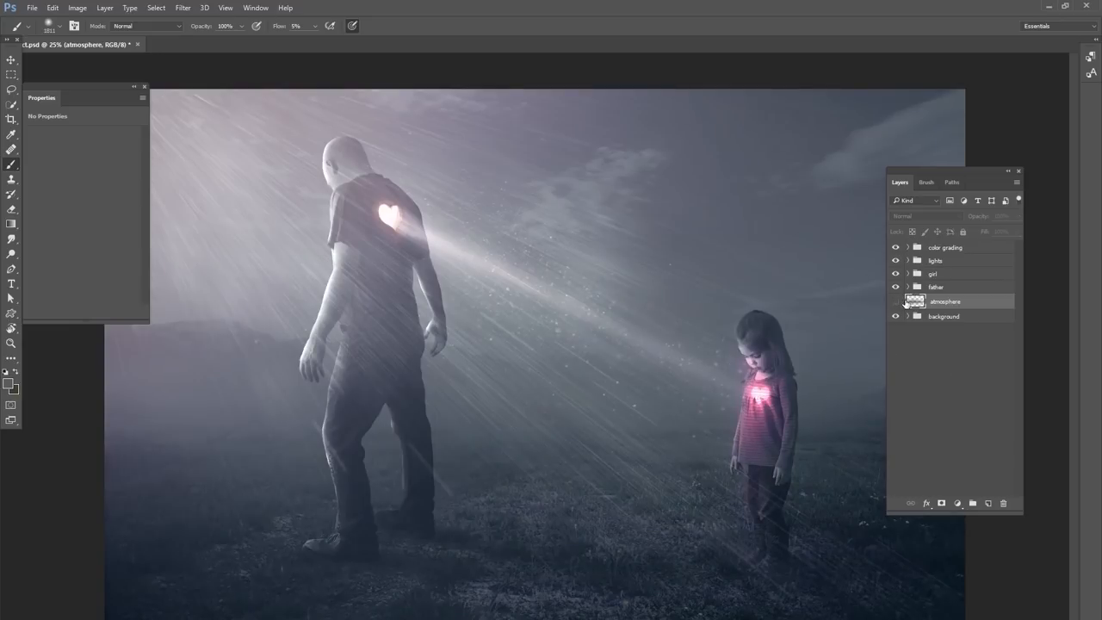
click(896, 301)
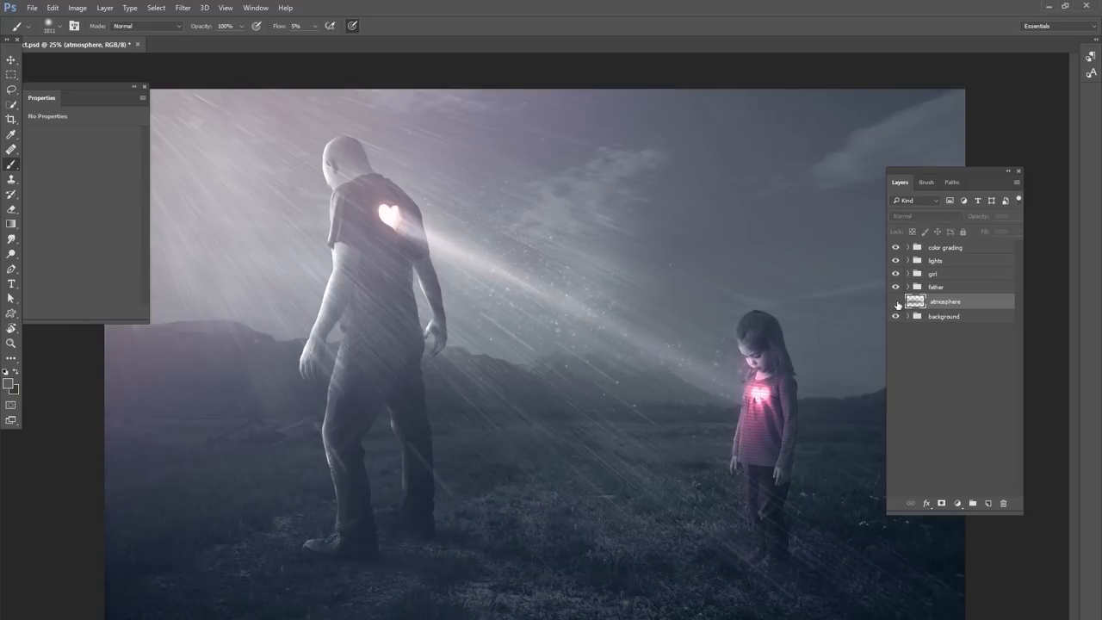
click(946, 302)
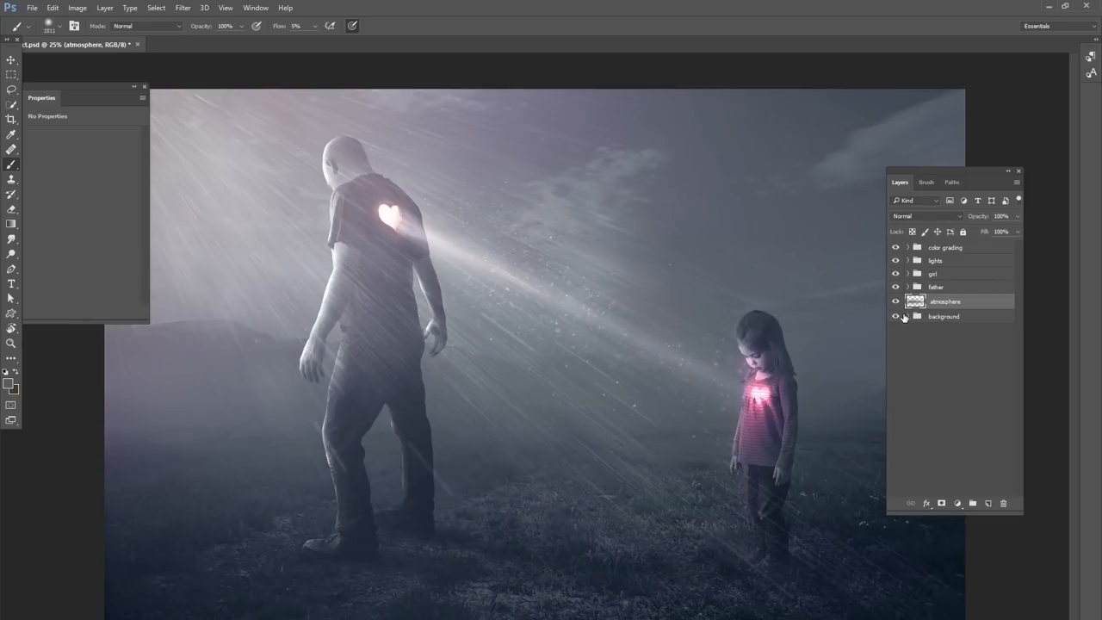
click(896, 317)
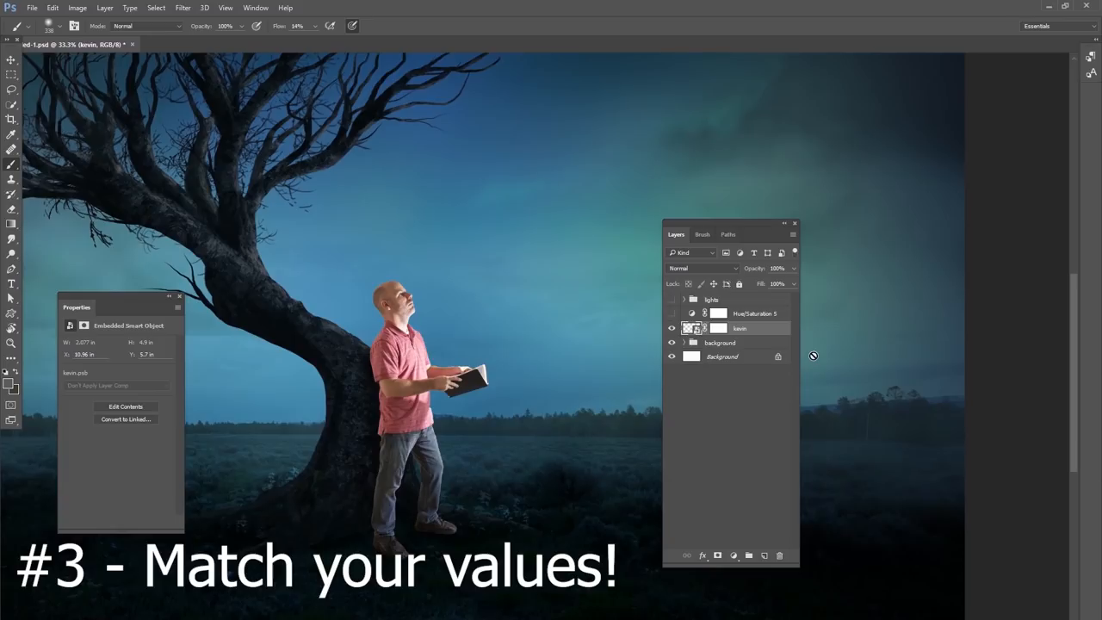
mouse_move(615, 382)
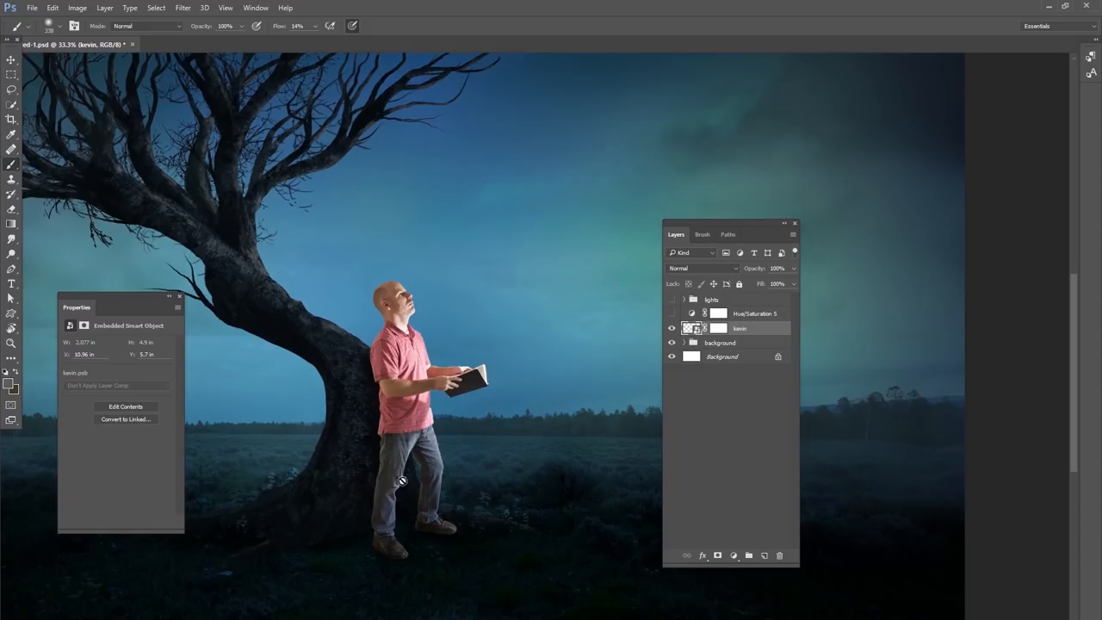
Add a Hue/Saturation adjustment at Saturation -100 to view the tree scene in grayscale.
click(672, 313)
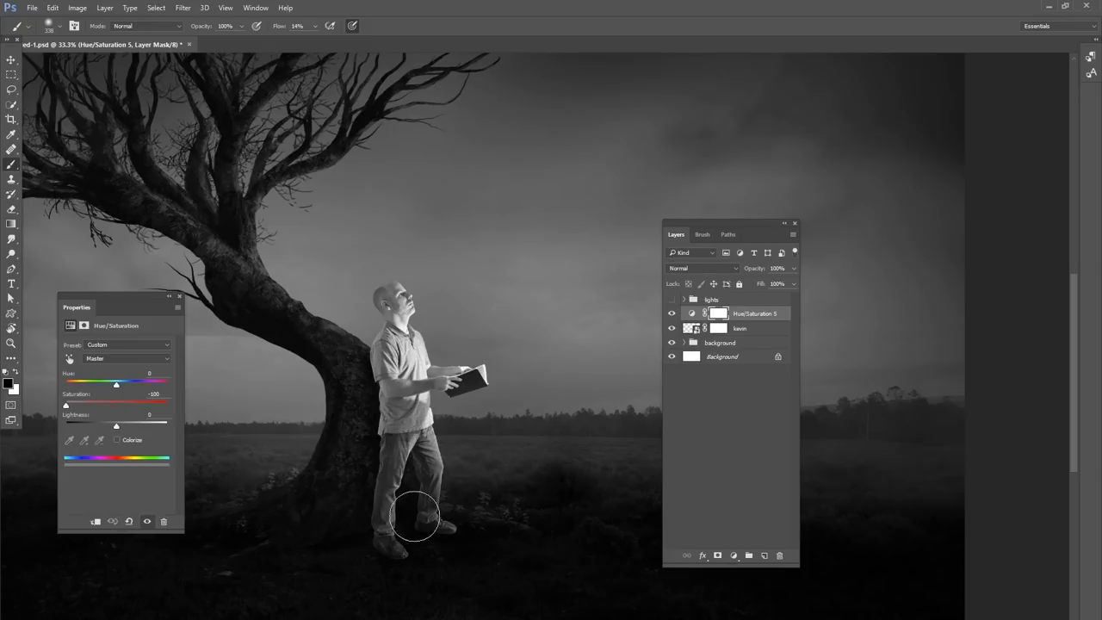
Add a Levels adjustment clipped to the man and pull the white output slider left to darken him.
click(739, 327)
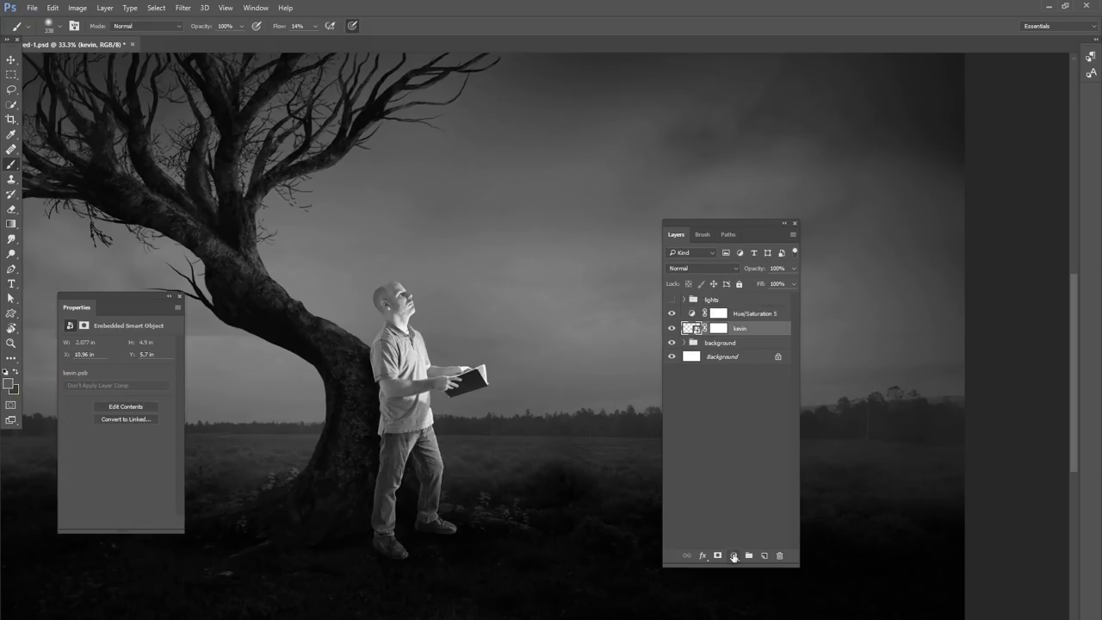
click(734, 554)
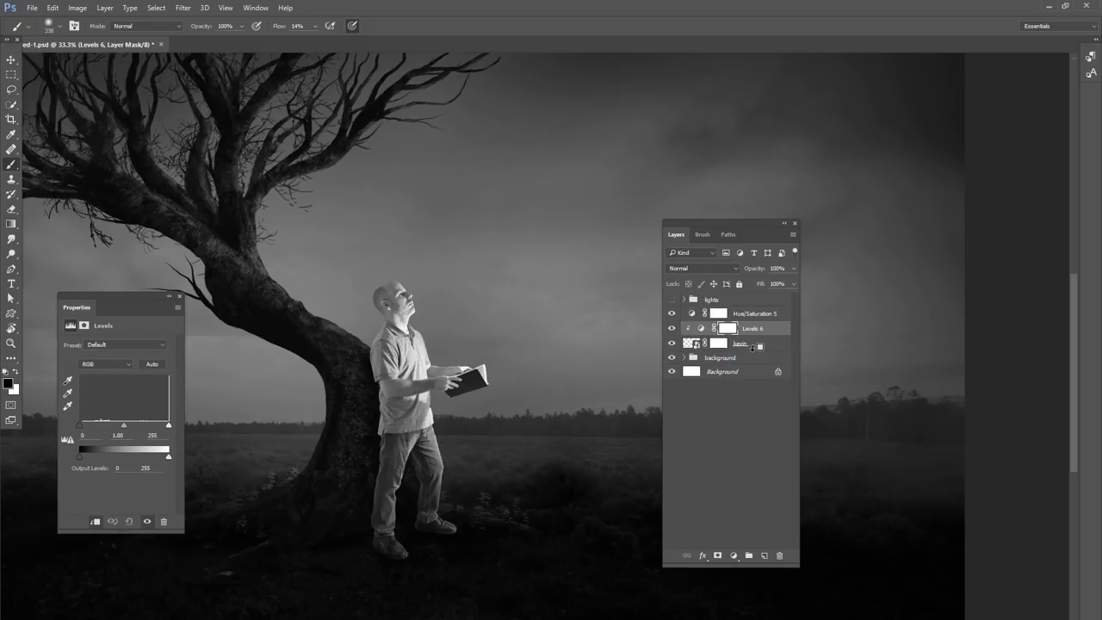
mouse_move(575, 458)
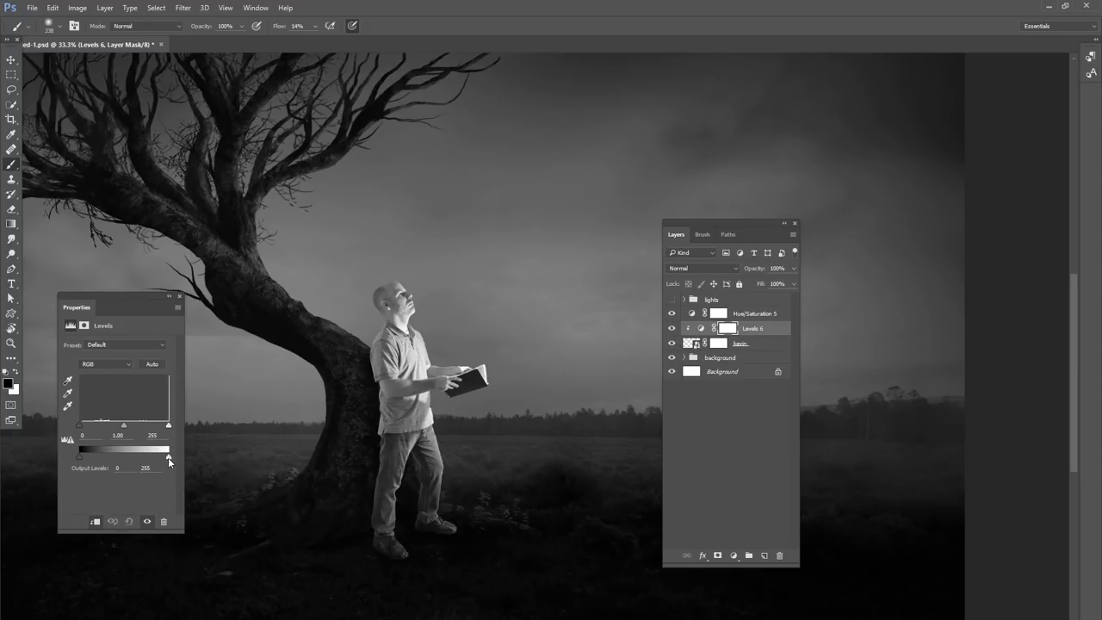
drag(169, 458, 141, 458)
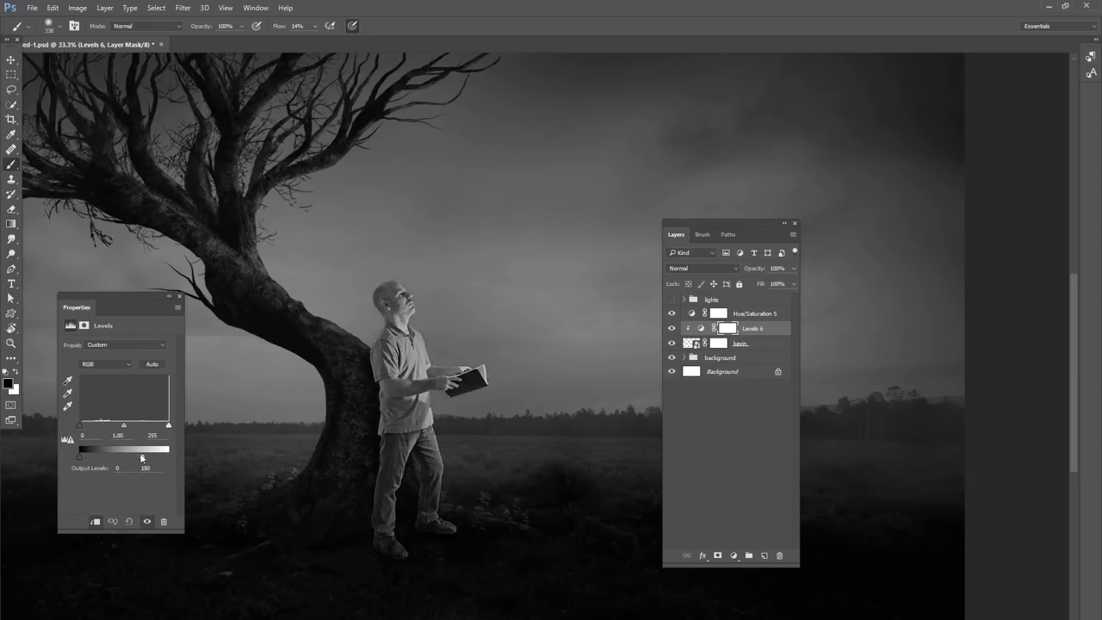
drag(142, 448, 104, 448)
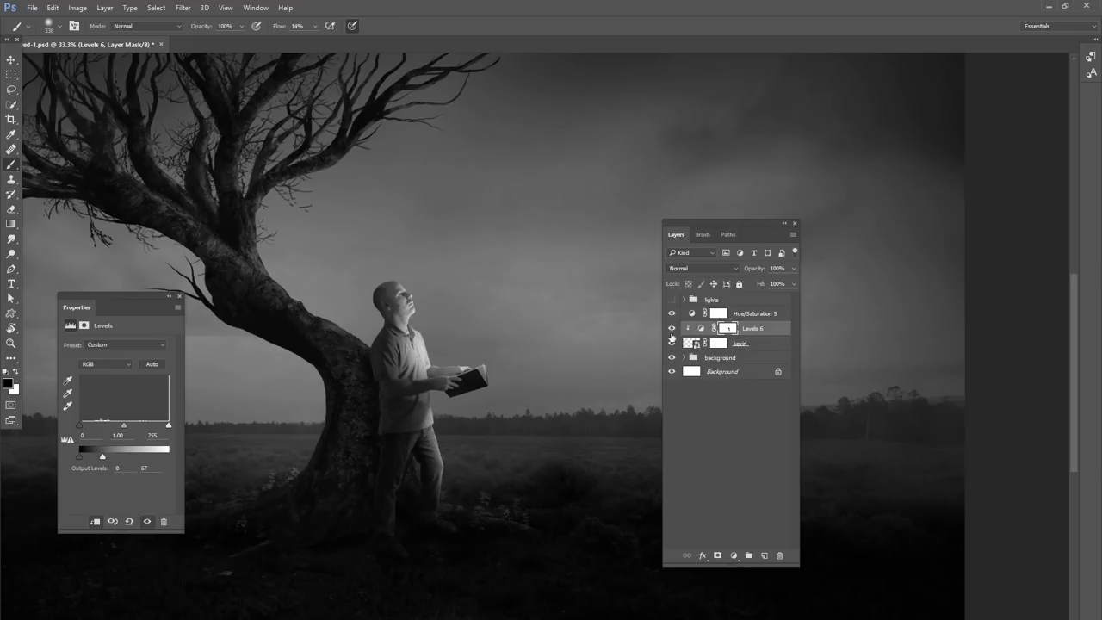
Hide the black-and-white check layer and target the Levels layer mask.
click(672, 313)
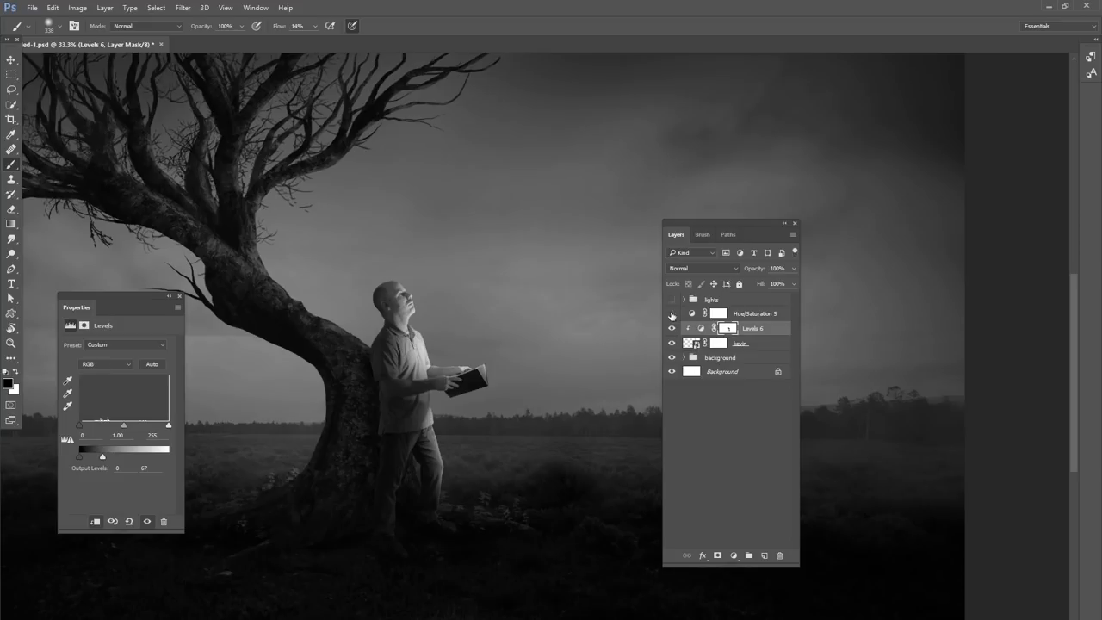
click(672, 327)
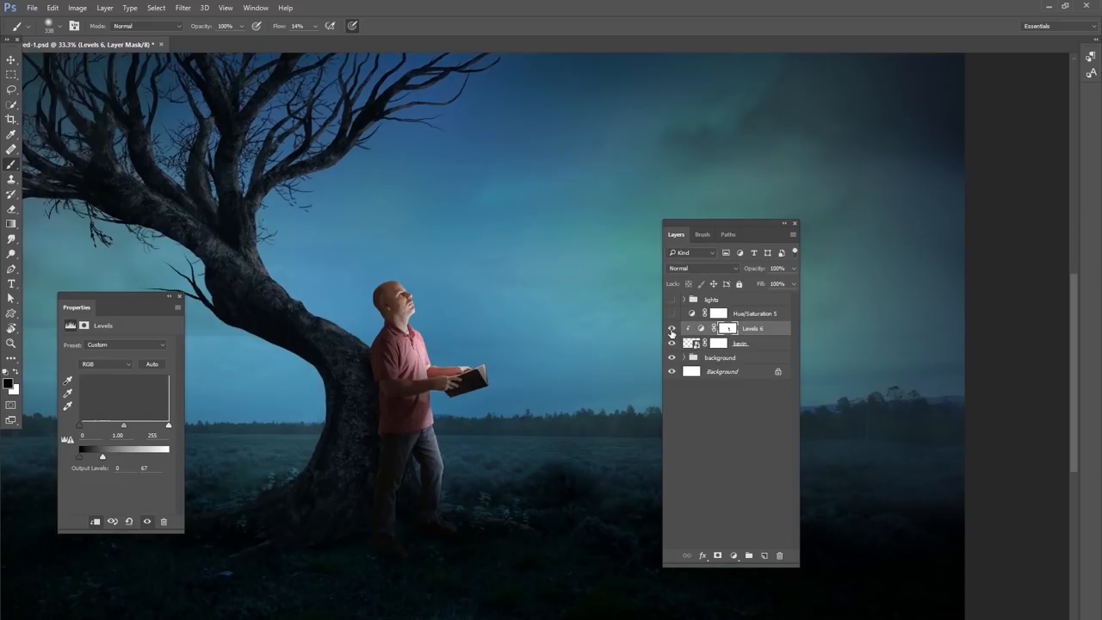
click(672, 327)
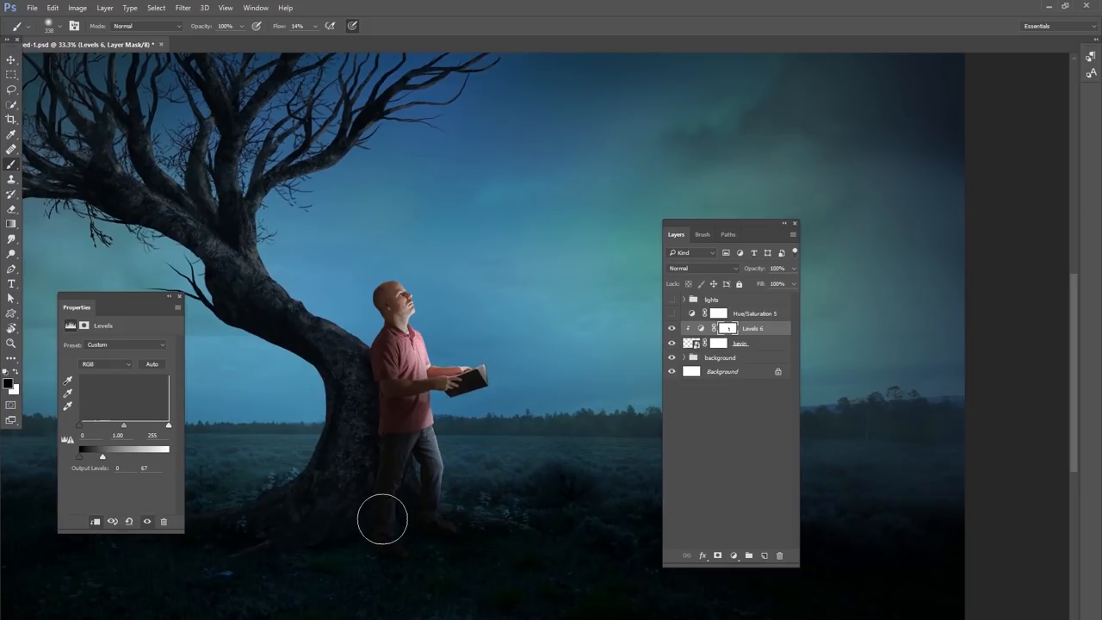
mouse_move(396, 472)
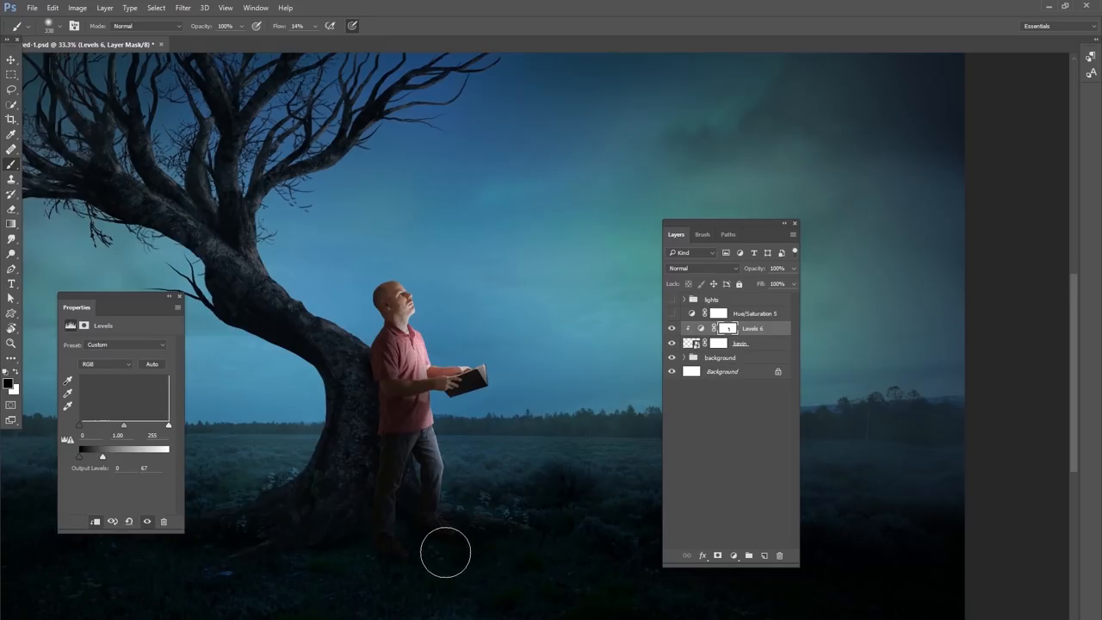
mouse_move(383, 517)
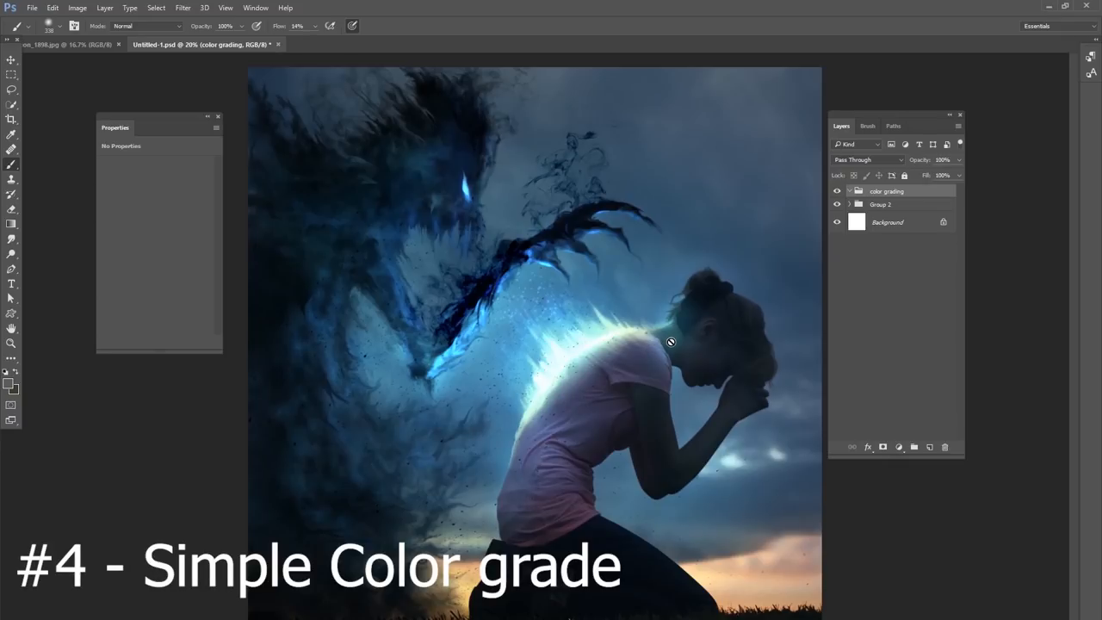
mouse_move(703, 319)
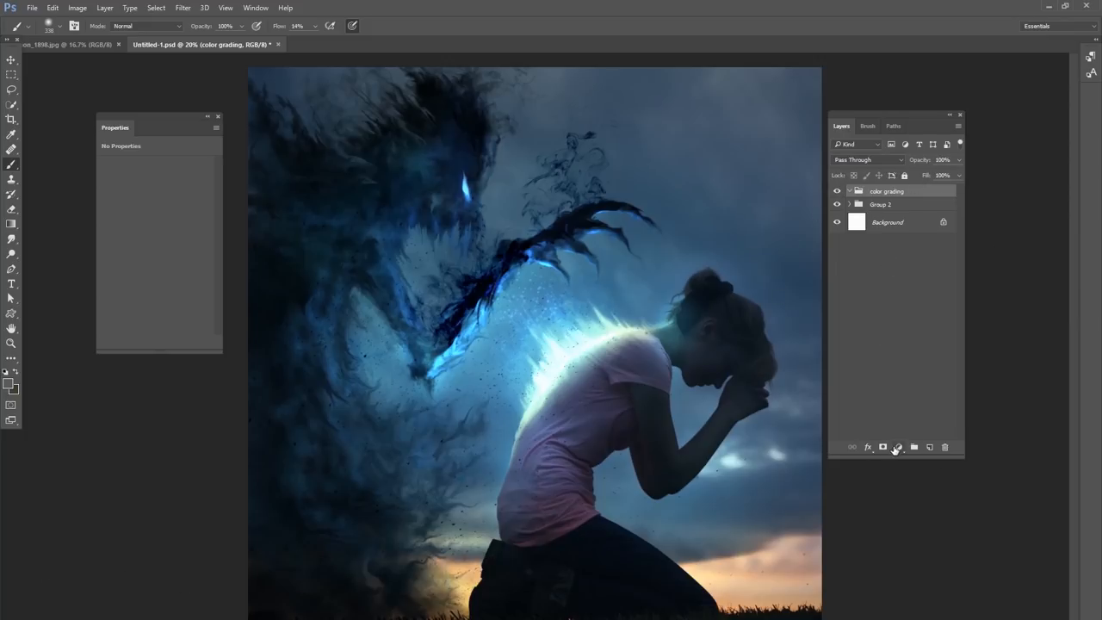
Add an orange Gradient Map blended into the photo and a Selective Color adjustment on Blacks.
click(899, 448)
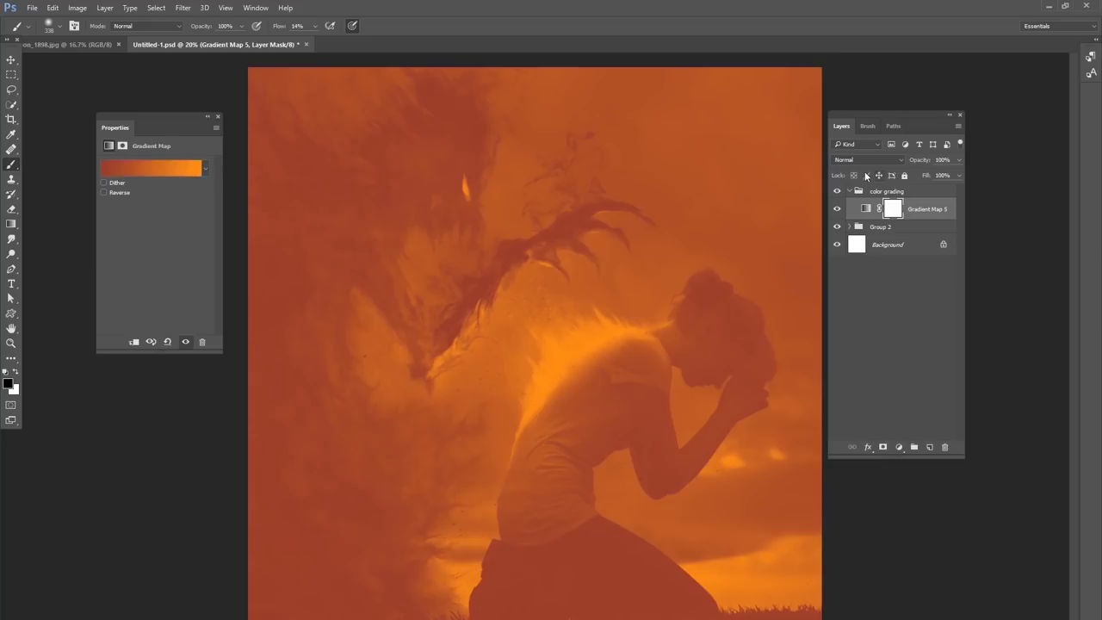
click(868, 159)
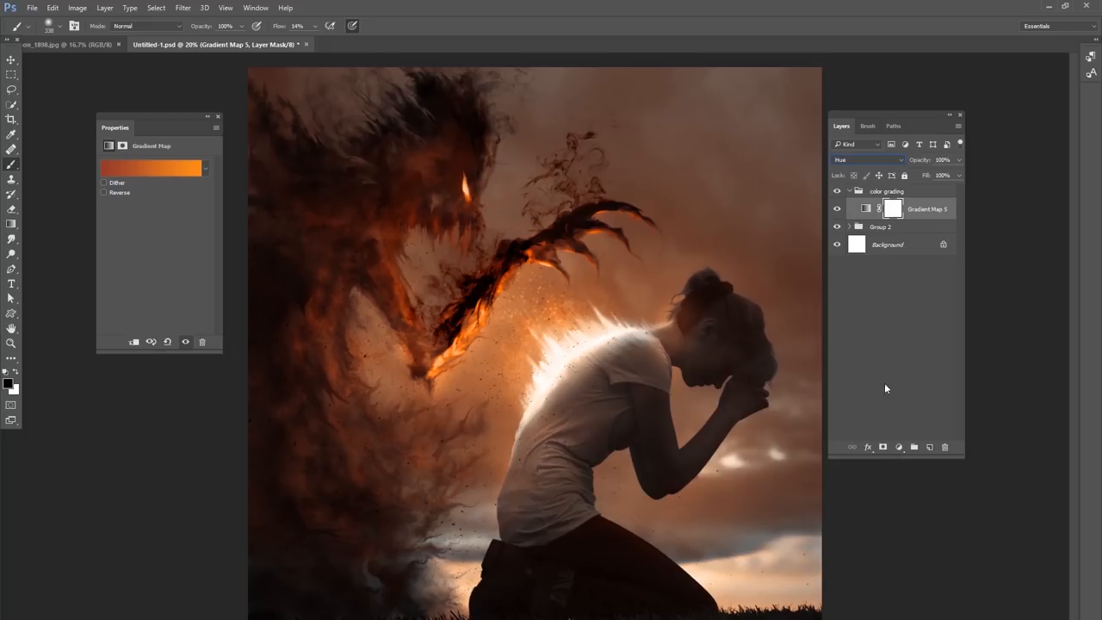
click(899, 448)
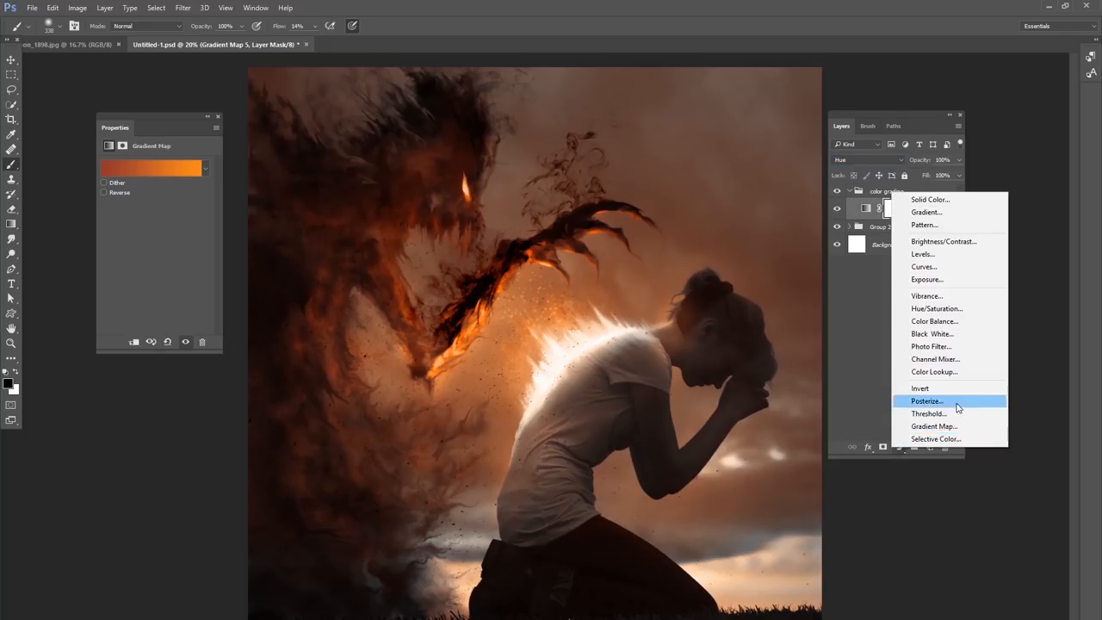
click(935, 439)
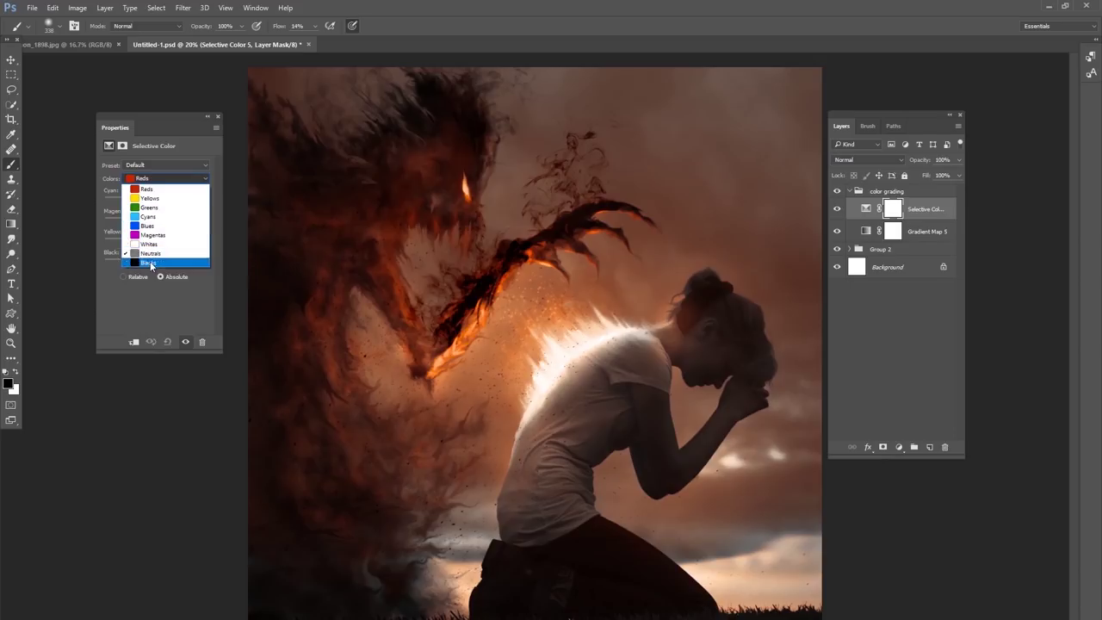
click(149, 262)
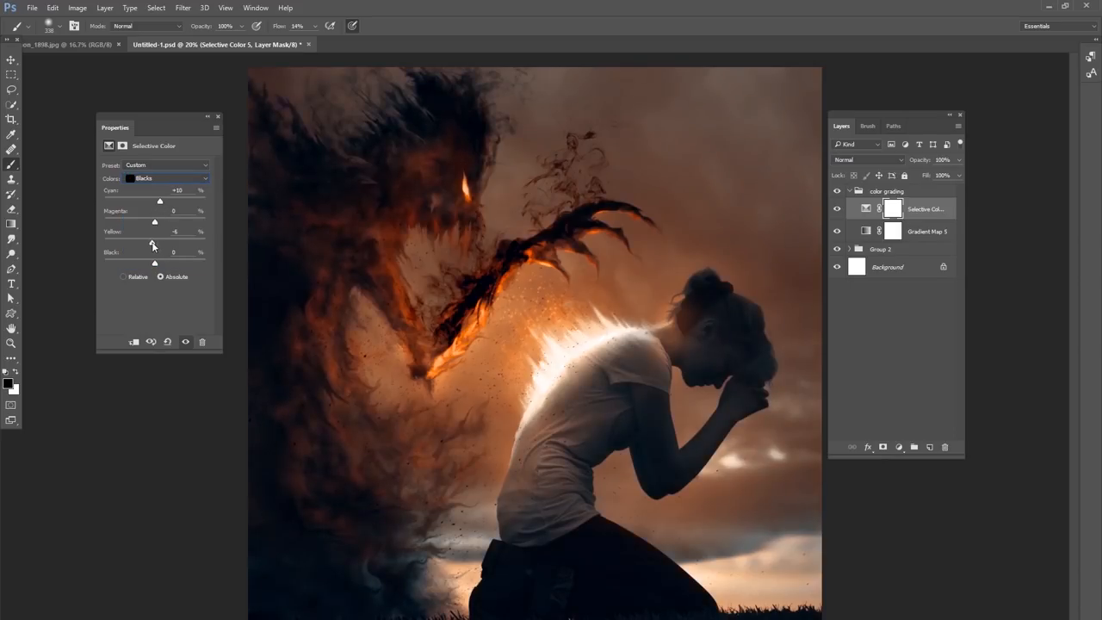
Add a dark blue Gradient Map on Lighten at 42% opacity, then collapse and toggle the grading group.
click(899, 448)
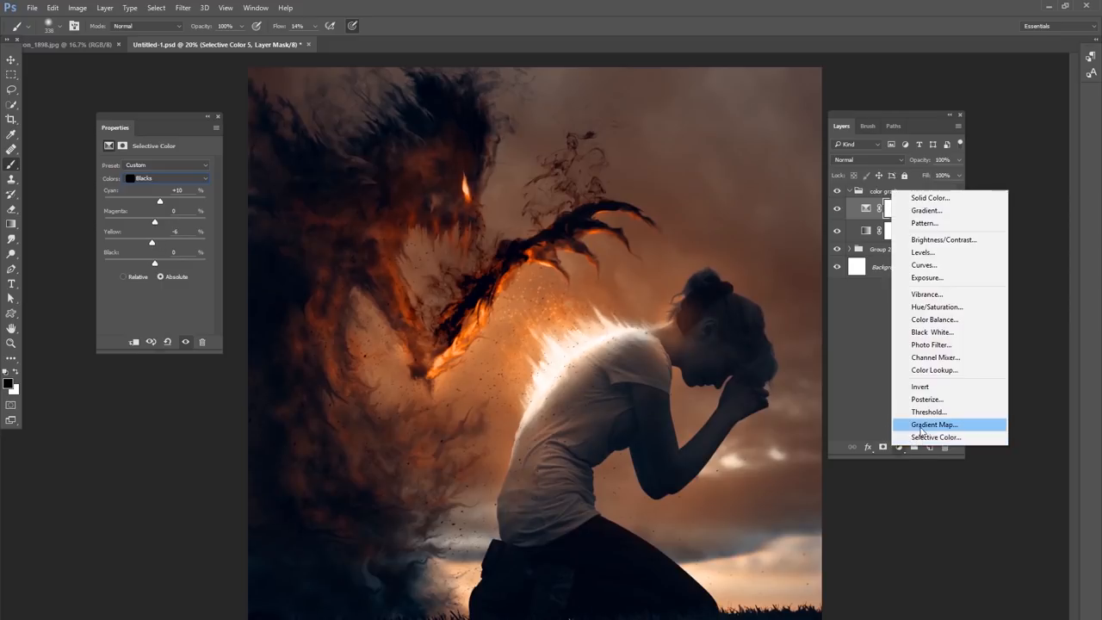
click(934, 424)
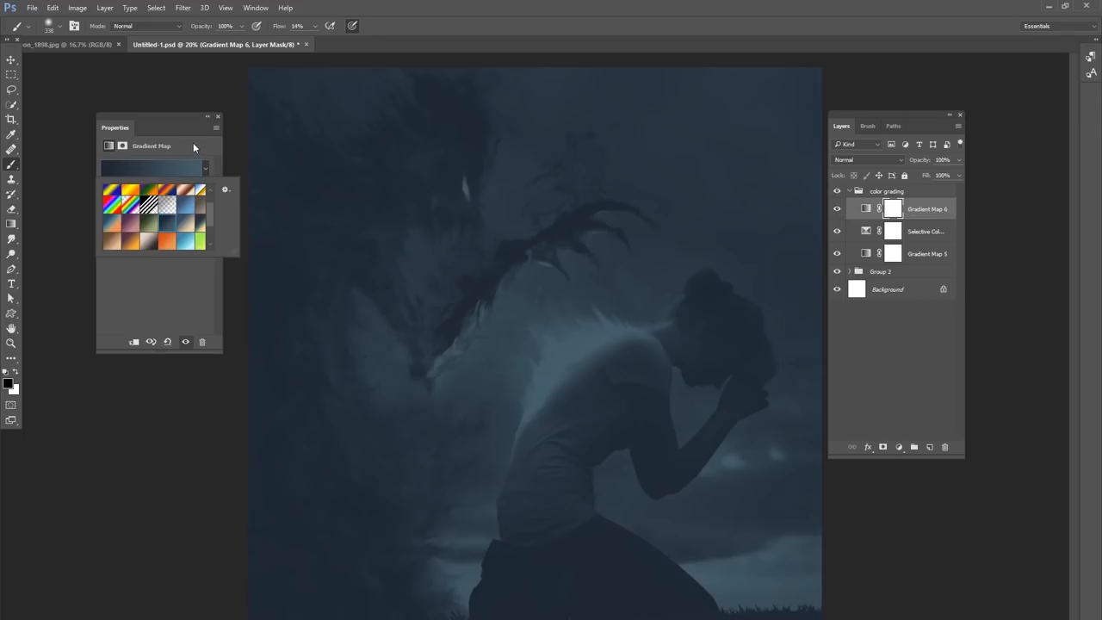
click(869, 159)
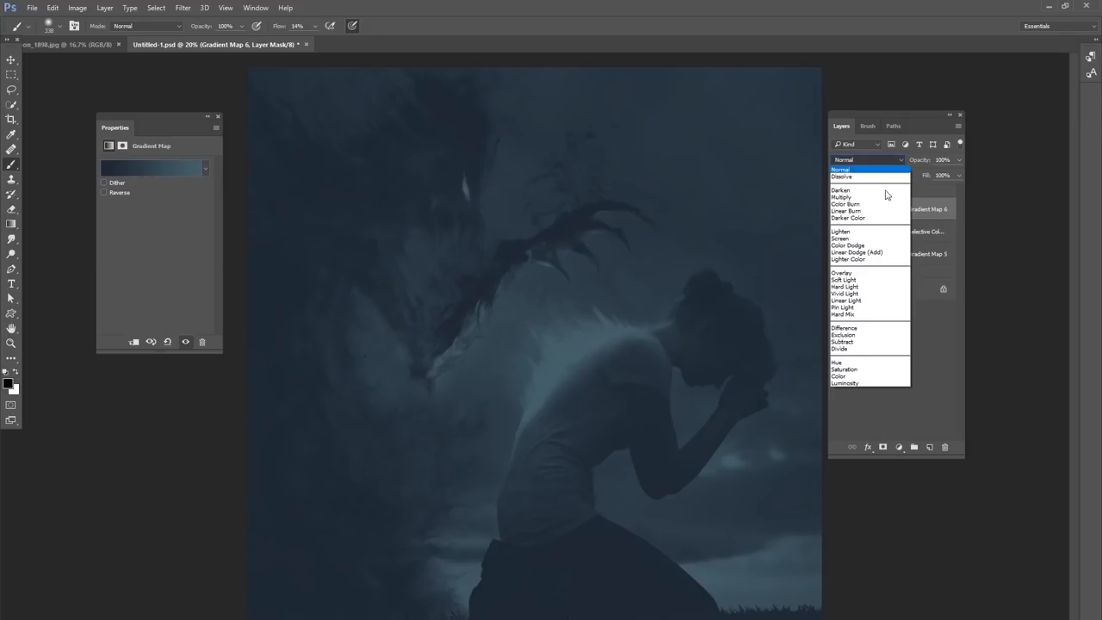
click(840, 231)
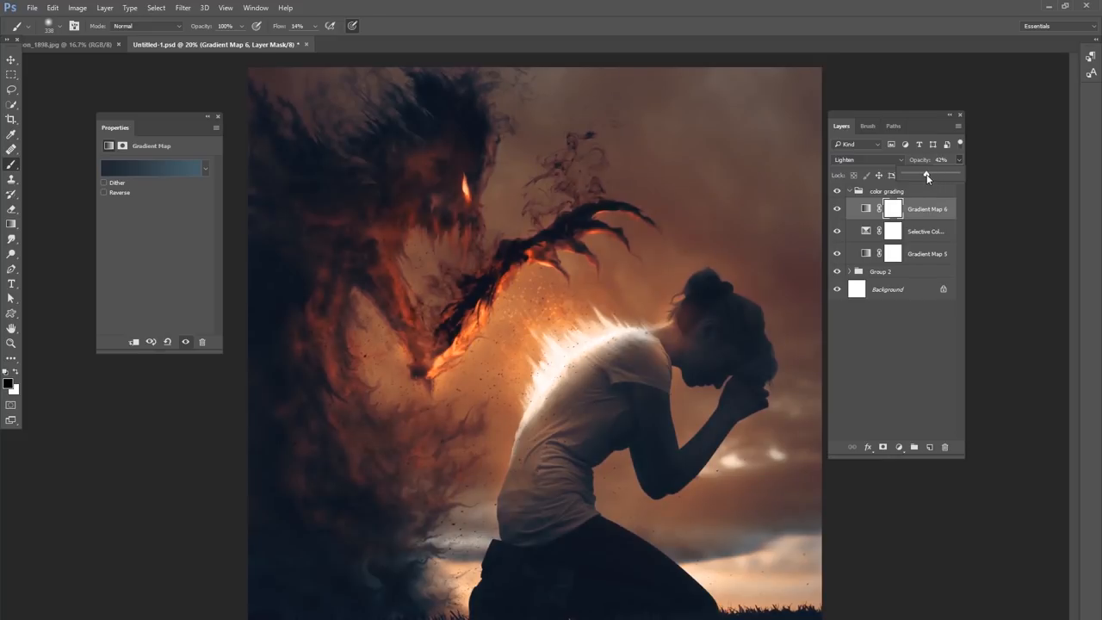
click(849, 190)
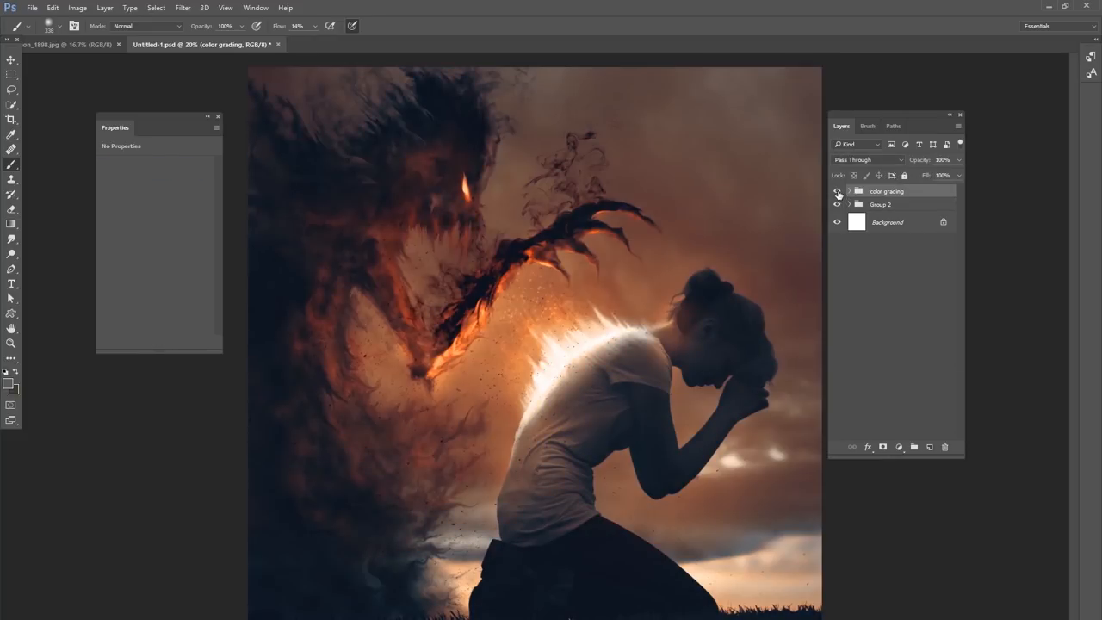
click(837, 190)
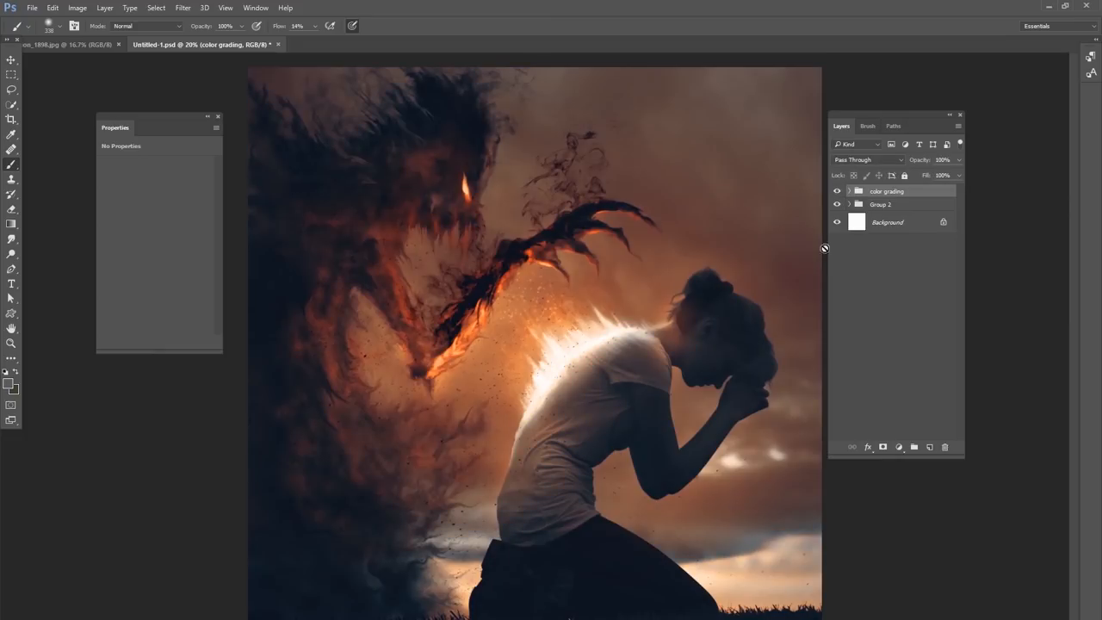
mouse_move(820, 217)
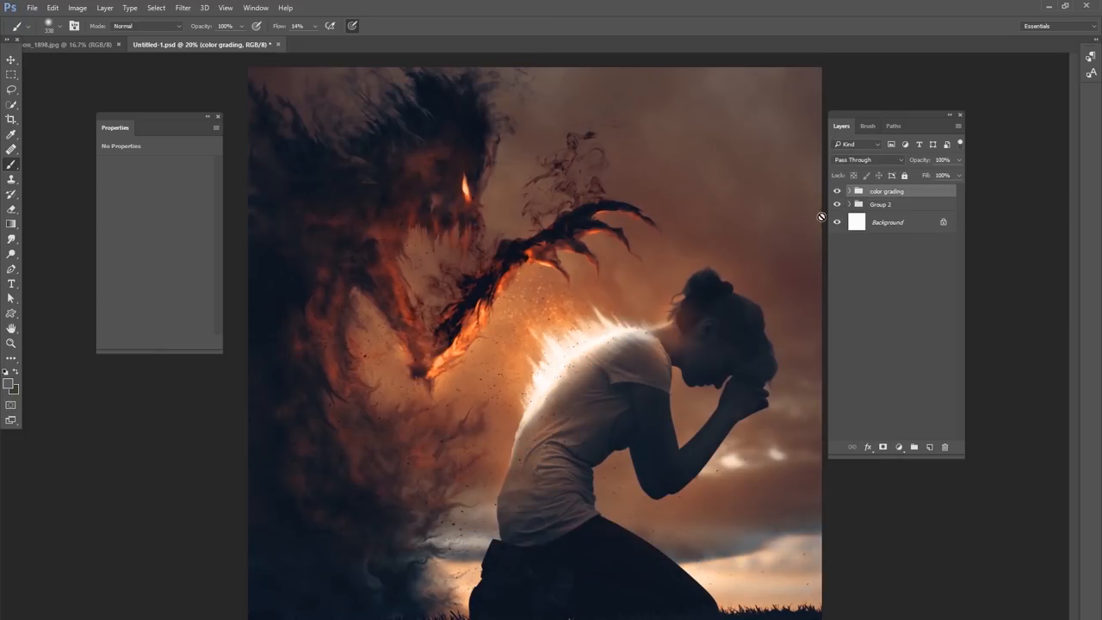
click(837, 189)
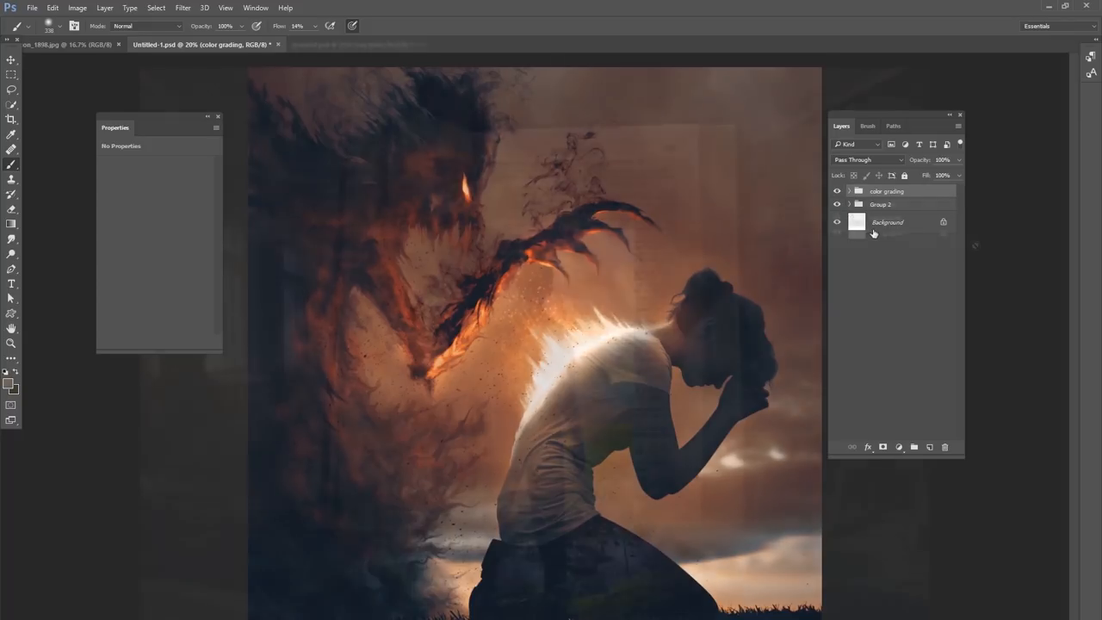
In the open-book composite, add two empty layers inside the sun glare group for painting.
click(353, 45)
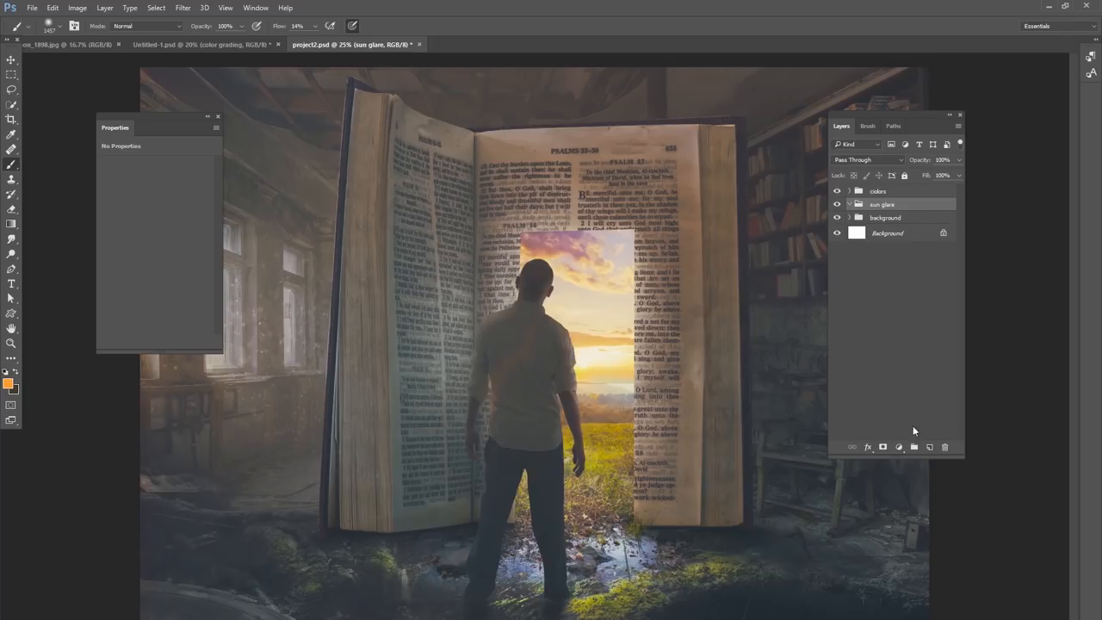
click(838, 204)
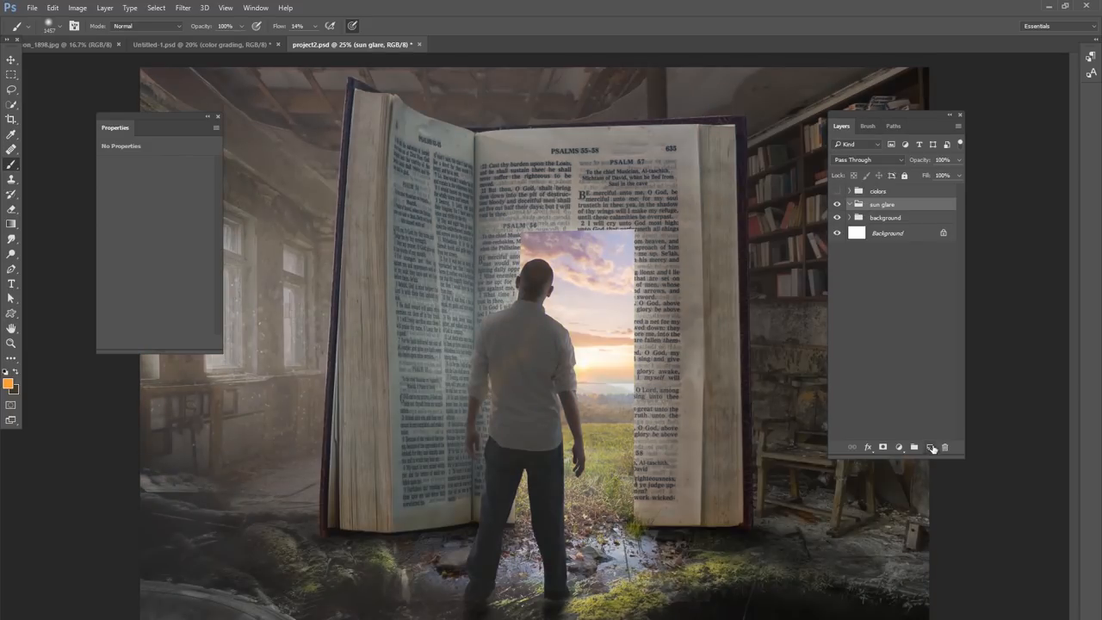
click(931, 447)
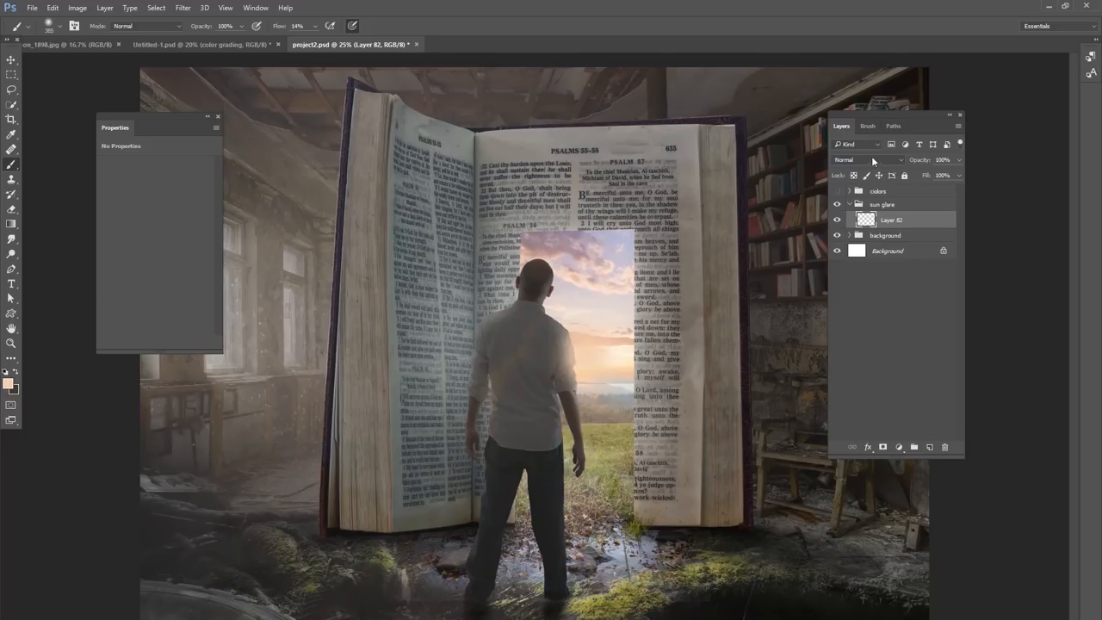
click(930, 448)
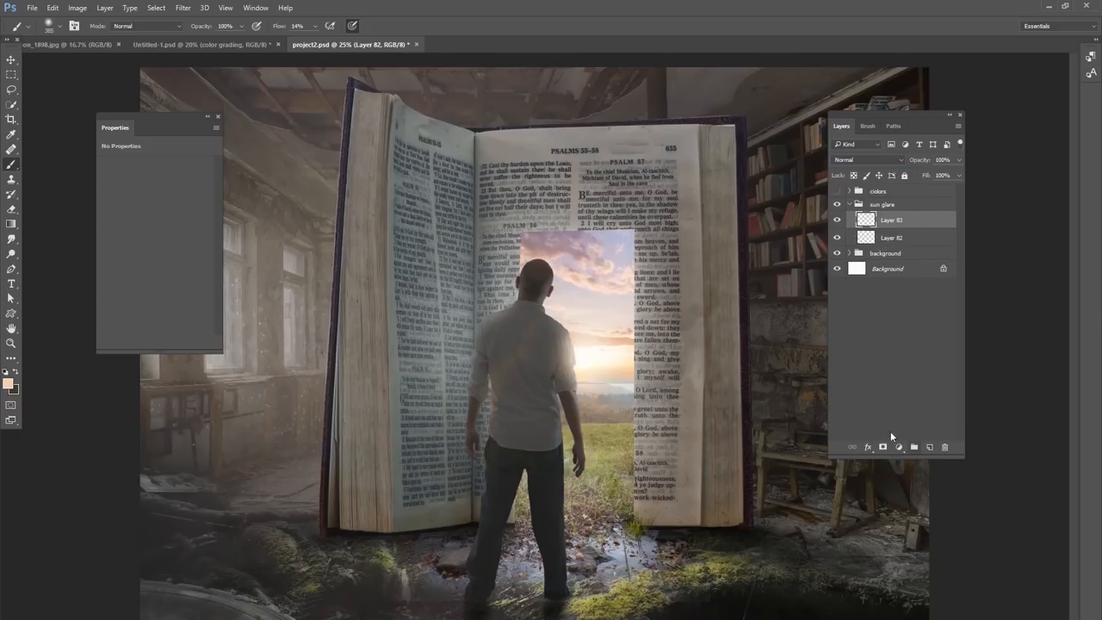
right_click(612, 362)
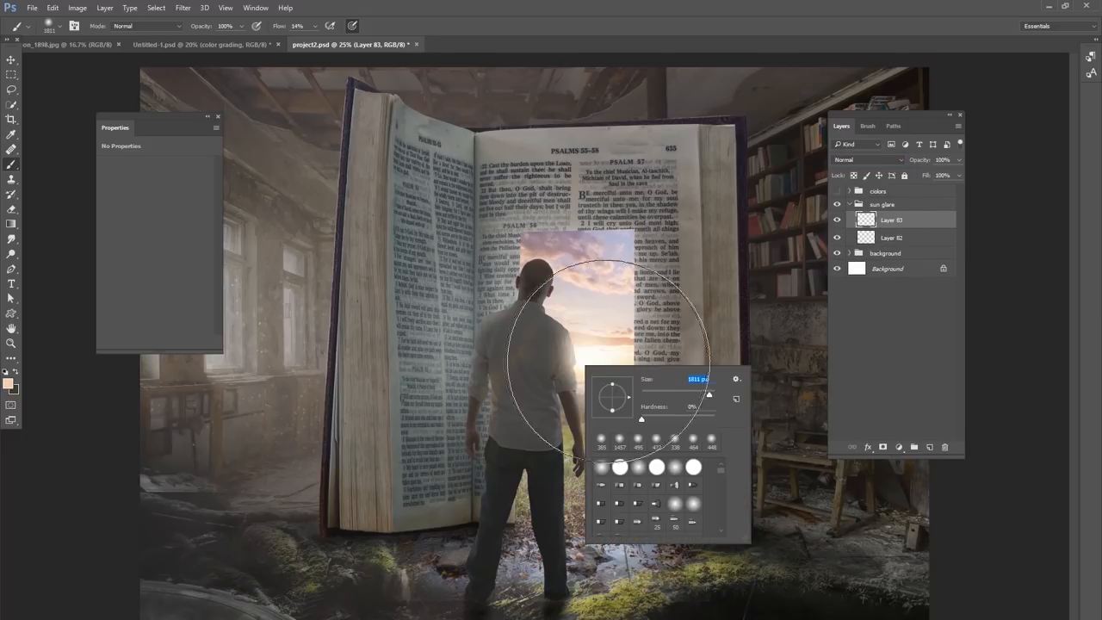
Paint an orange glow over the man's shoulder with a soft round brush and blend it as Overlay.
click(865, 159)
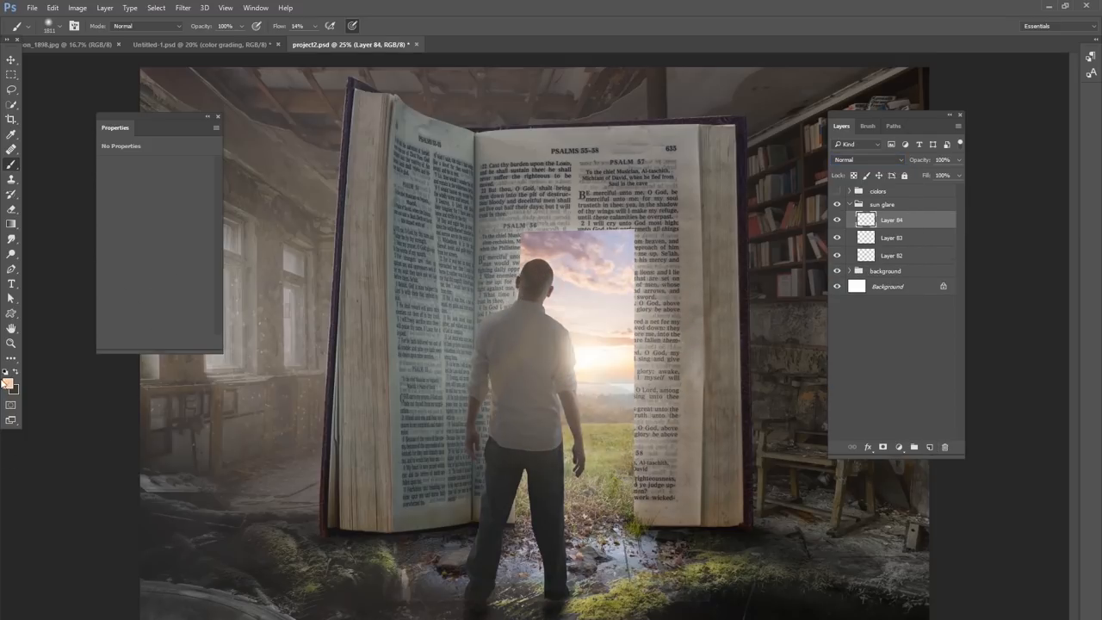
click(7, 382)
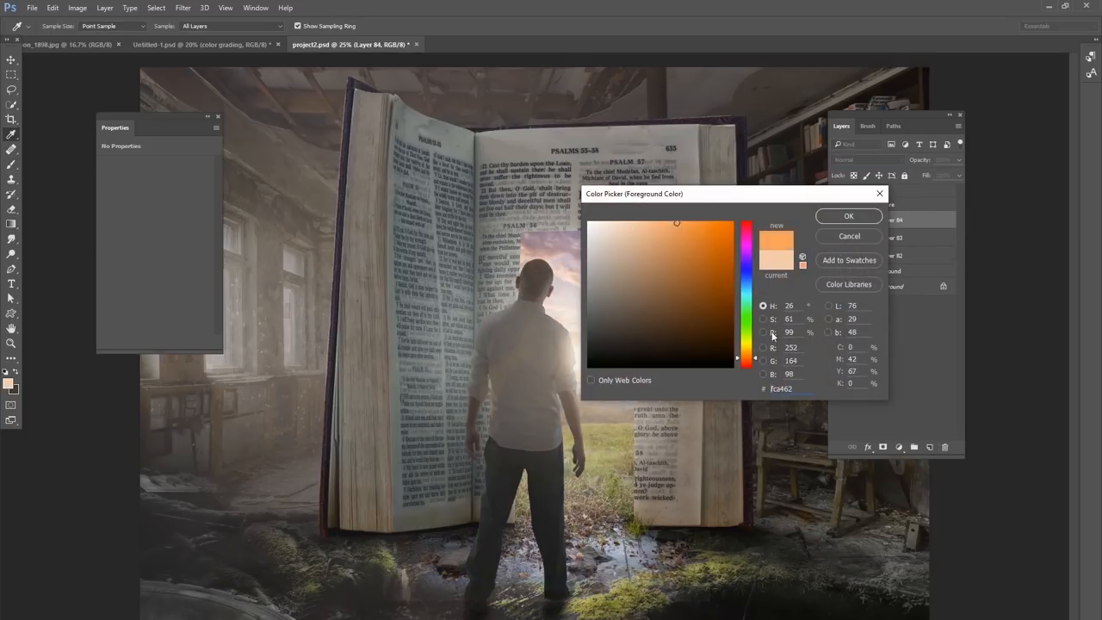
click(682, 222)
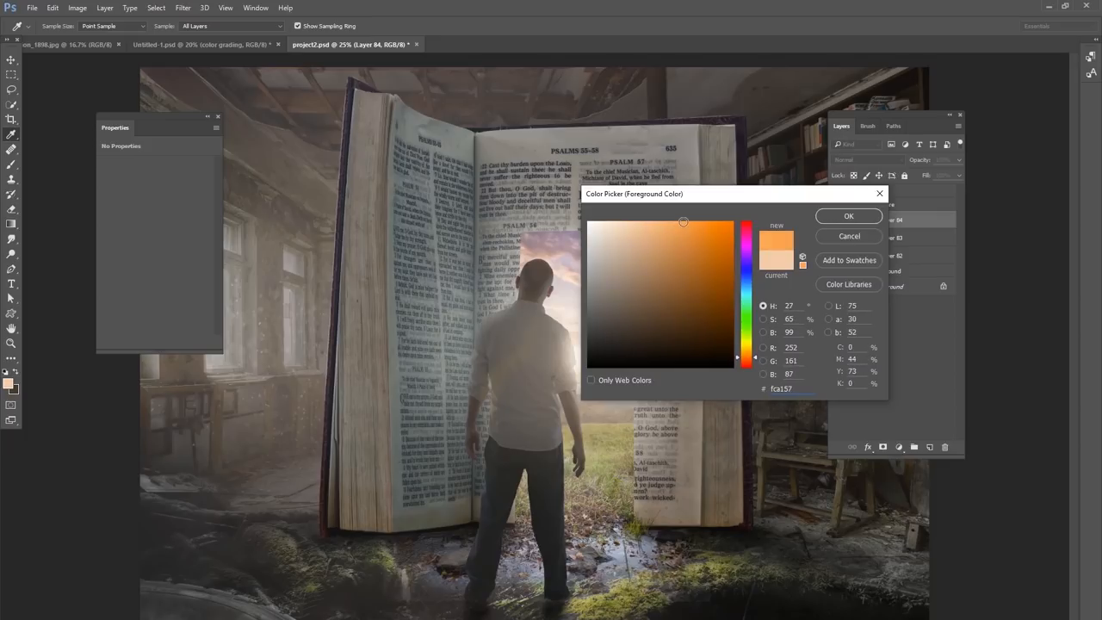
click(847, 217)
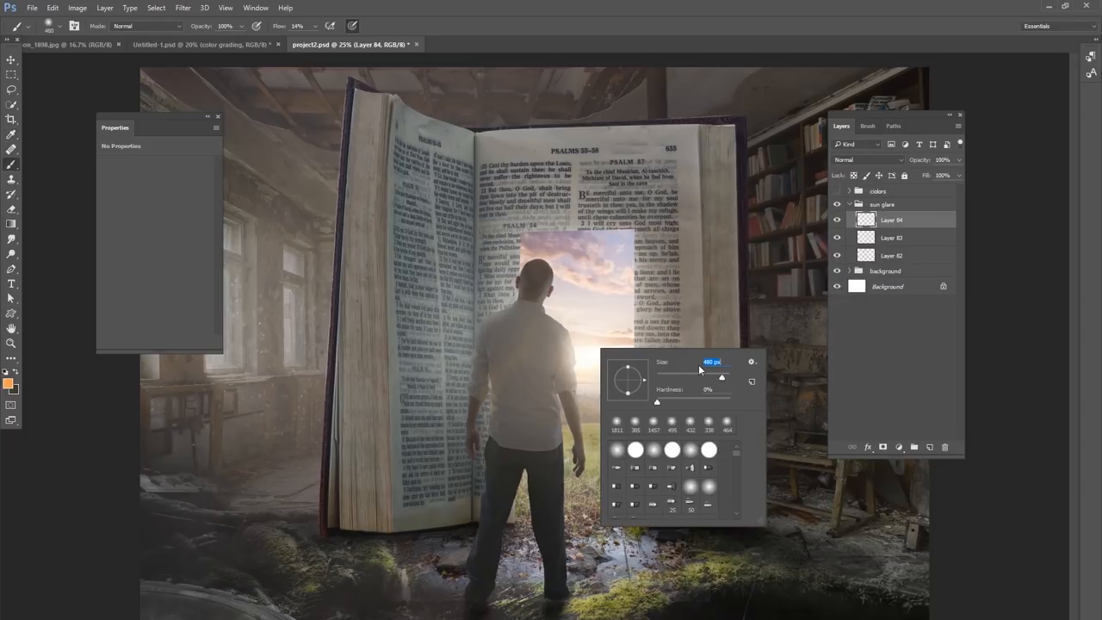
click(868, 159)
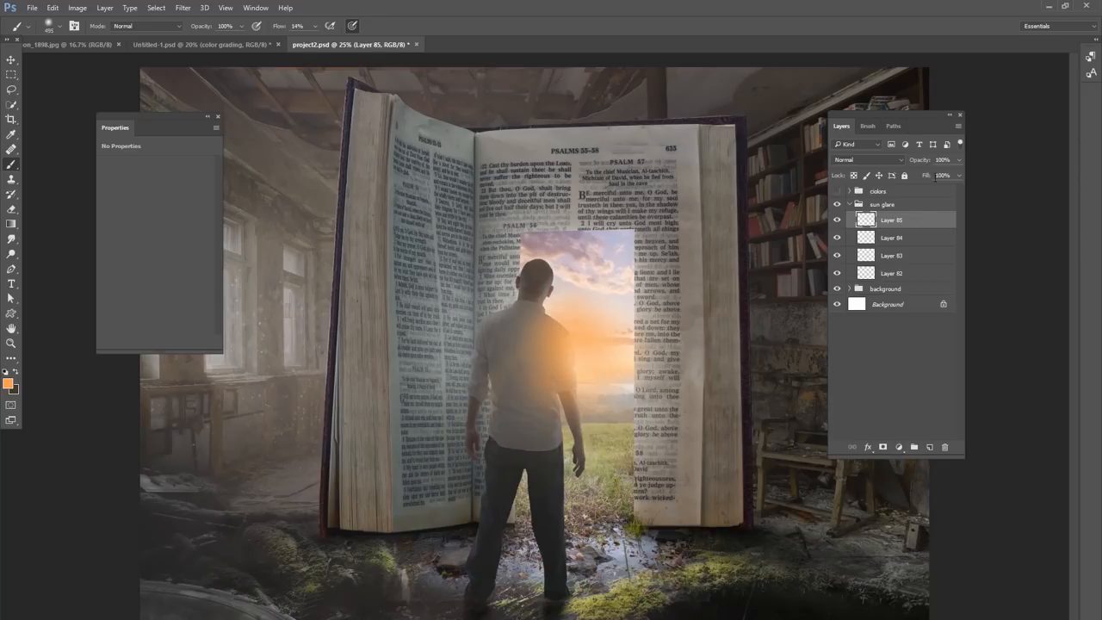
click(865, 158)
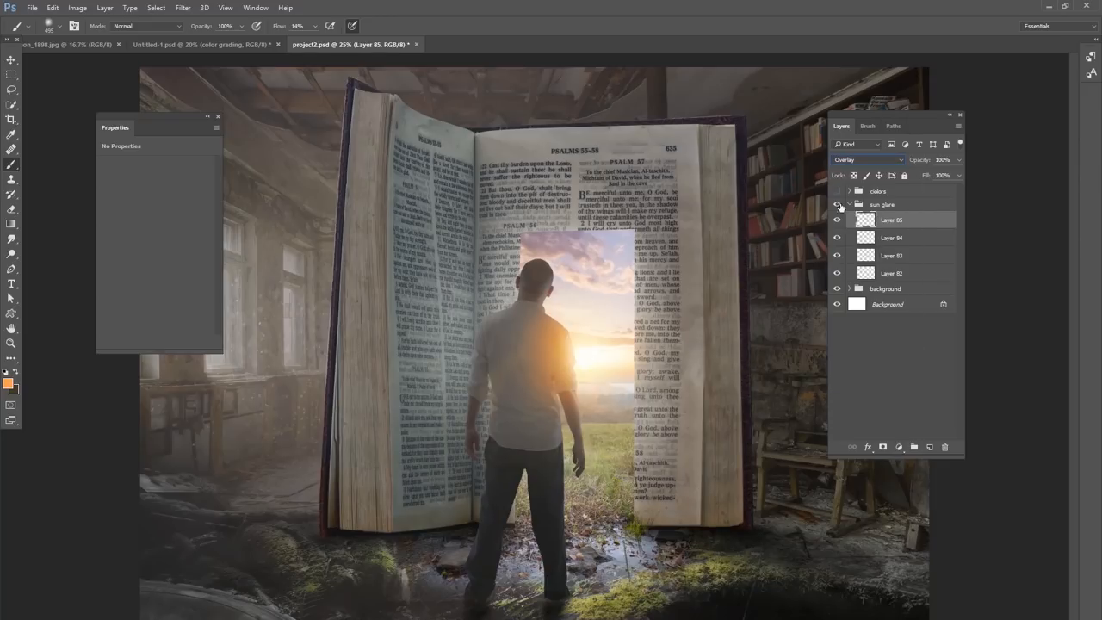
Strengthen the glow and toggle the sun glare group to compare before and after.
click(837, 203)
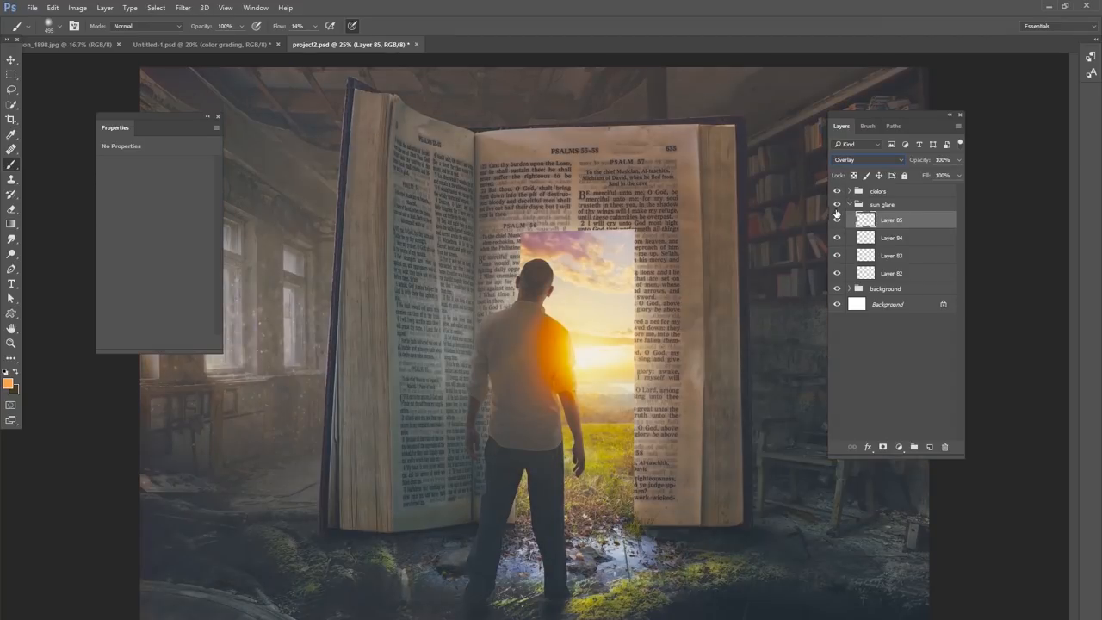
click(837, 203)
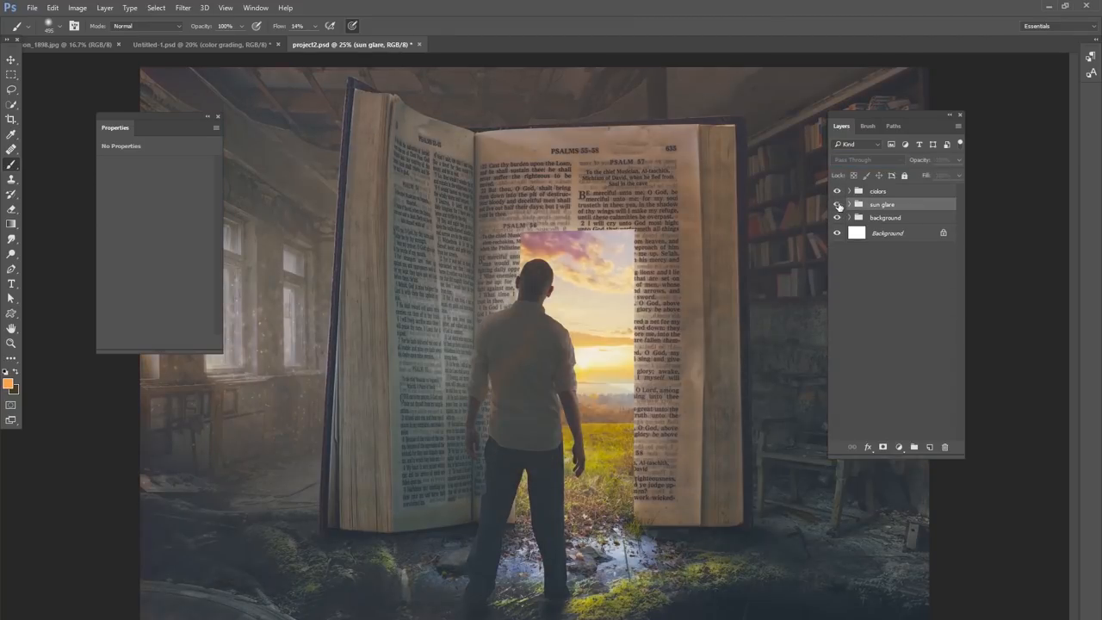
click(838, 204)
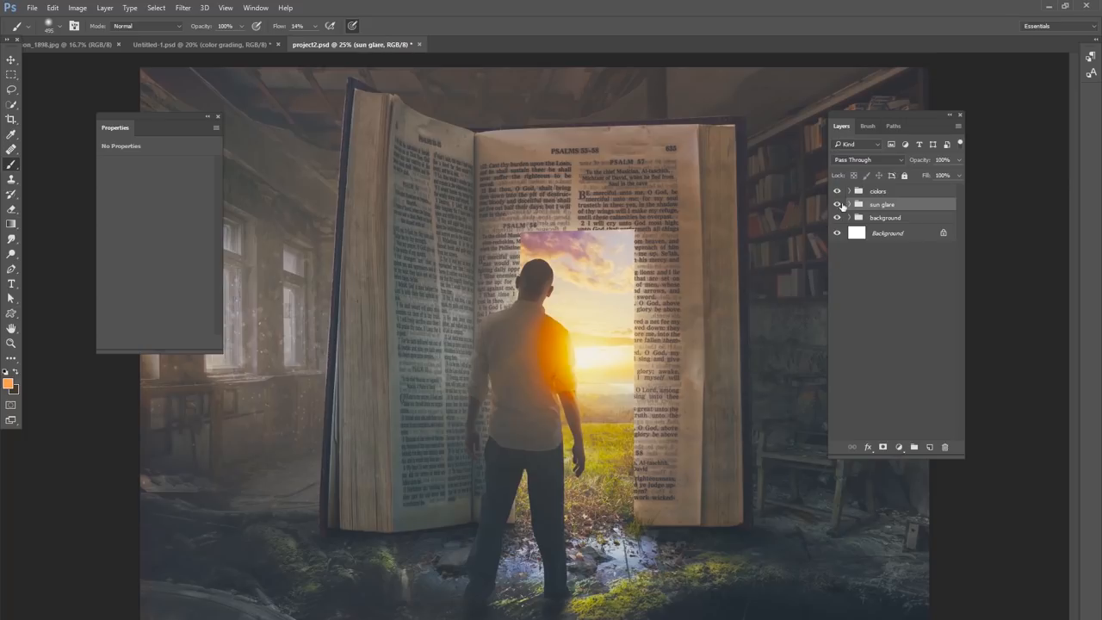
click(837, 203)
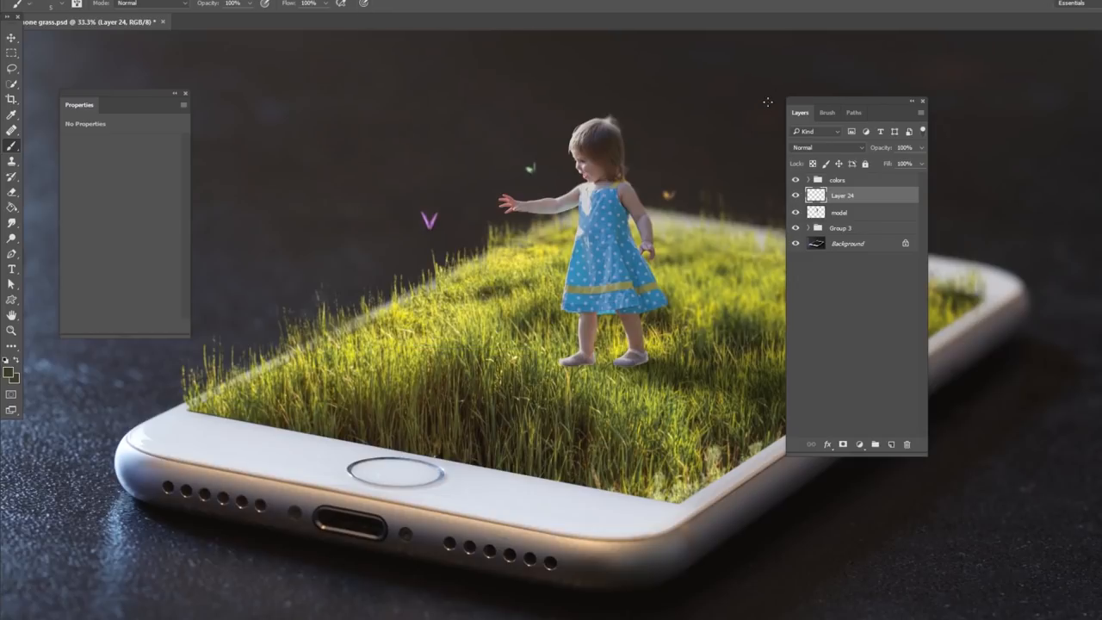
Enable Shape Dynamics and Scattering on the butterfly brush and paint butterflies around the girl.
click(827, 112)
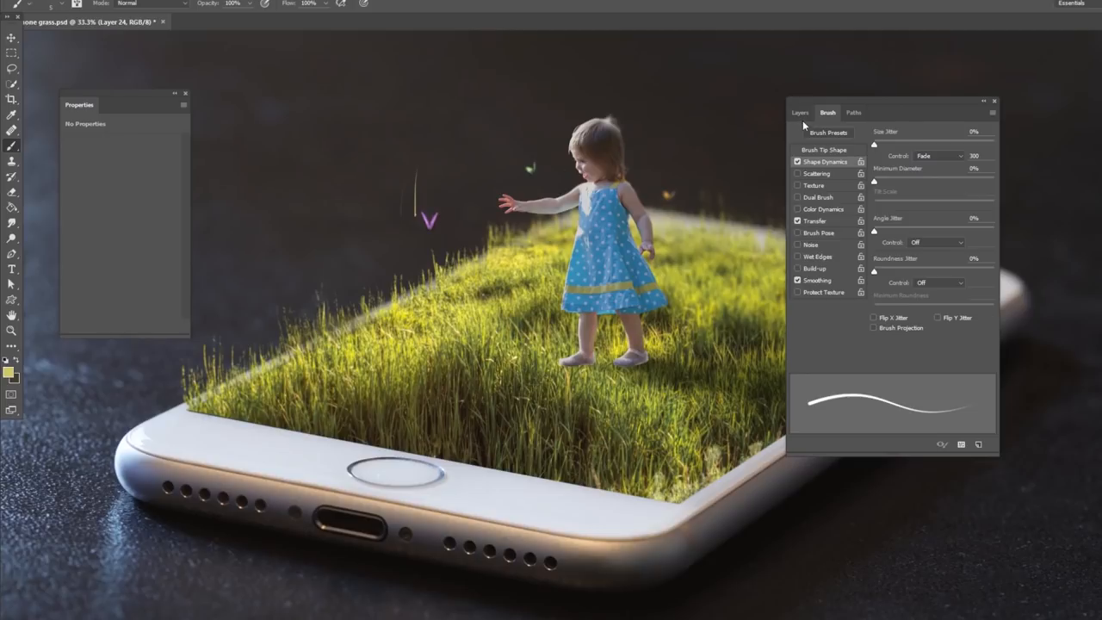
click(799, 112)
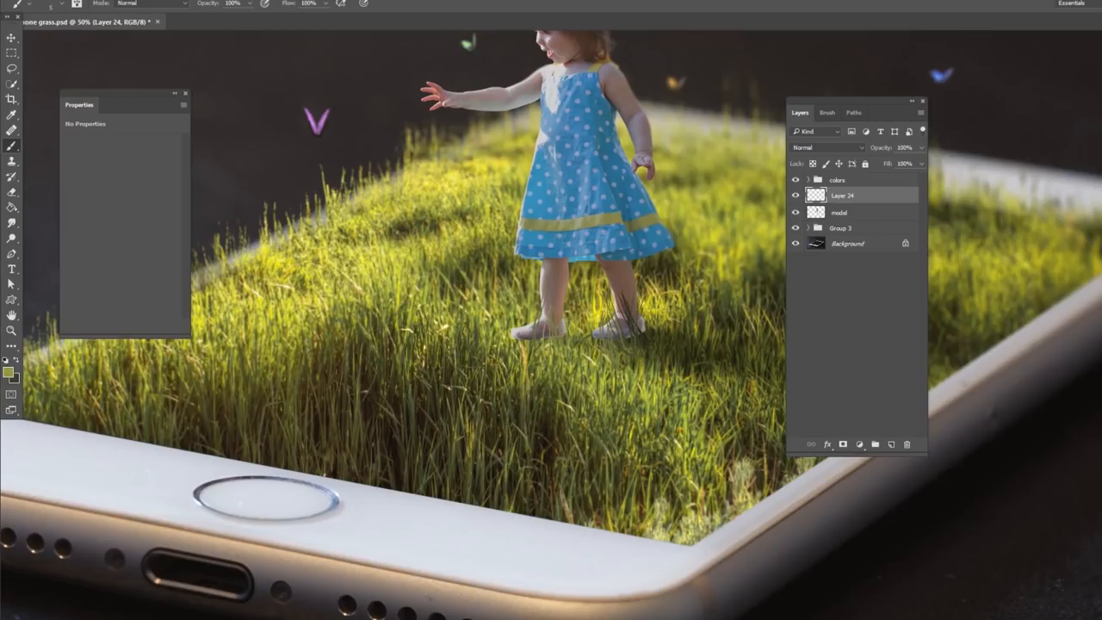
click(839, 212)
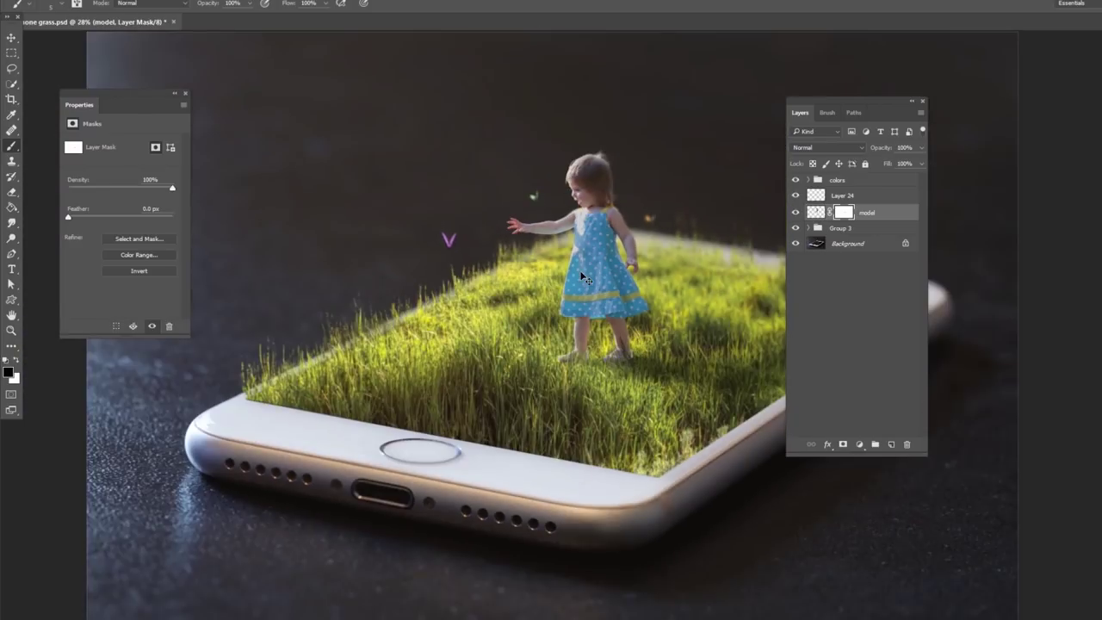
scroll(down, 3)
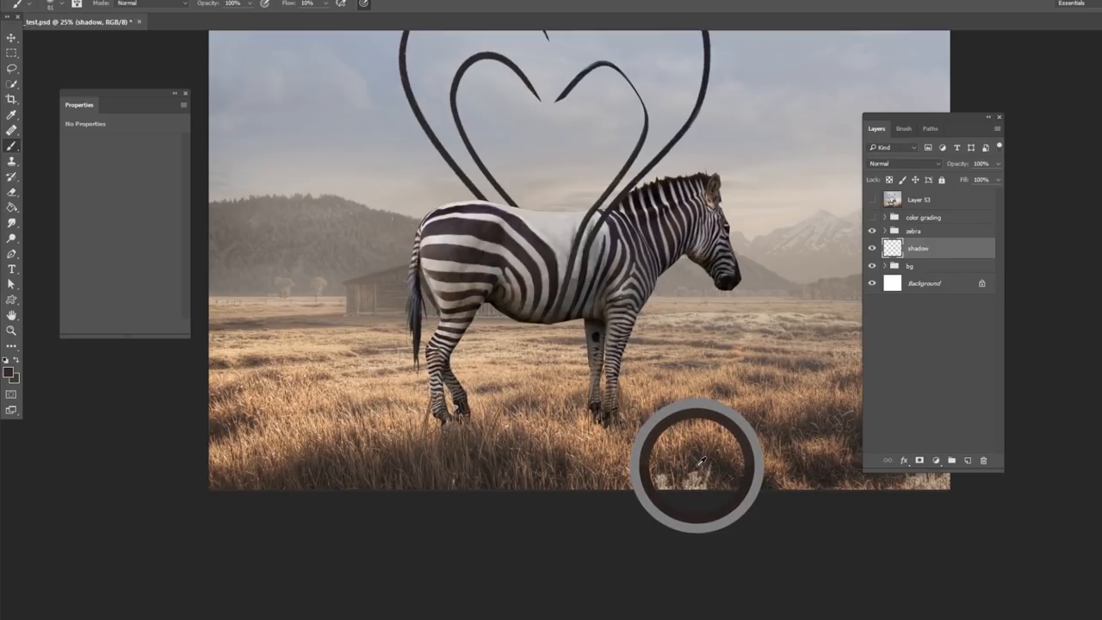
mouse_move(727, 466)
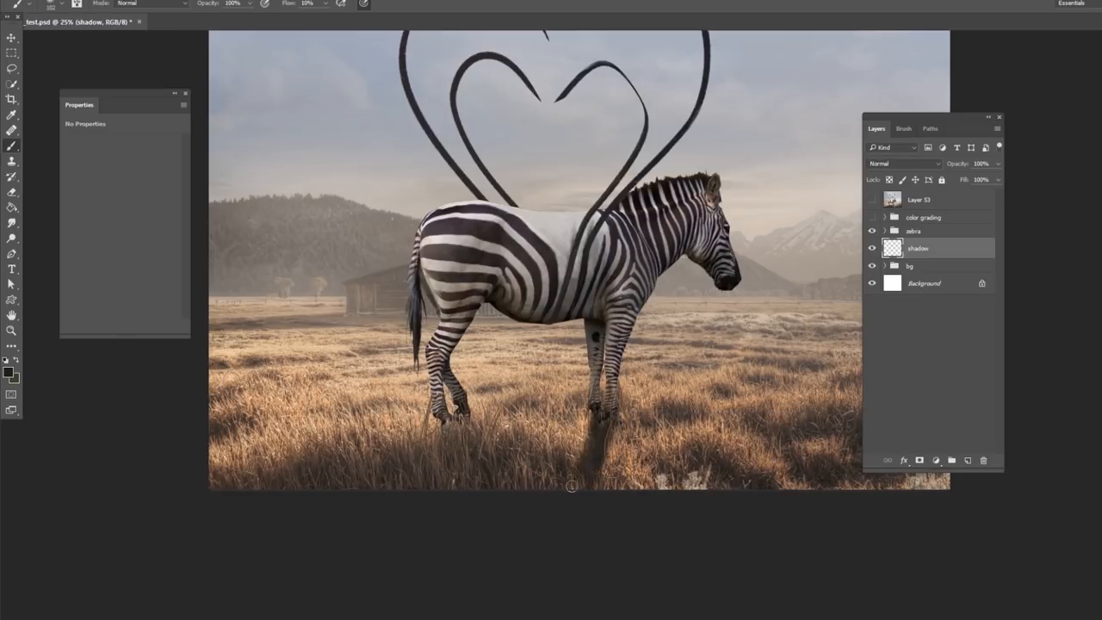
Paint a soft black shadow under the zebra and blend the shadow layer as Color Burn.
click(572, 485)
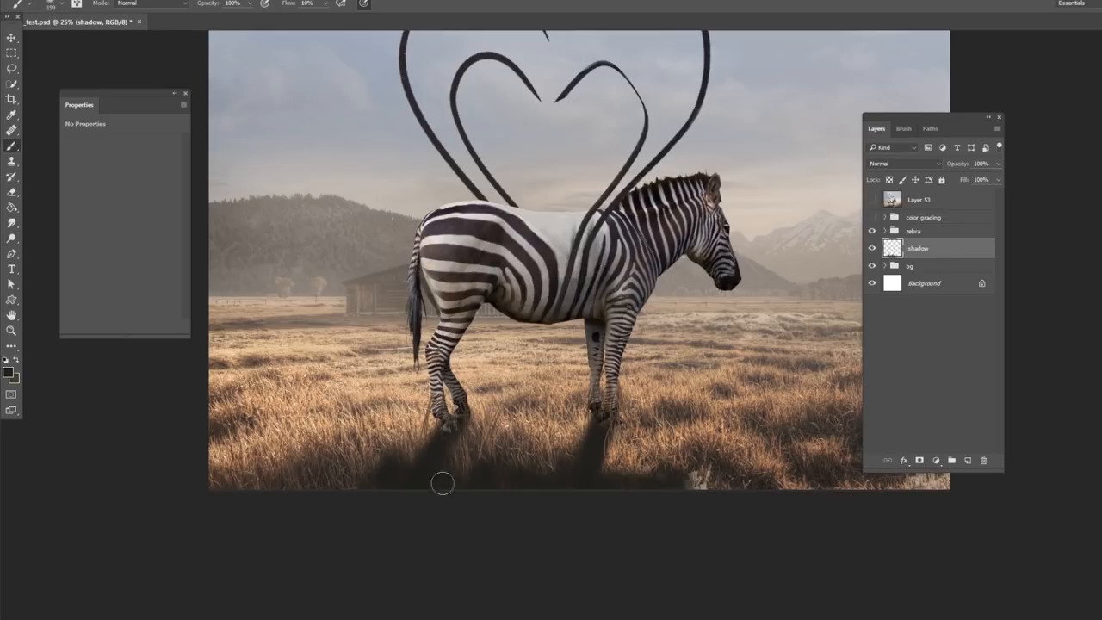
mouse_move(627, 489)
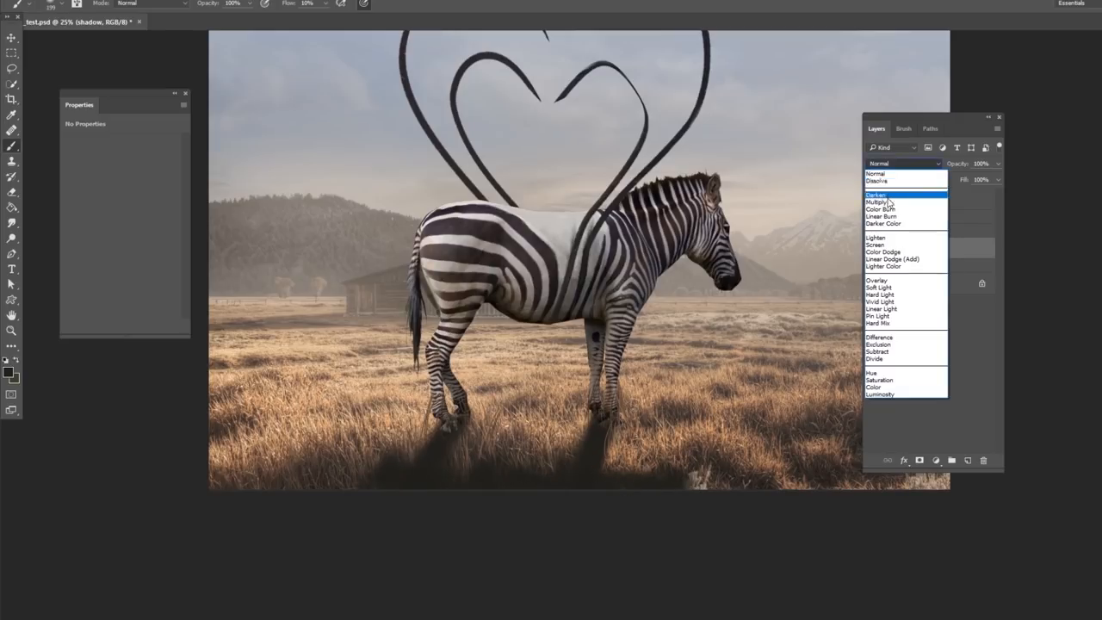
click(882, 211)
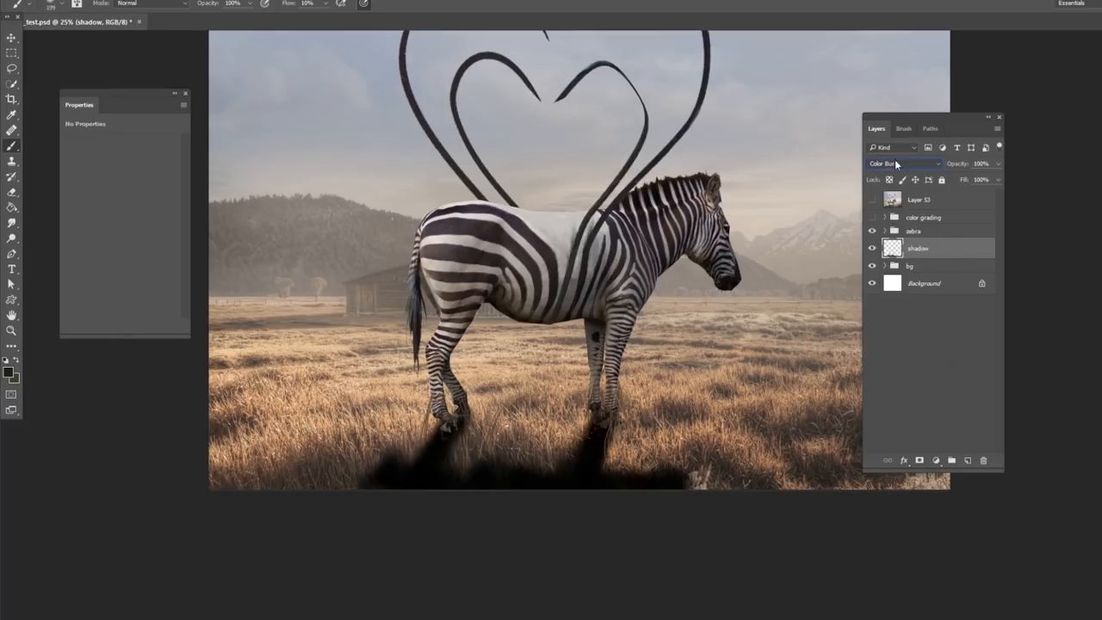
click(904, 163)
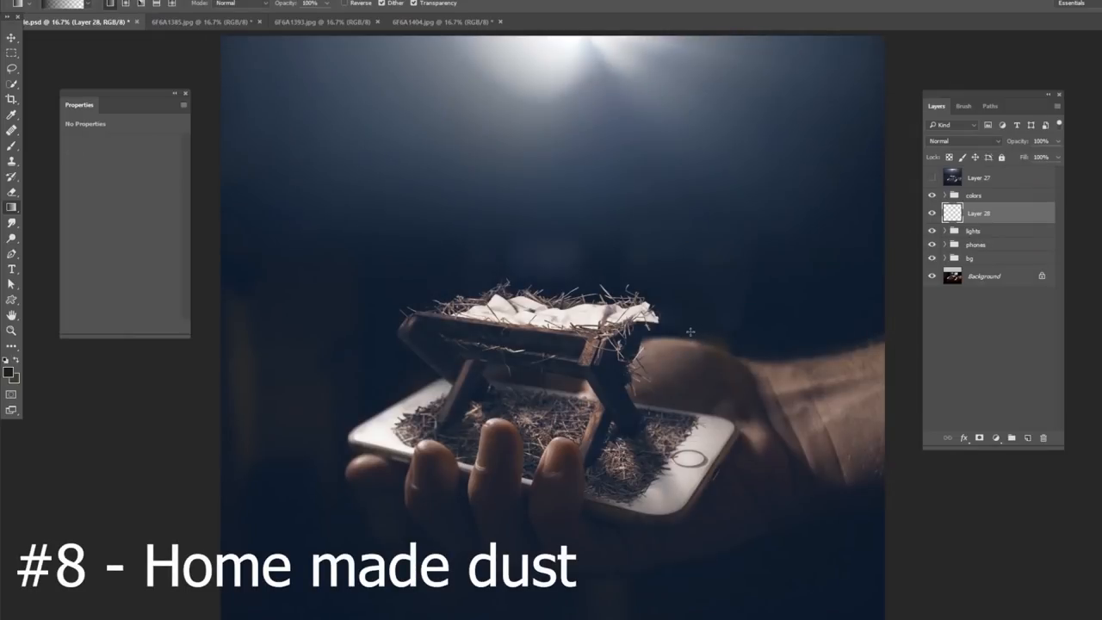
mouse_move(679, 300)
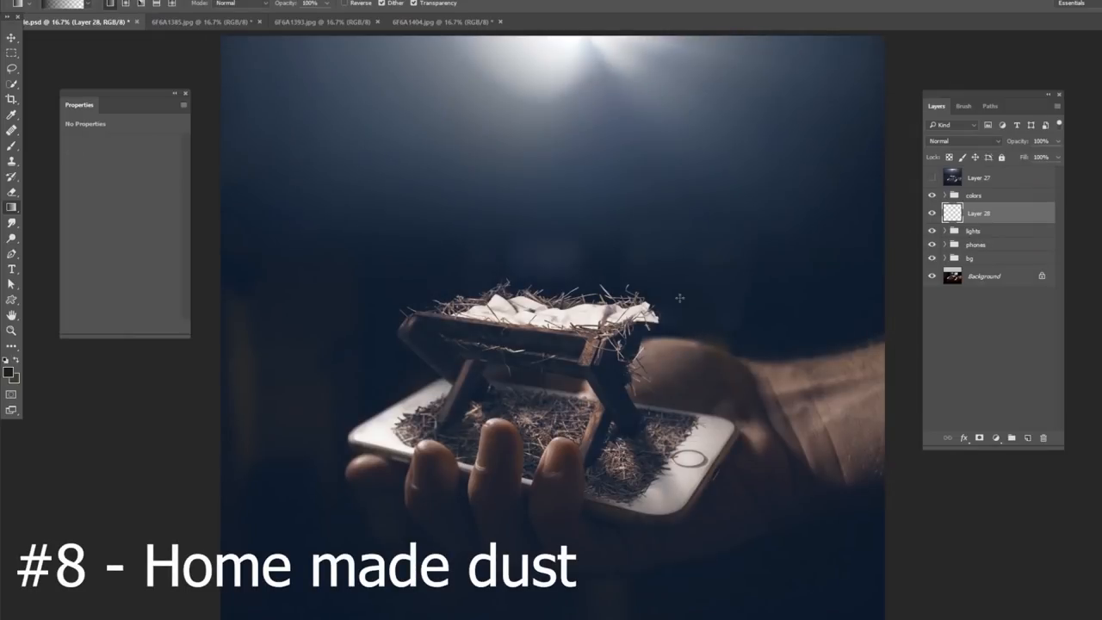
Switch to the dust-particle photo and select the whole image.
click(320, 20)
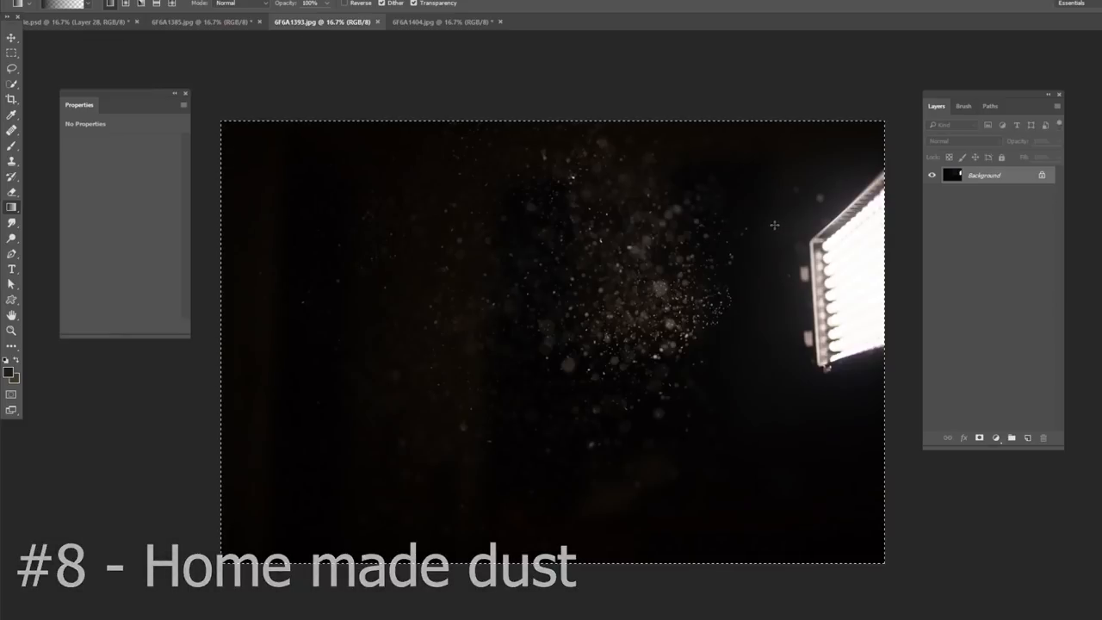
mouse_move(758, 228)
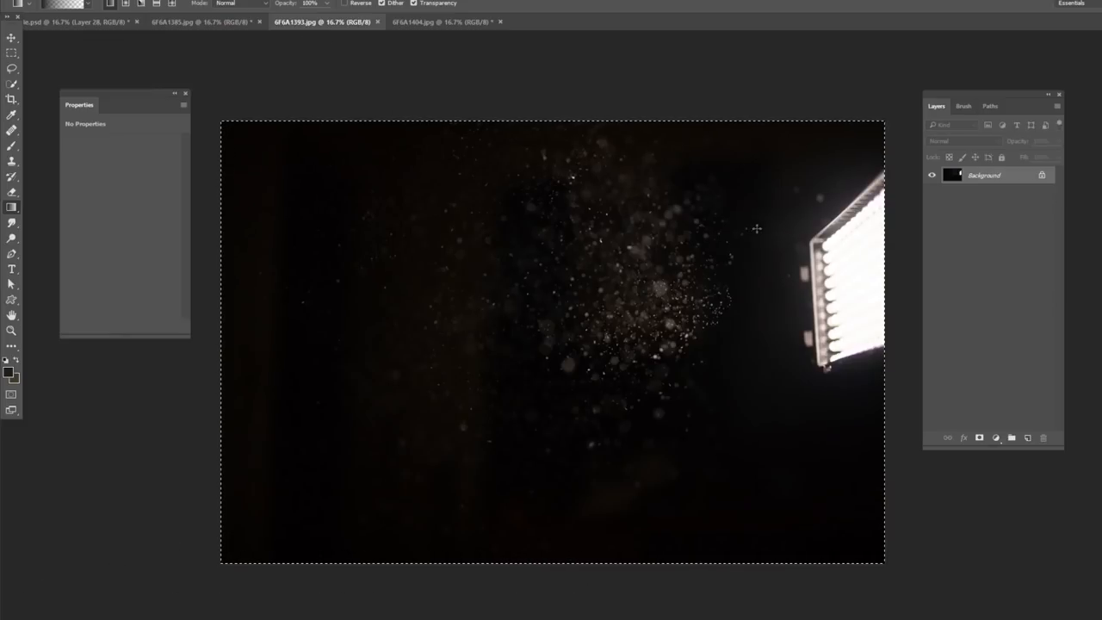
mouse_move(727, 231)
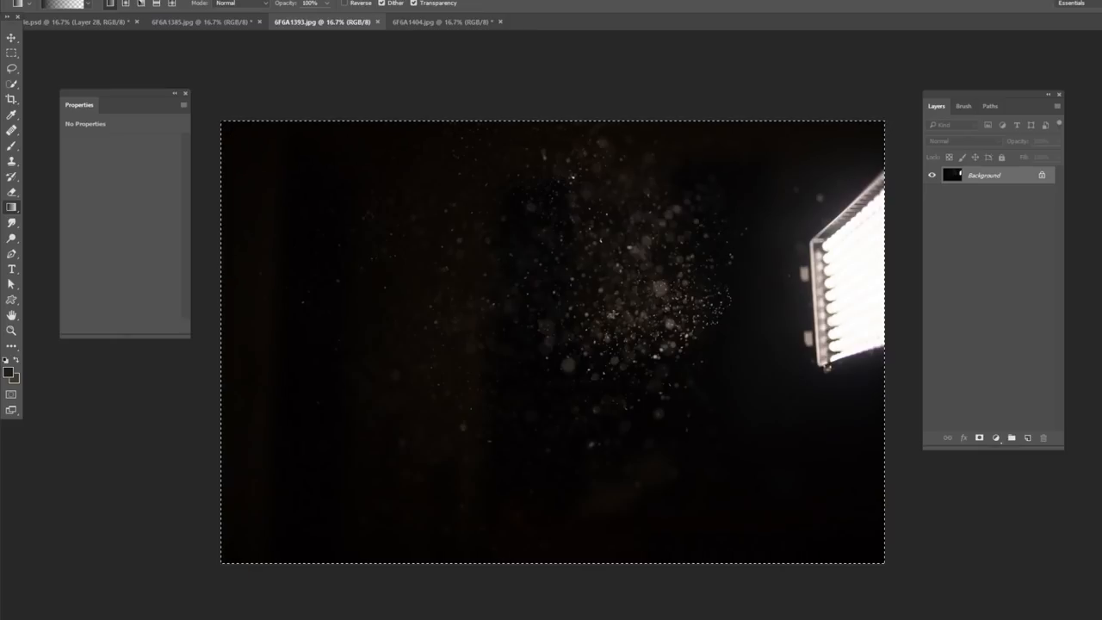
Bring the dust image into the manger composite as a masked, Screen-blended layer above the manger.
click(12, 38)
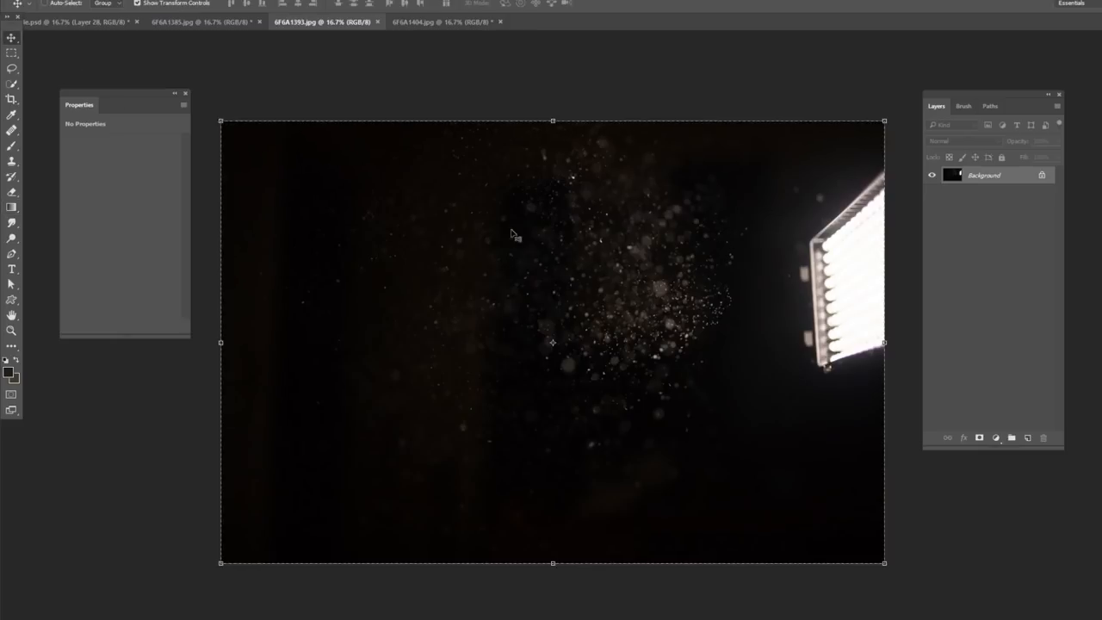
click(69, 20)
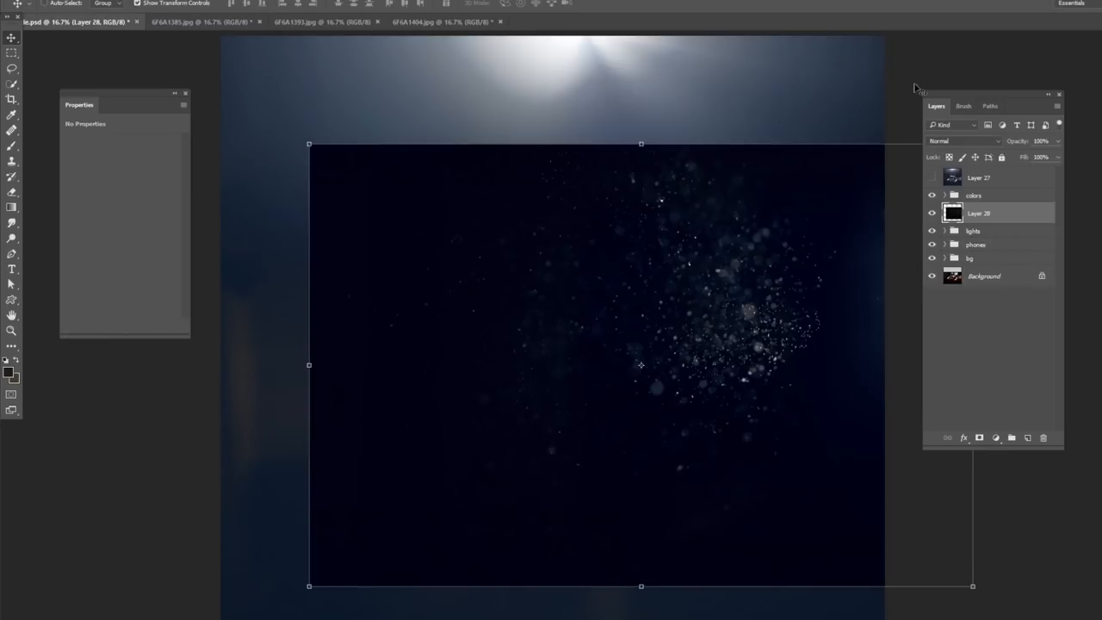
click(965, 141)
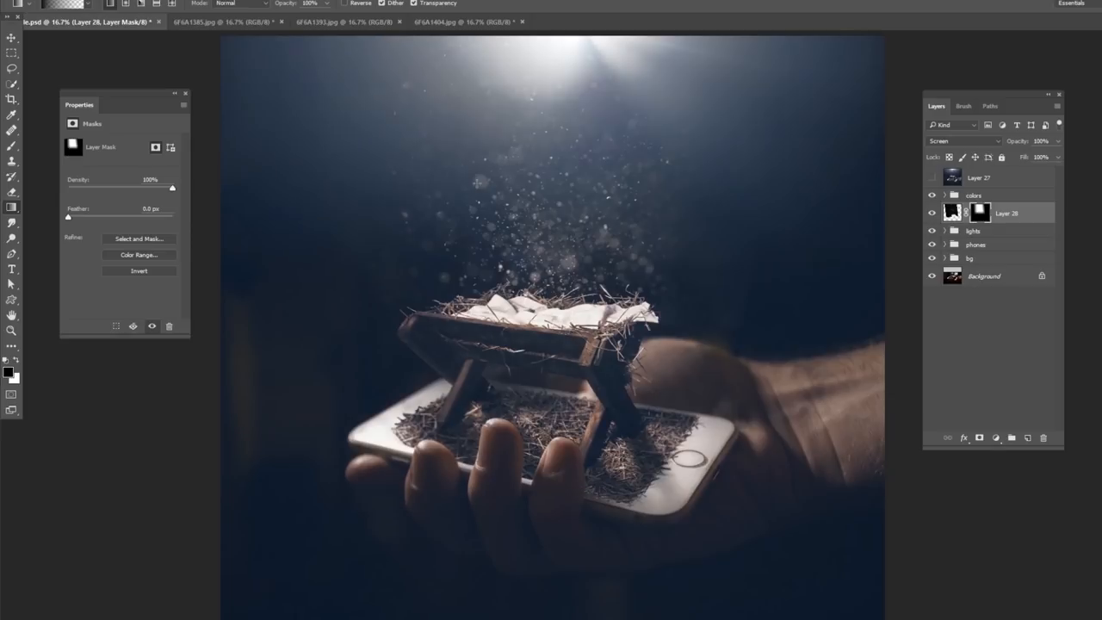
mouse_move(296, 124)
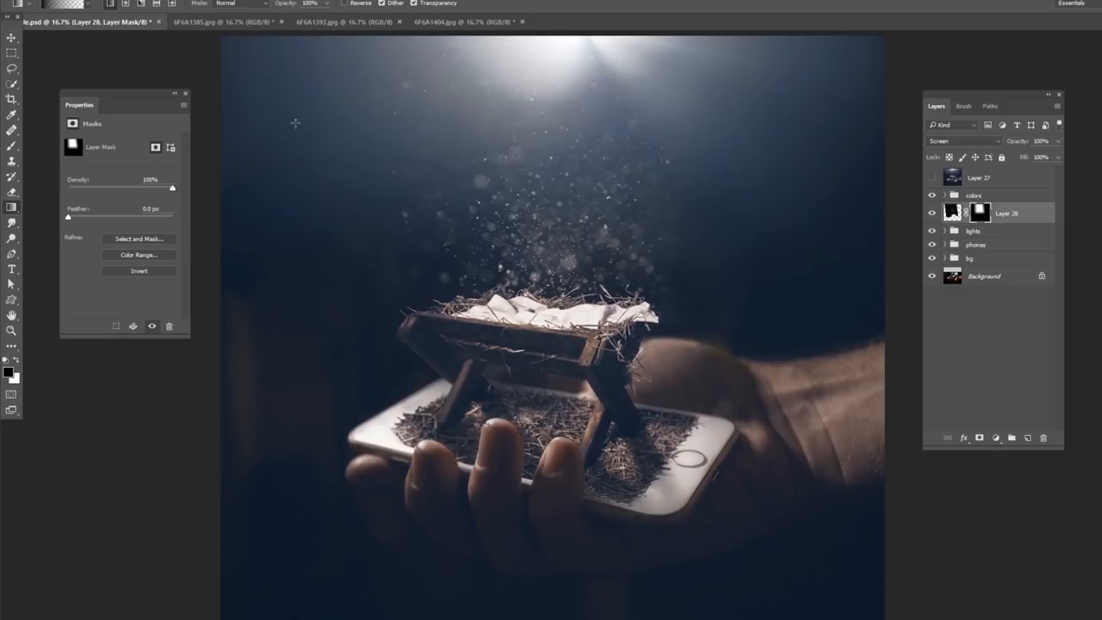
Add a second dust photo to the composite and scale it to spread specks over the manger.
click(224, 20)
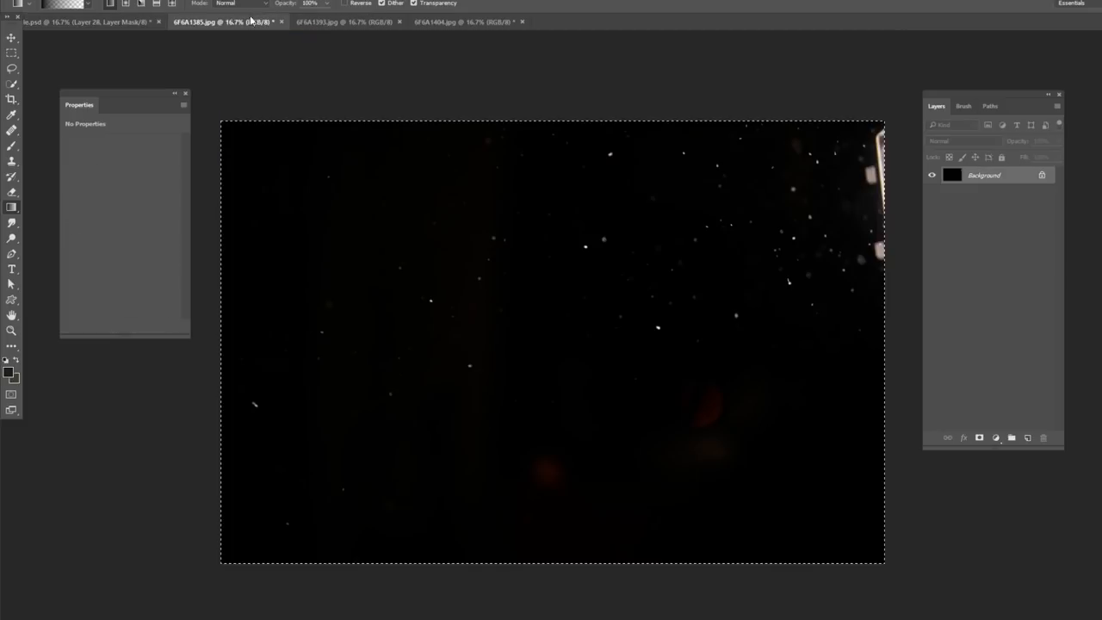
click(78, 21)
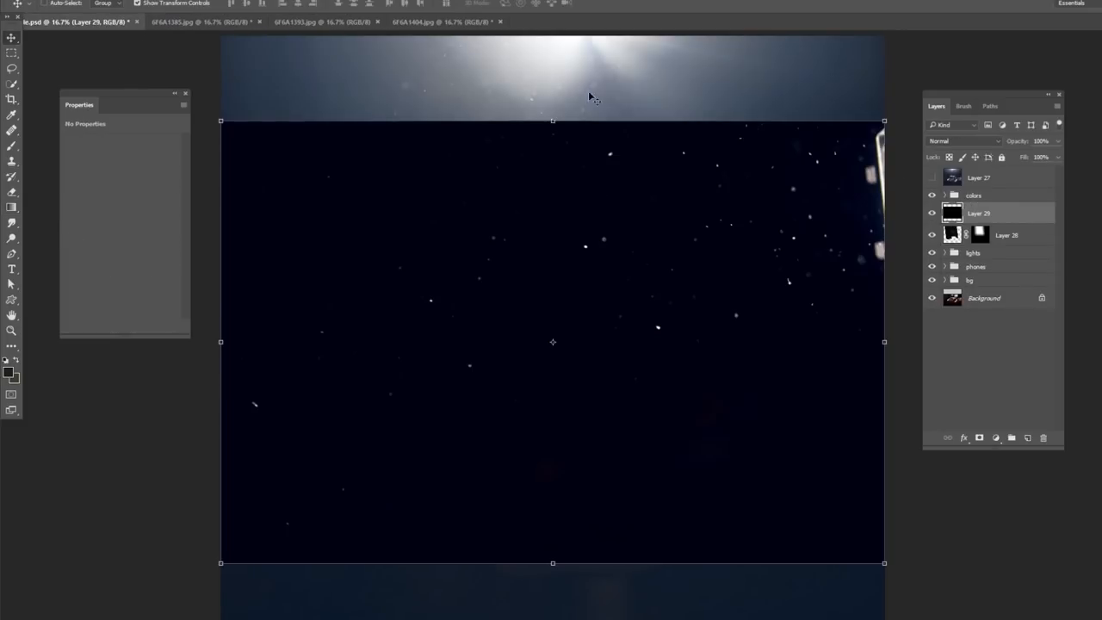
click(965, 141)
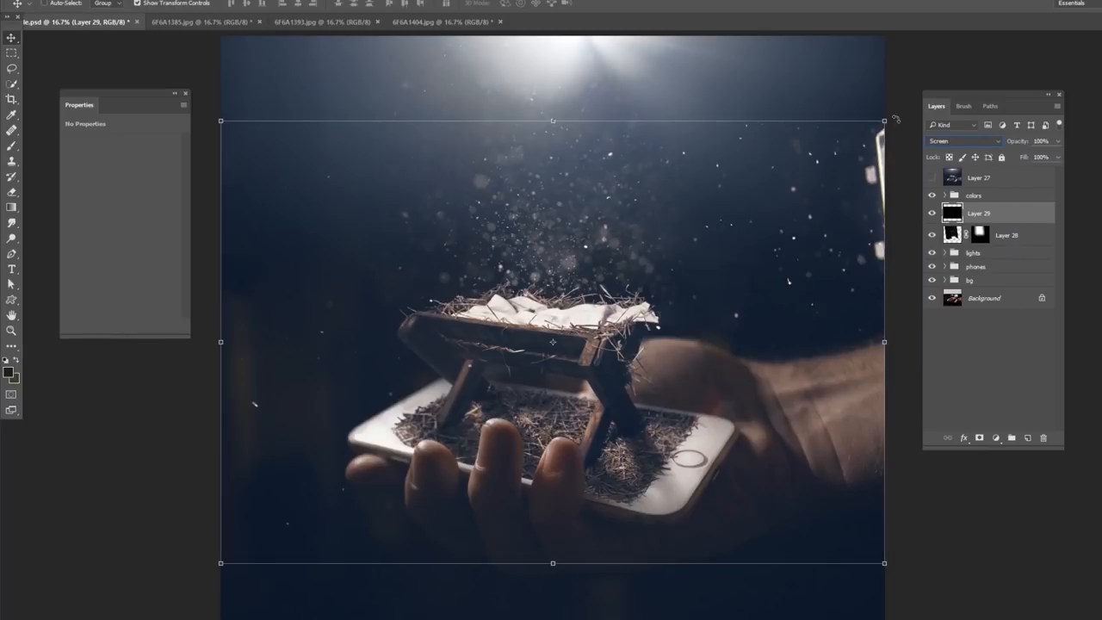
drag(886, 120, 796, 41)
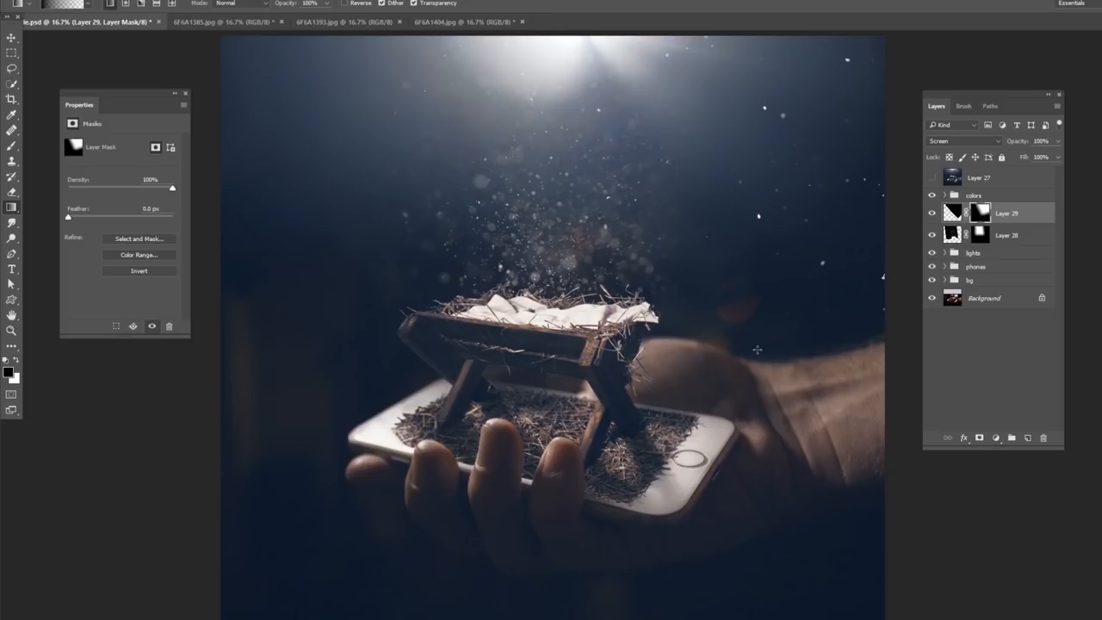
mouse_move(705, 326)
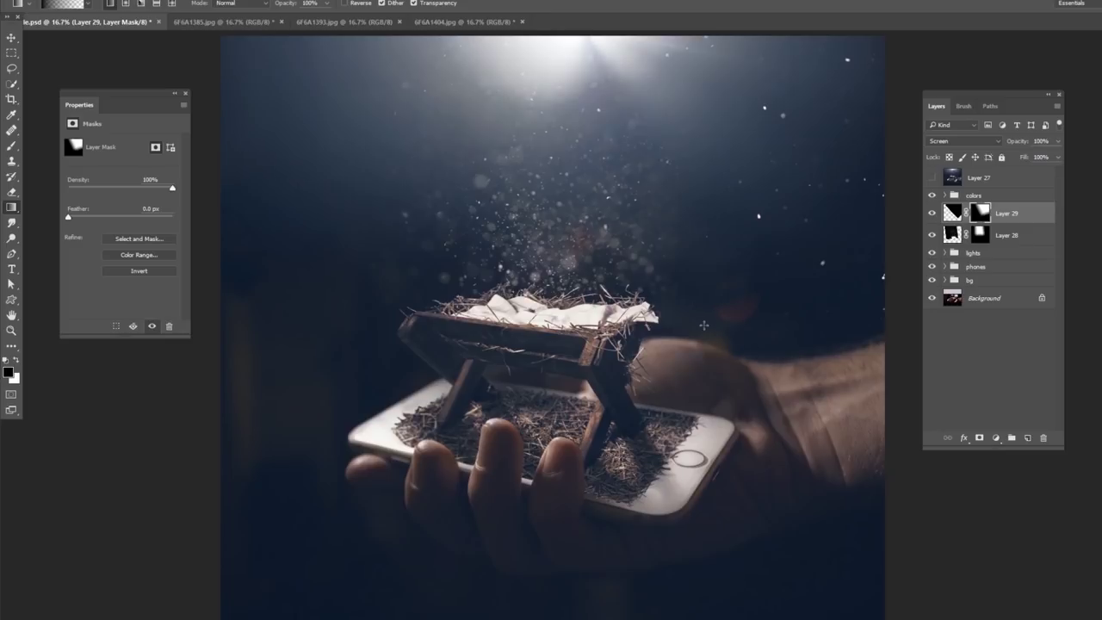
mouse_move(705, 338)
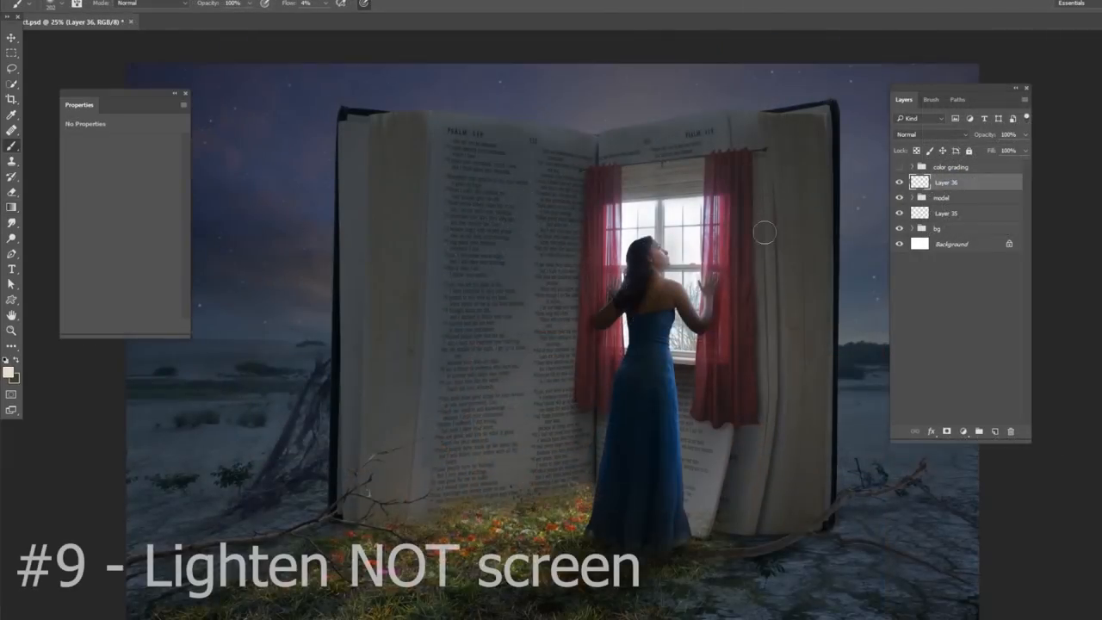
Set Layer 35, the sun-ray layer, to Lighten blending at lowered opacity.
click(947, 214)
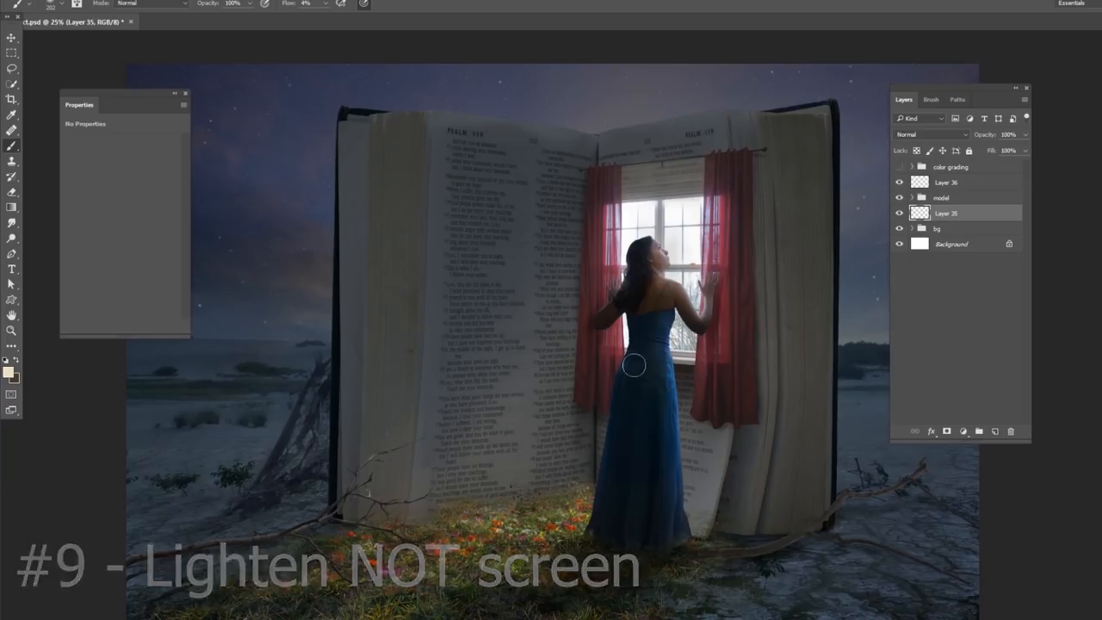
click(930, 135)
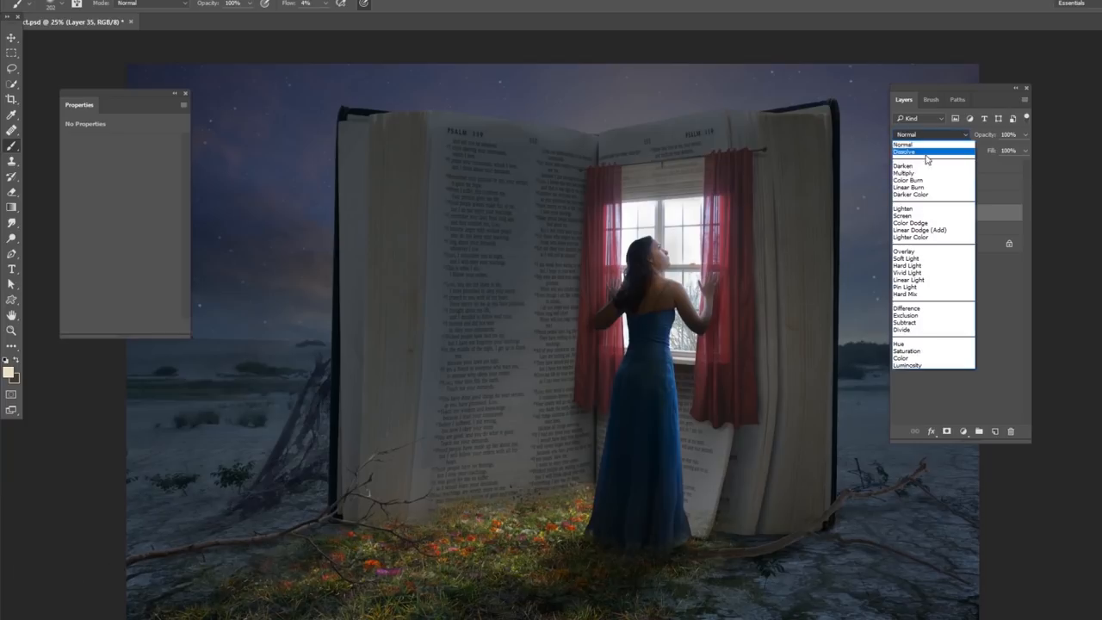
click(903, 208)
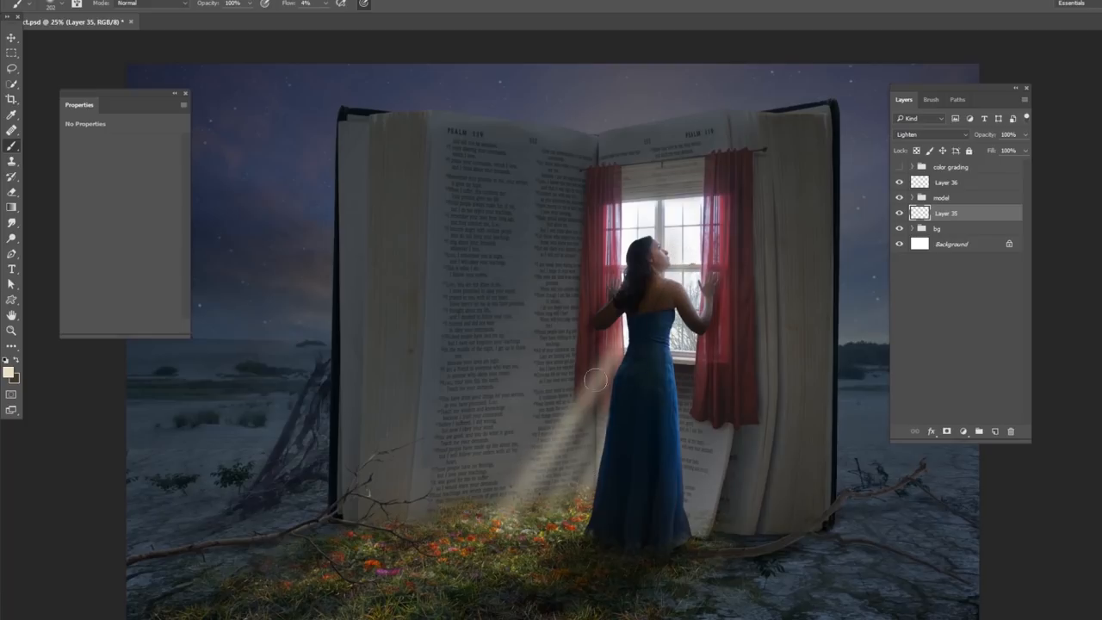
right_click(596, 381)
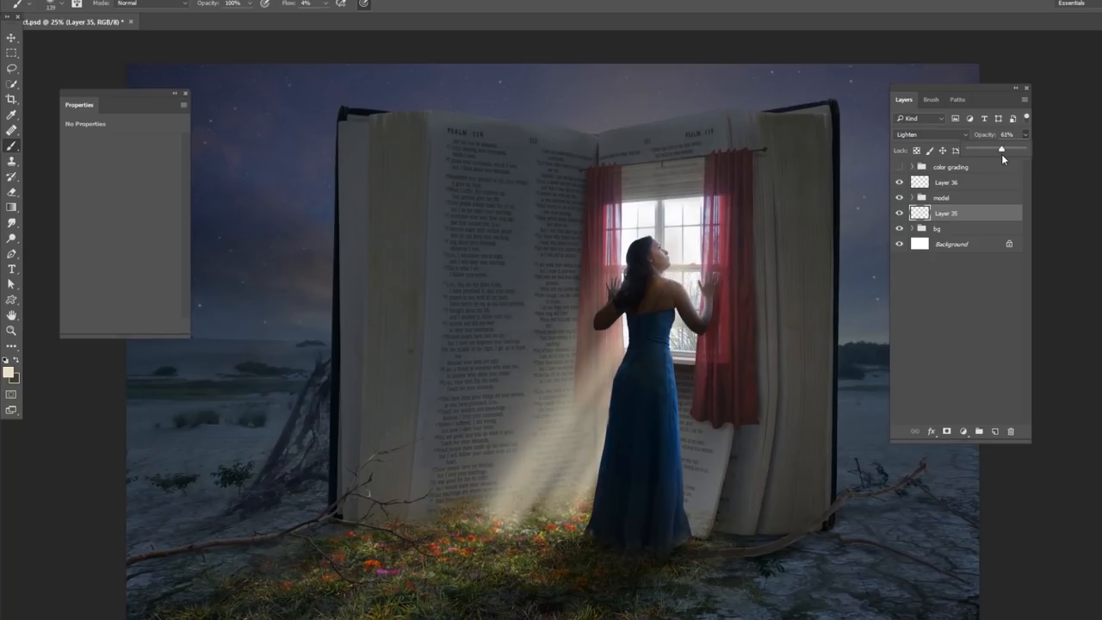
Set Layer 36, the second ray layer, from Normal to Lighten blending.
click(947, 183)
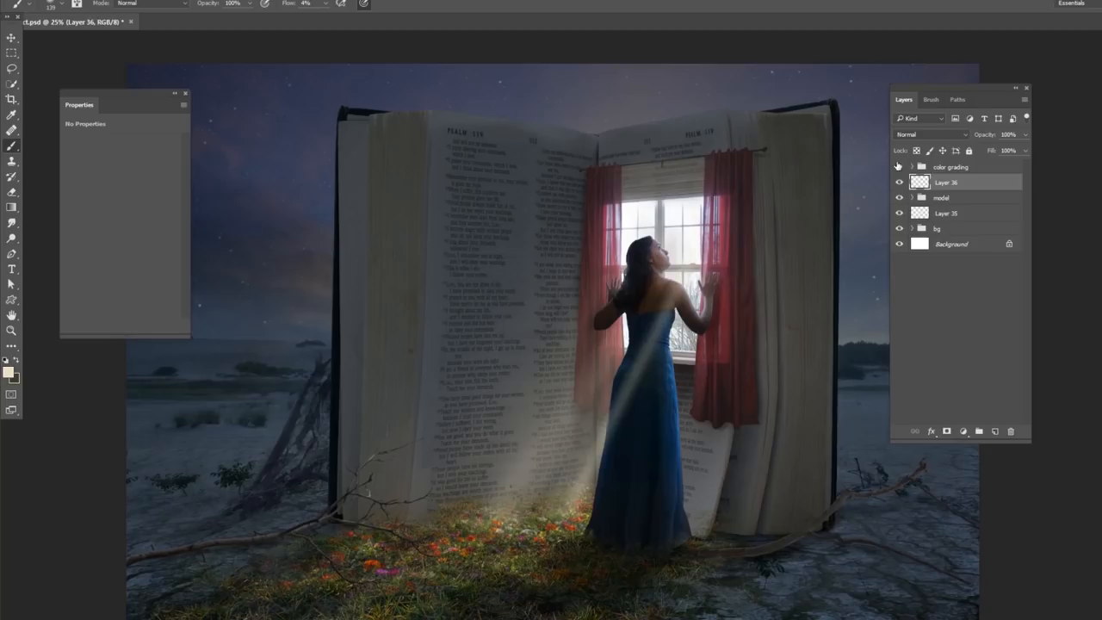
click(934, 134)
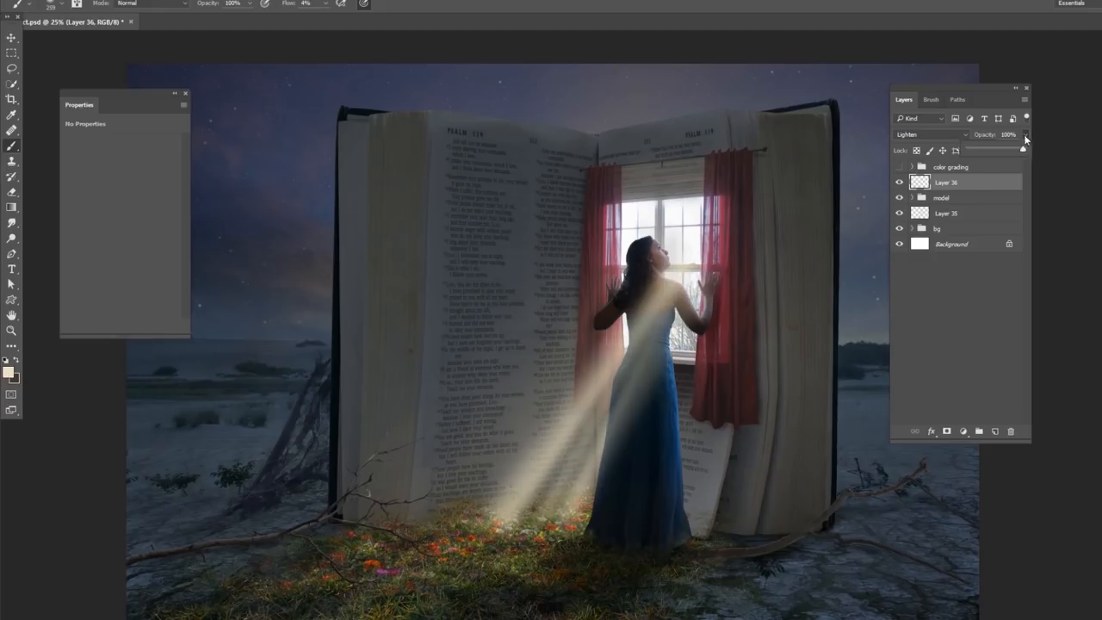
click(996, 431)
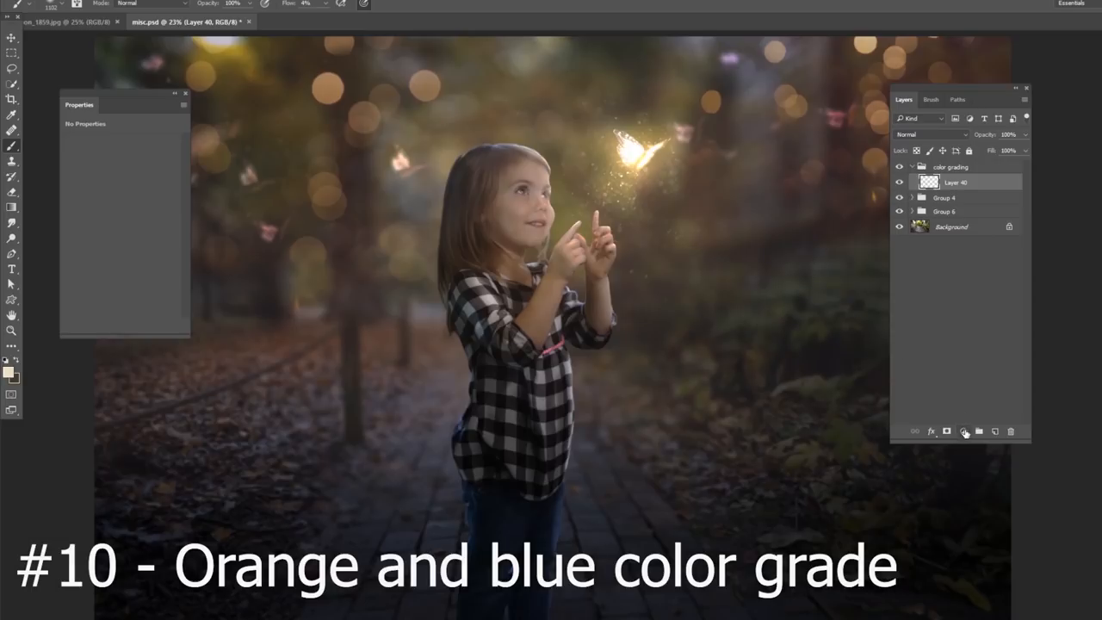
Add Selective Color shifting Blacks via Cyan, Magenta and Yellow, then a low-opacity Overlay Gradient Map.
click(965, 431)
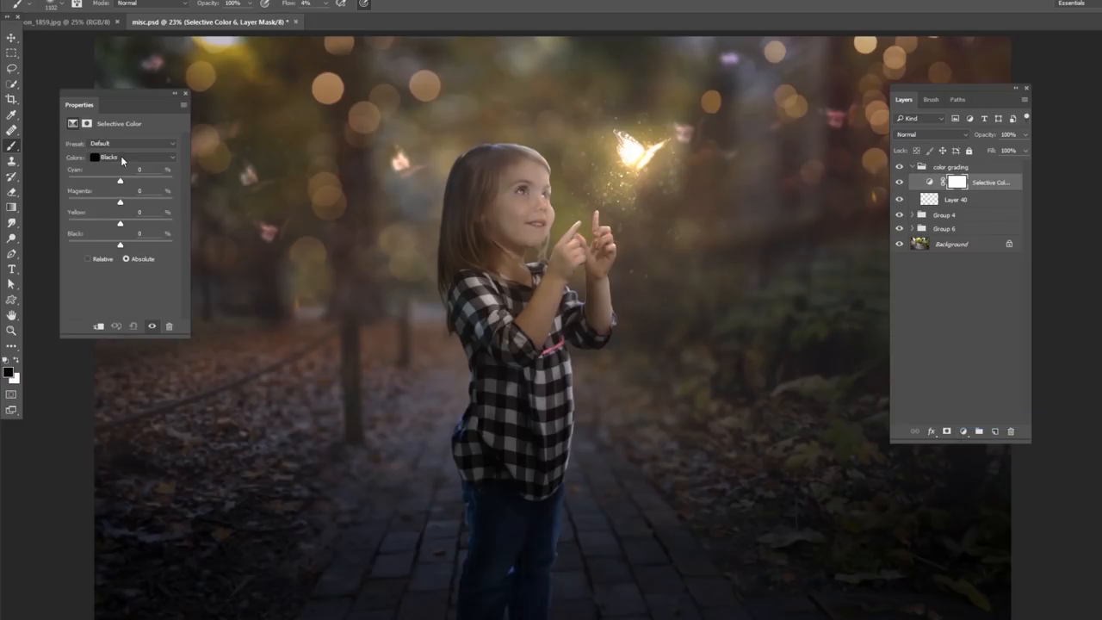
drag(121, 181, 119, 181)
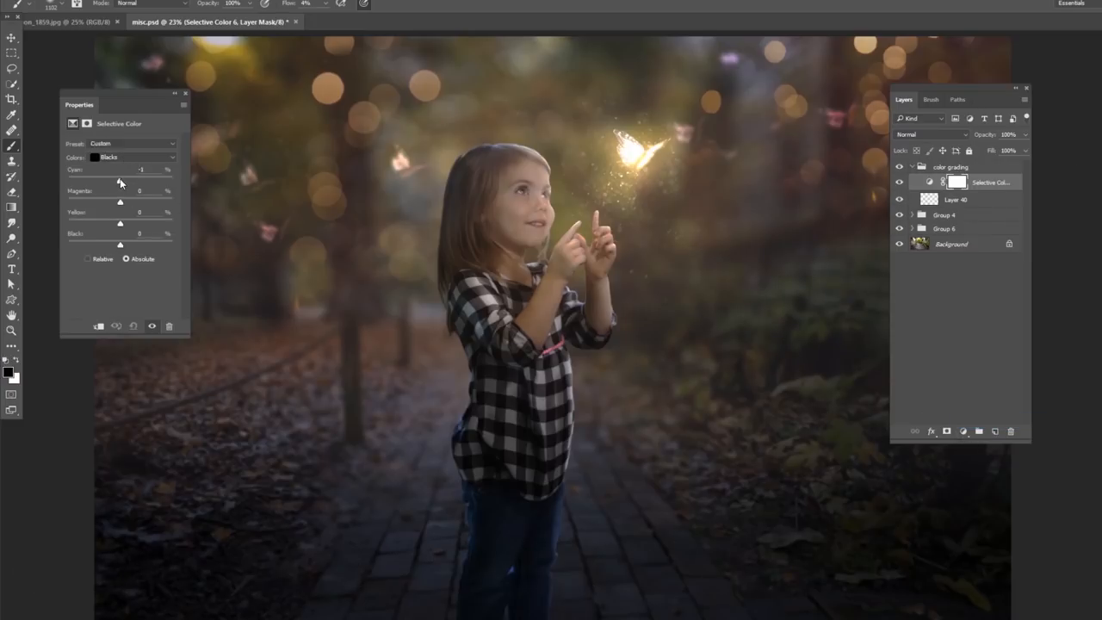
drag(121, 181, 128, 181)
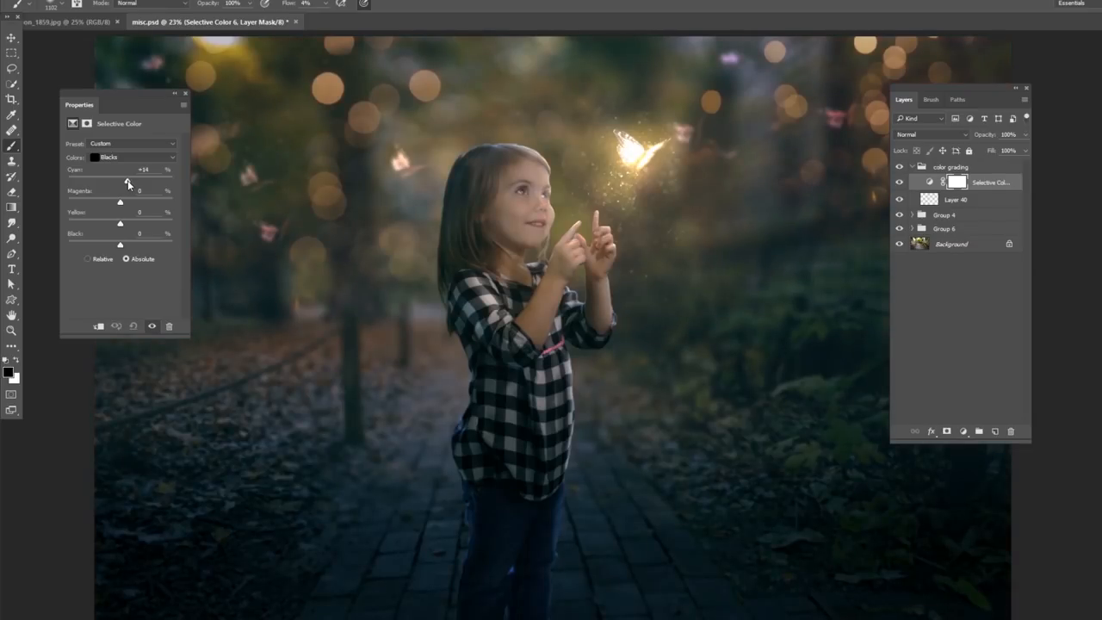
drag(121, 222, 113, 223)
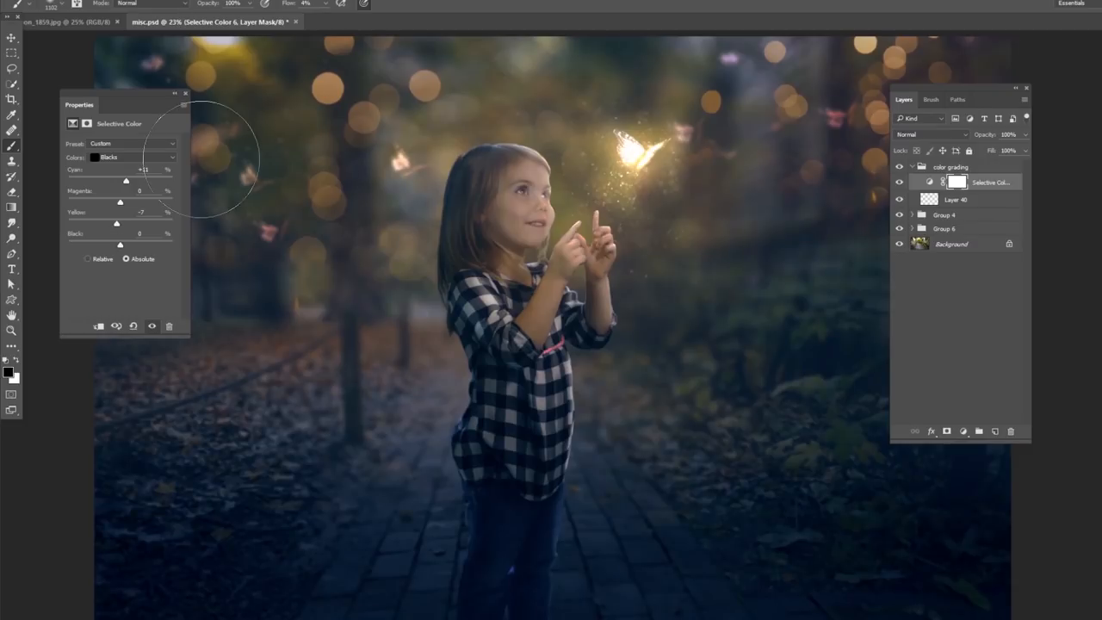
click(947, 431)
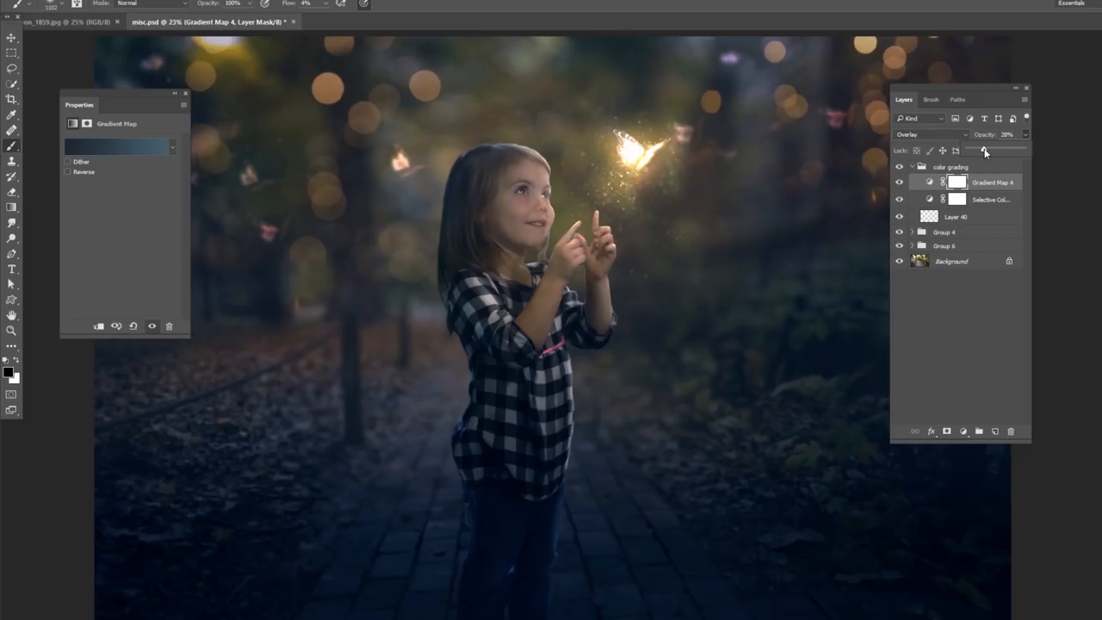
Add a Selective Color adjustment tinting the Neutrals toward blue.
click(963, 430)
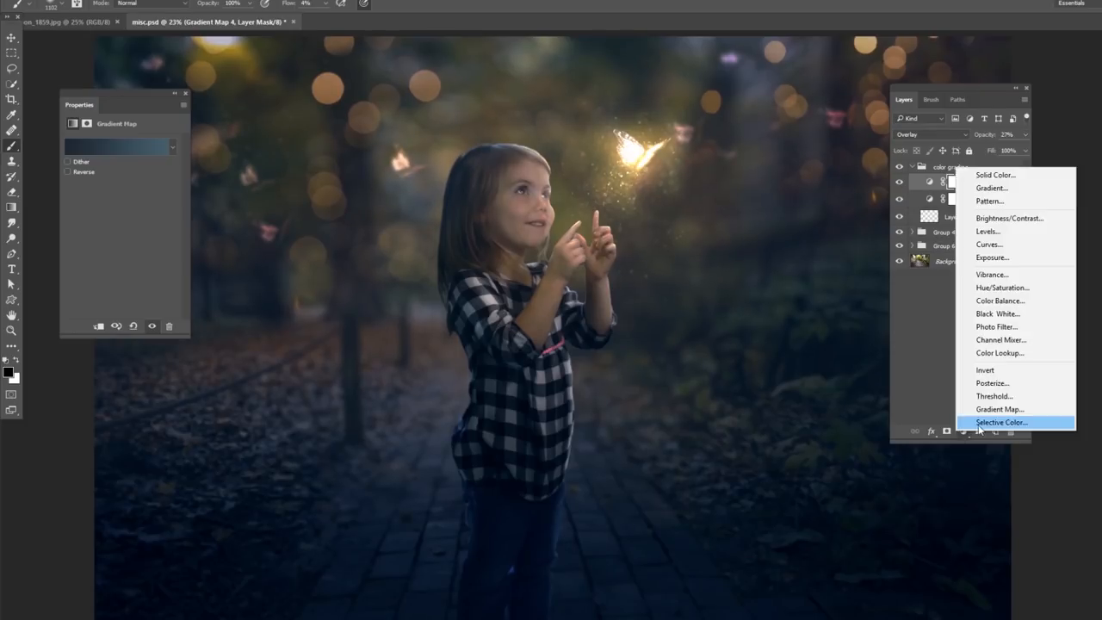
click(1001, 422)
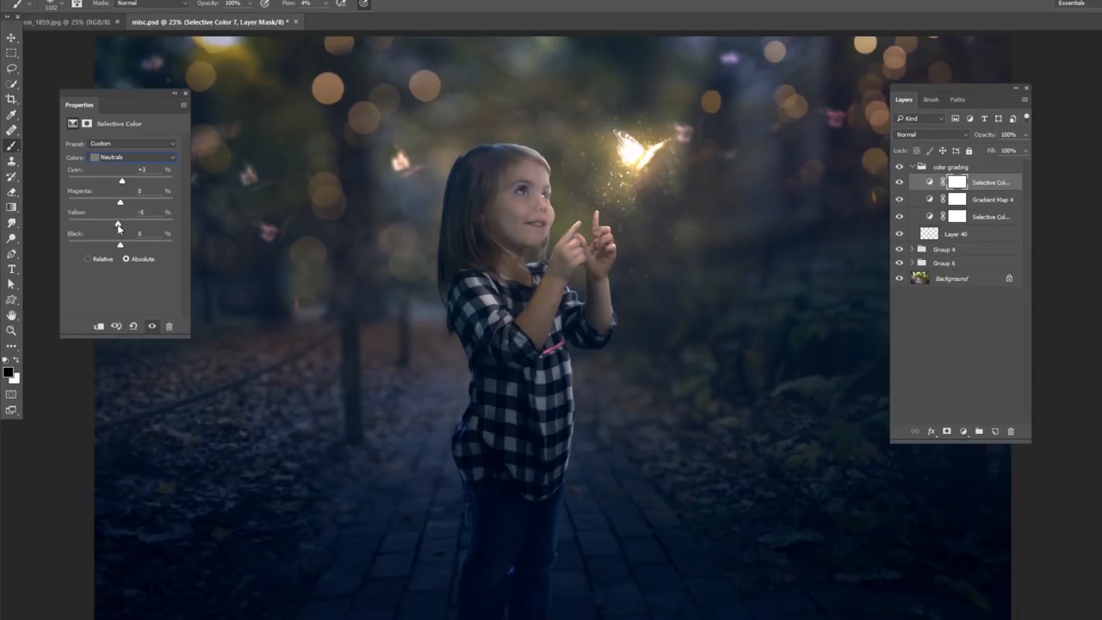
drag(121, 222, 110, 222)
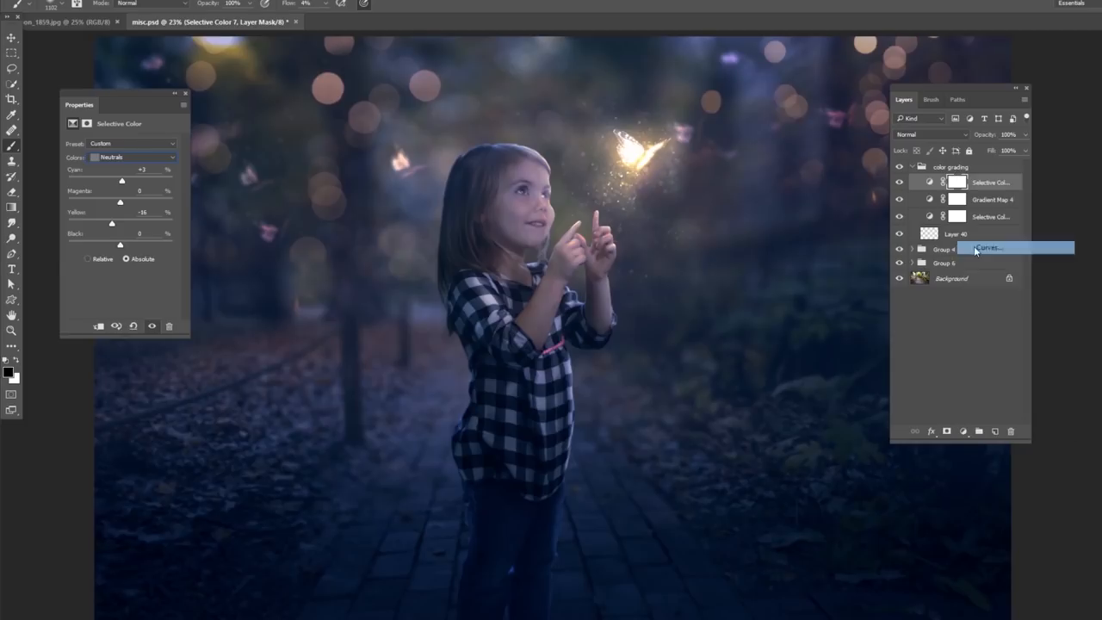
Add a Curves layer reshaping the Red and Blue channel curves to cool the shadows.
click(989, 248)
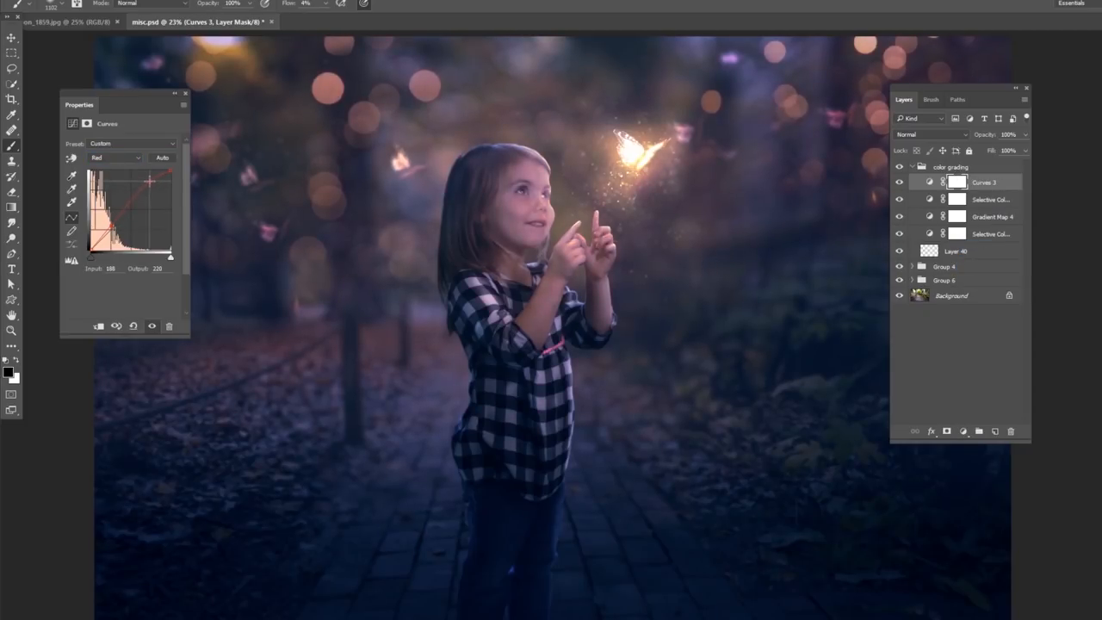
drag(152, 181, 112, 228)
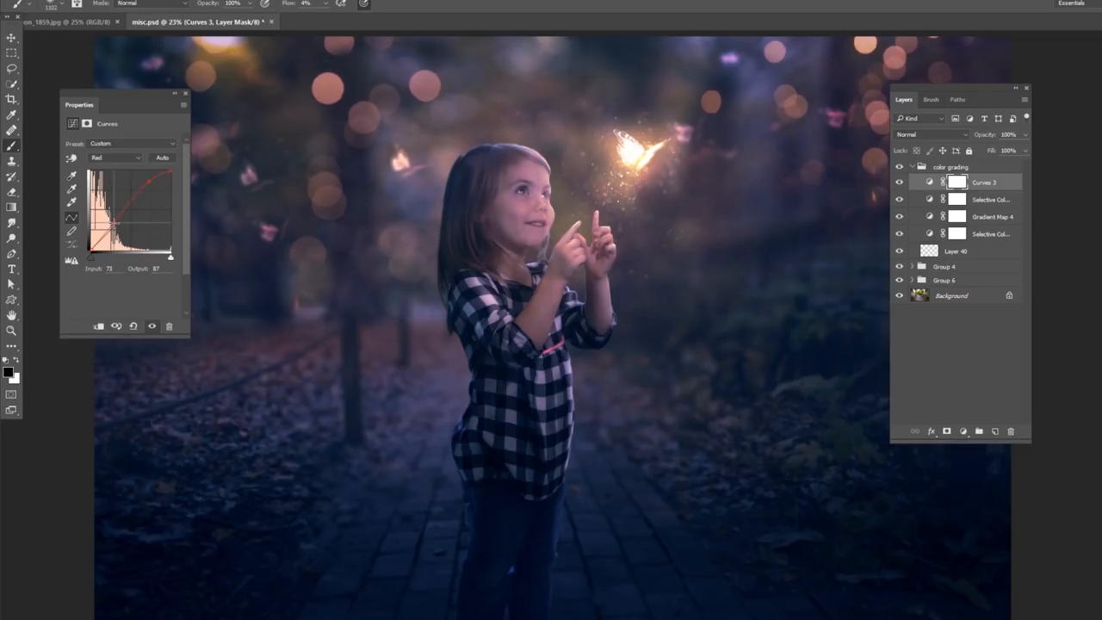
click(114, 158)
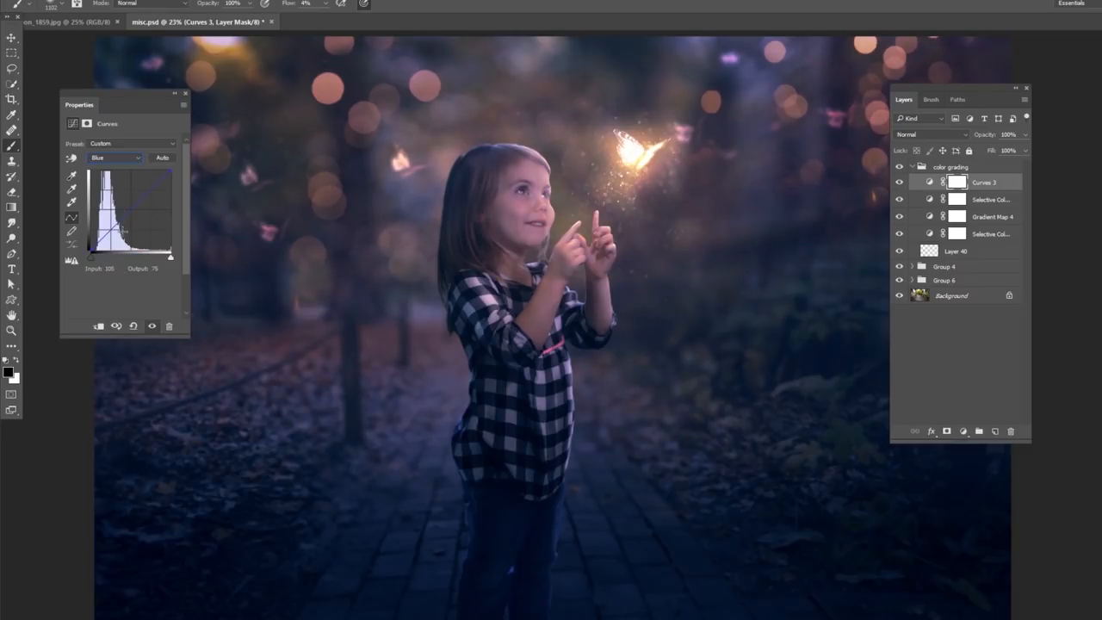
drag(112, 233, 155, 193)
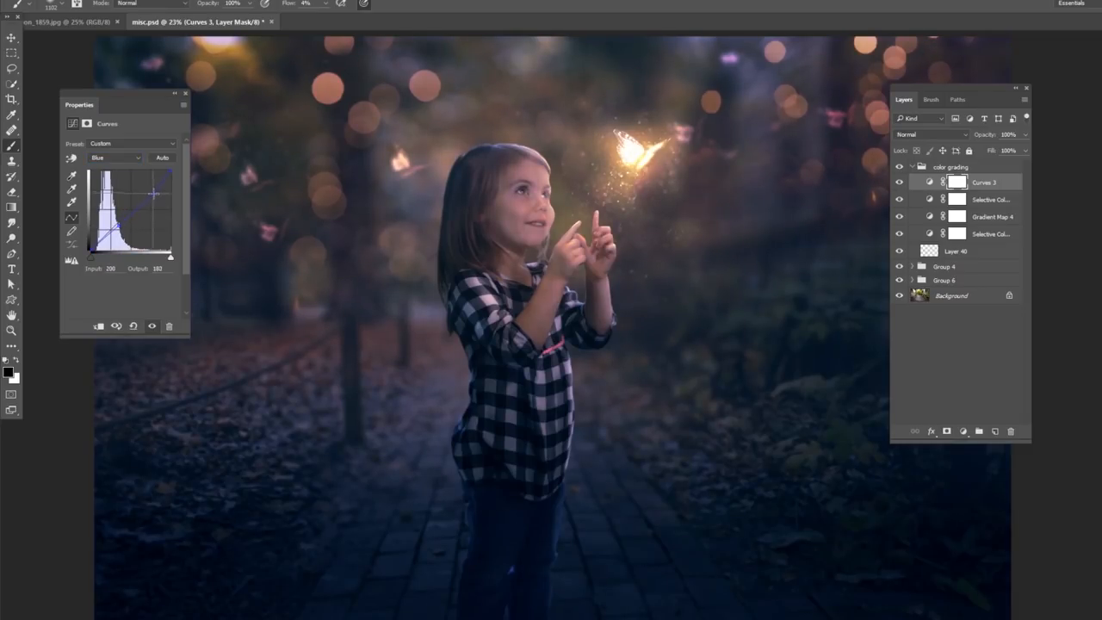
drag(155, 193, 129, 228)
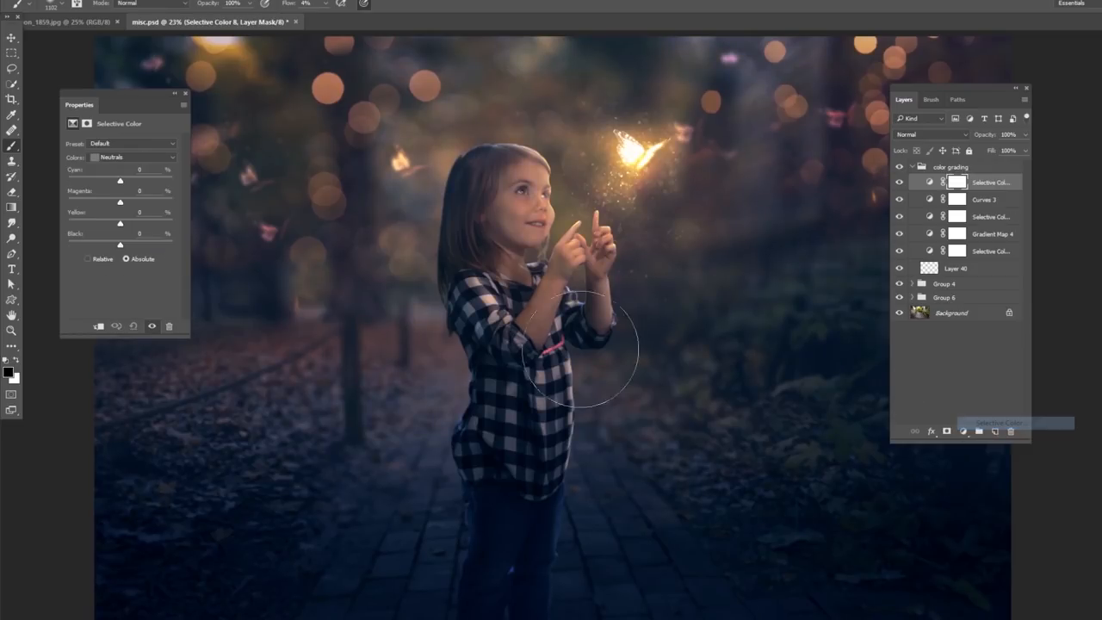
Set the new Selective Color to Blacks and raise Cyan to deepen the blue shadows.
click(131, 157)
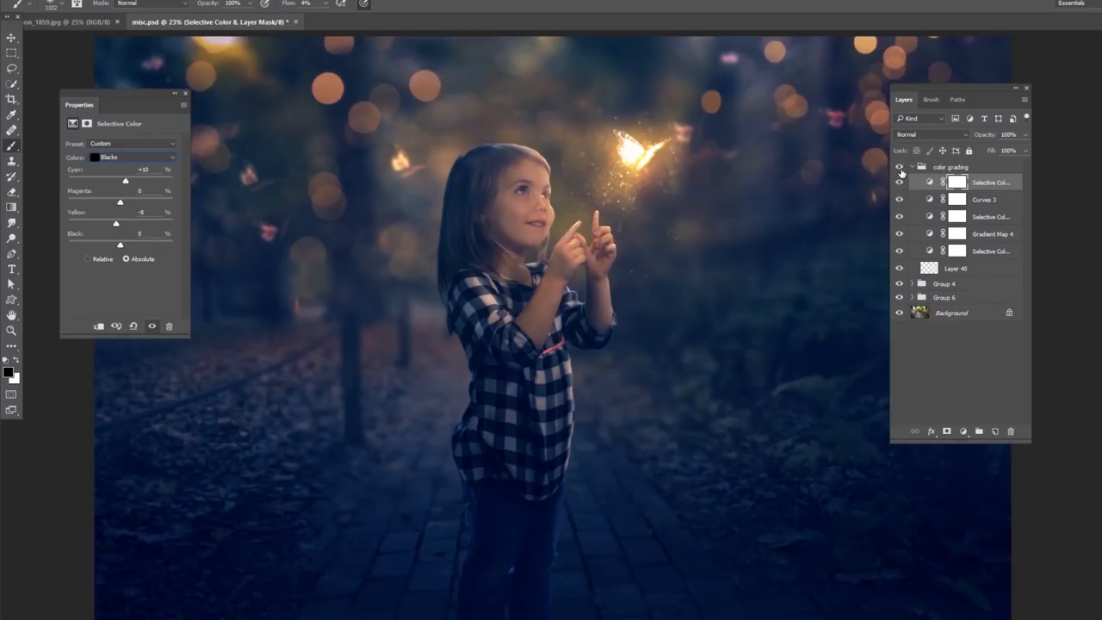
click(899, 165)
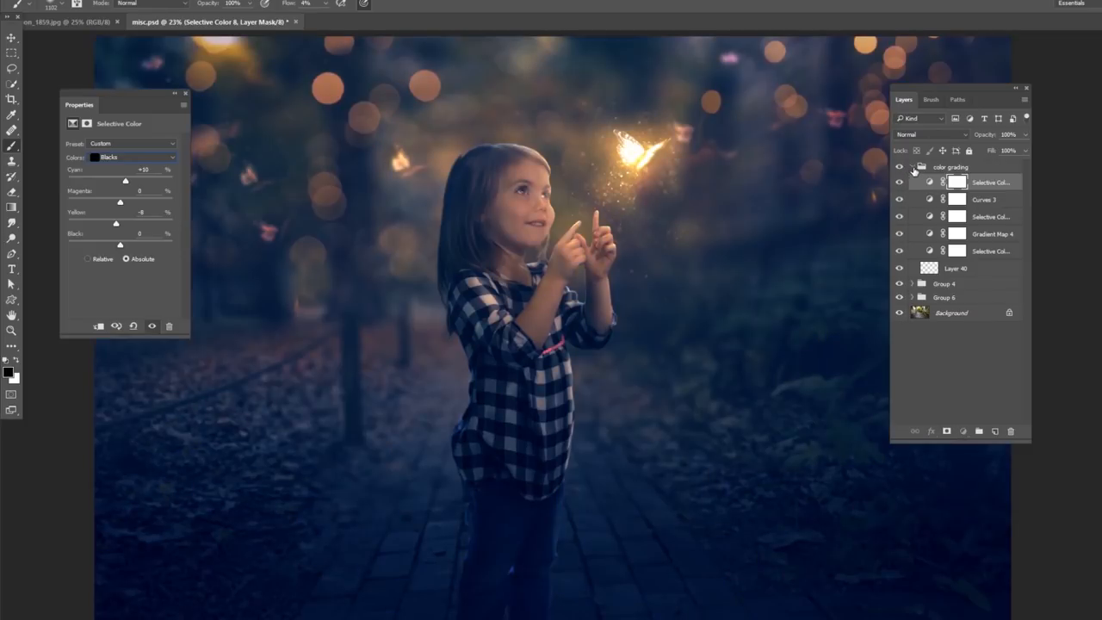